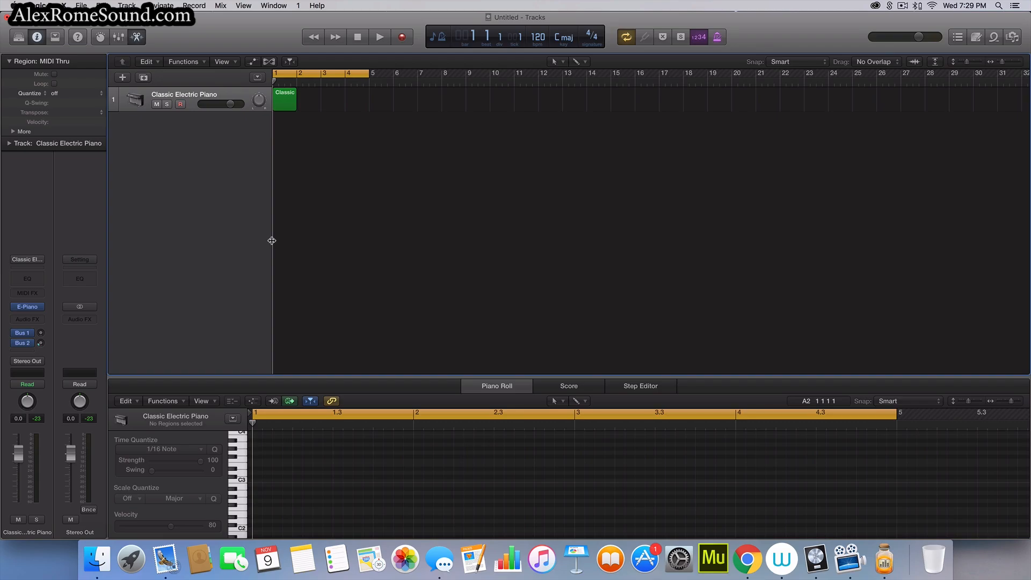
{"action": "mouse_move", "coordinate": [397, 264]}
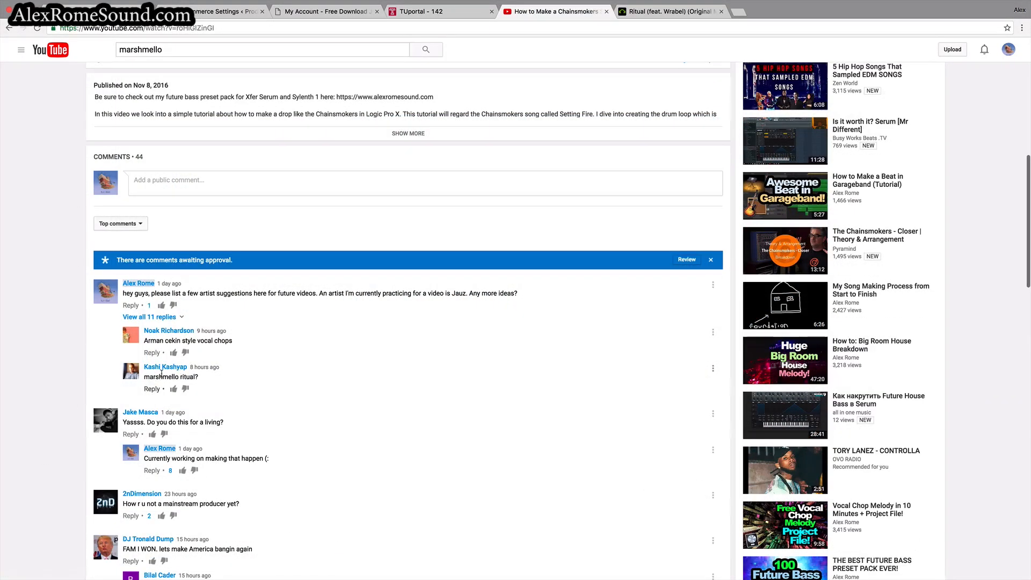
Expand the 11 replies under the artist-suggestions comment and scroll through them (Marshmello, Porter Robinson, Mura Masa).
{"action": "scroll", "scroll_direction": "up", "scroll_amount": 3}
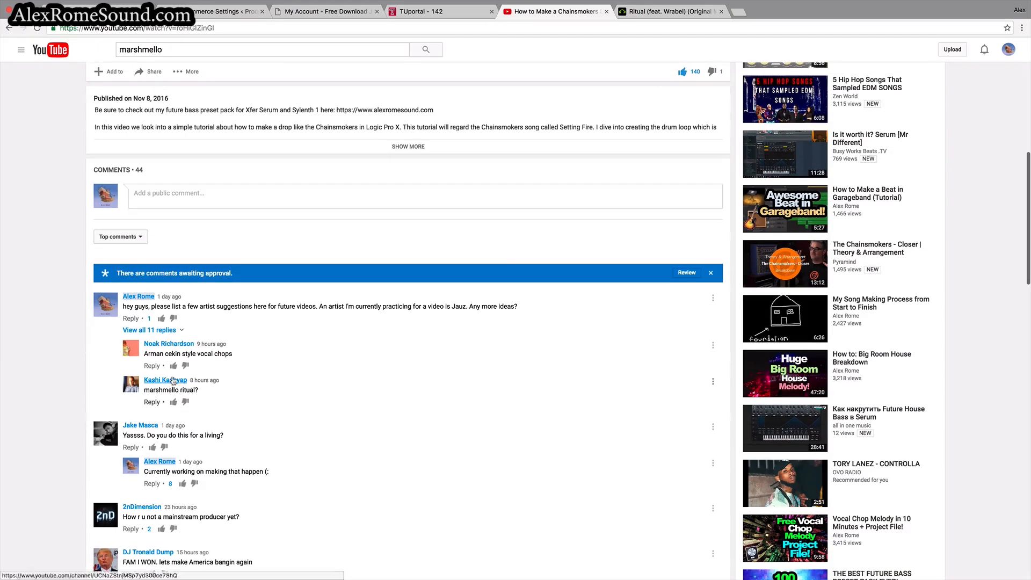
{"action": "left_click", "coordinate": [150, 329]}
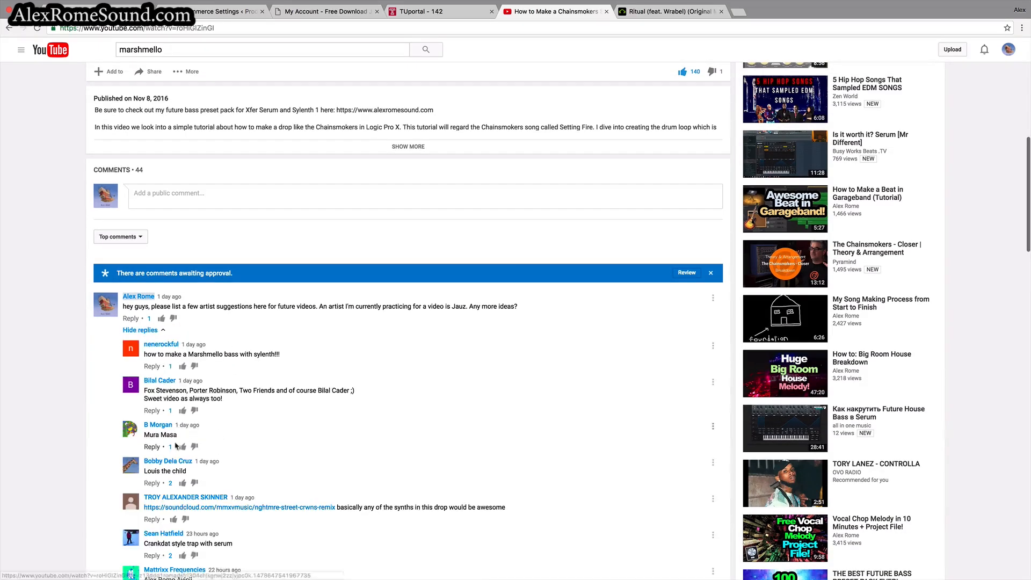
{"action": "scroll", "scroll_direction": "down", "scroll_amount": 3}
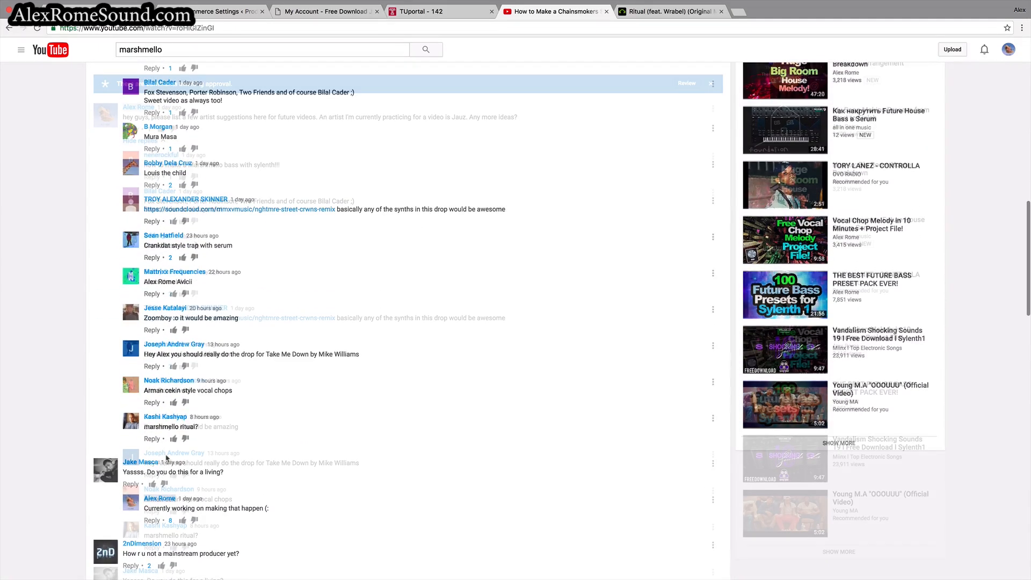
{"action": "scroll", "scroll_direction": "up", "scroll_amount": 3}
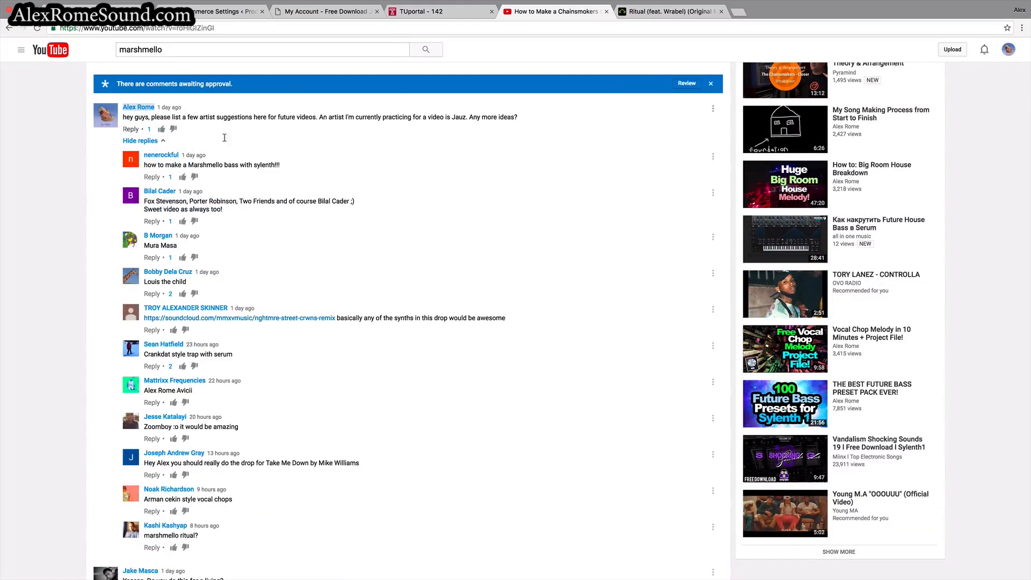
{"action": "mouse_move", "coordinate": [224, 174]}
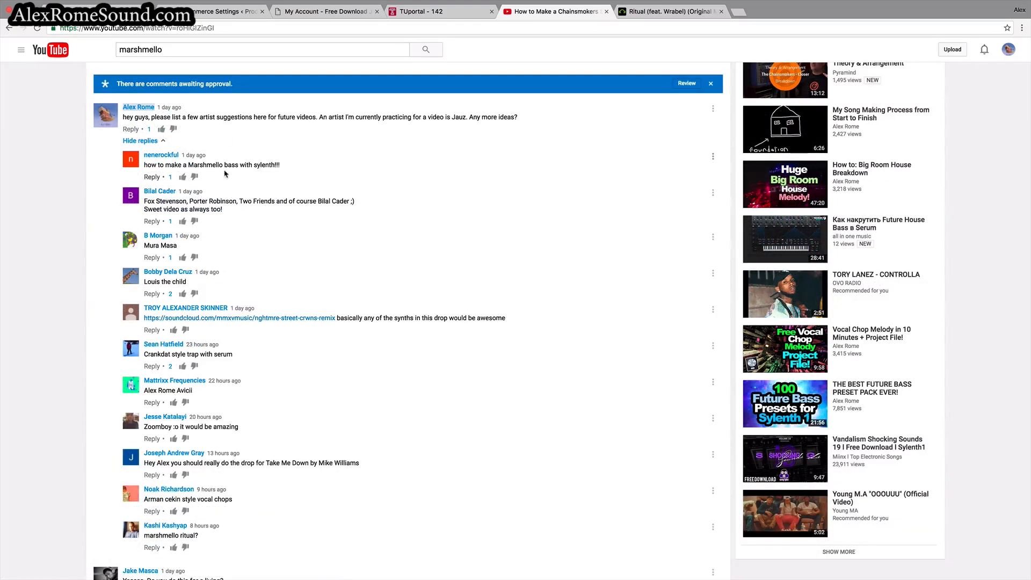
{"action": "mouse_move", "coordinate": [203, 315]}
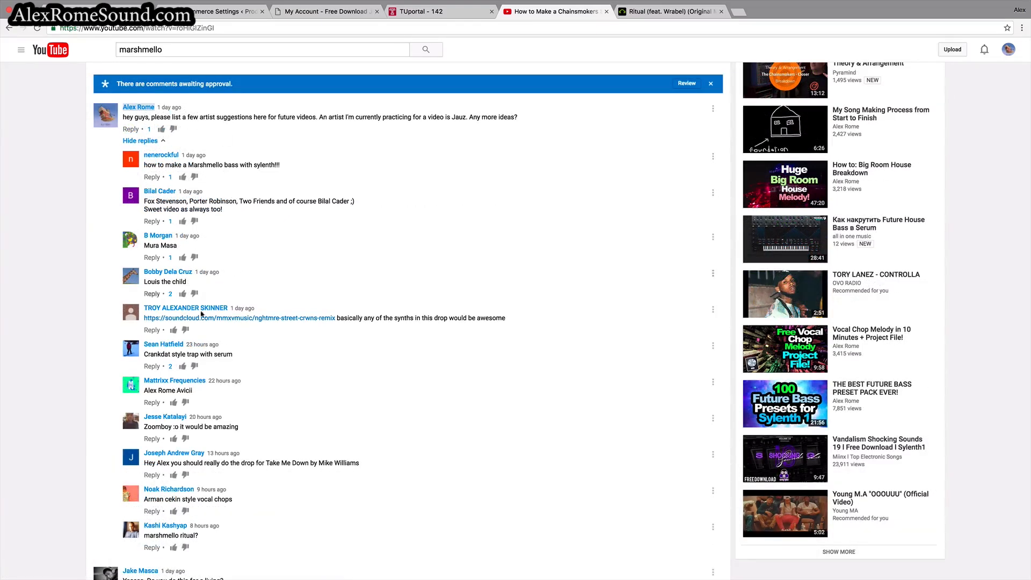
{"action": "mouse_move", "coordinate": [192, 285]}
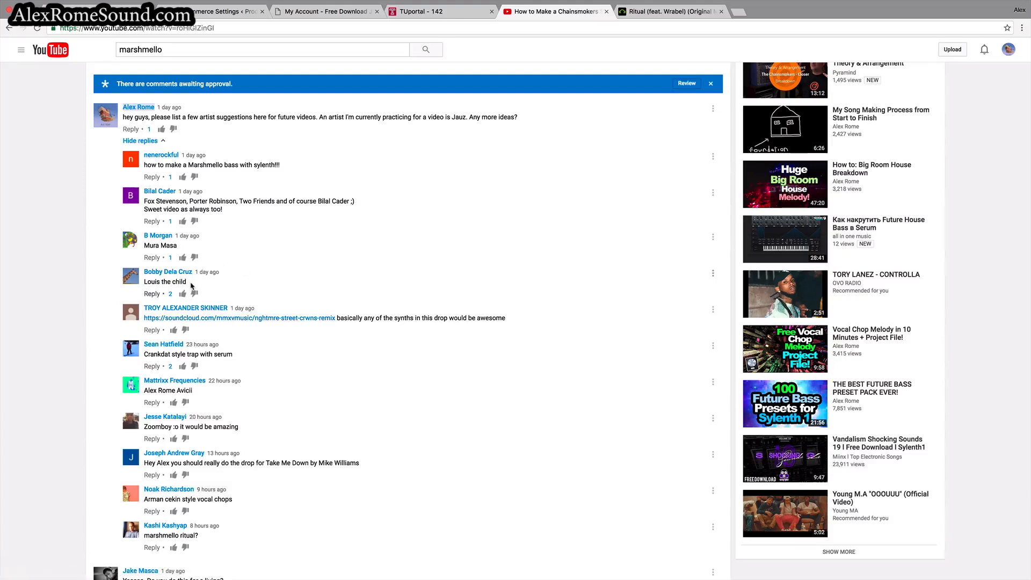
{"action": "mouse_move", "coordinate": [210, 209]}
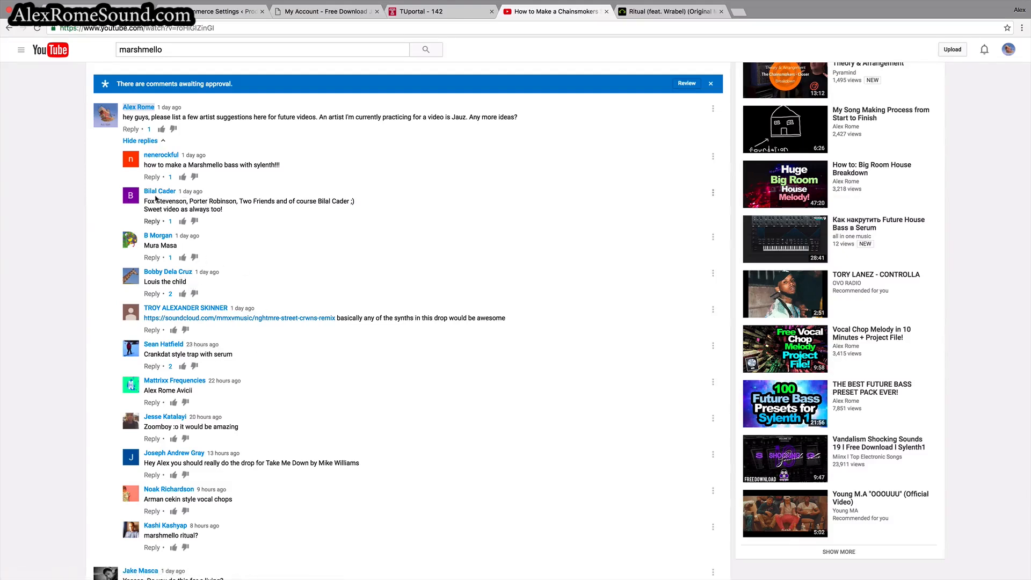
{"action": "mouse_move", "coordinate": [349, 362]}
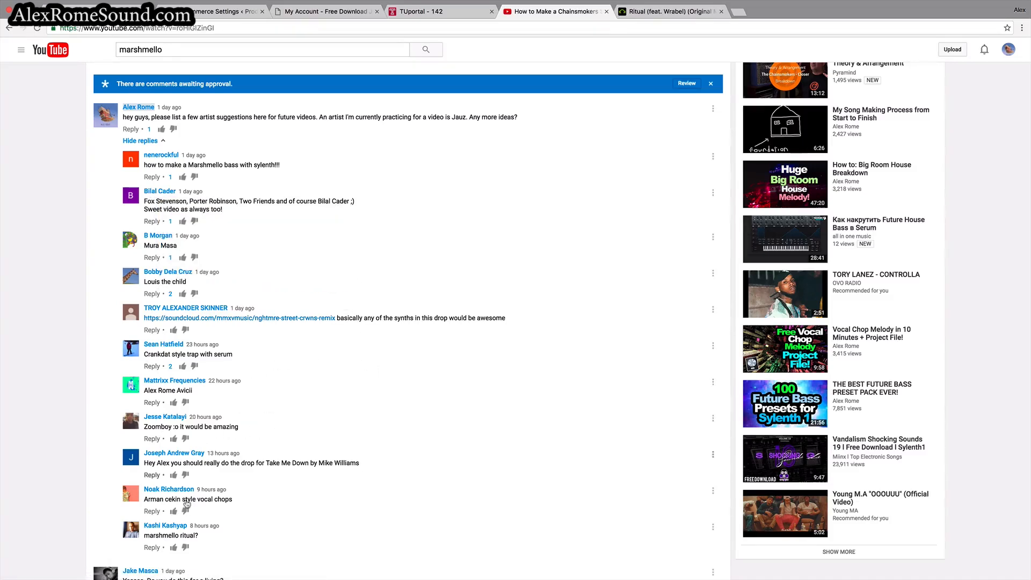
{"action": "mouse_move", "coordinate": [184, 449]}
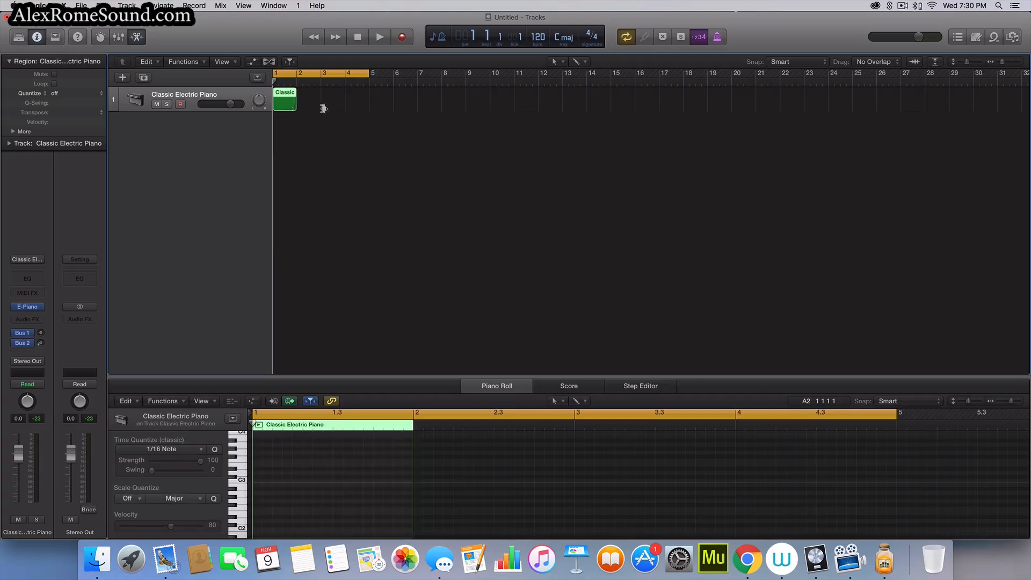
Lengthen the region to bar 5 and load Ultrabeat (Stereo) with the Electro Bump kit.
{"action": "left_click_drag", "start_coordinate": [296, 105], "coordinate": [368, 105]}
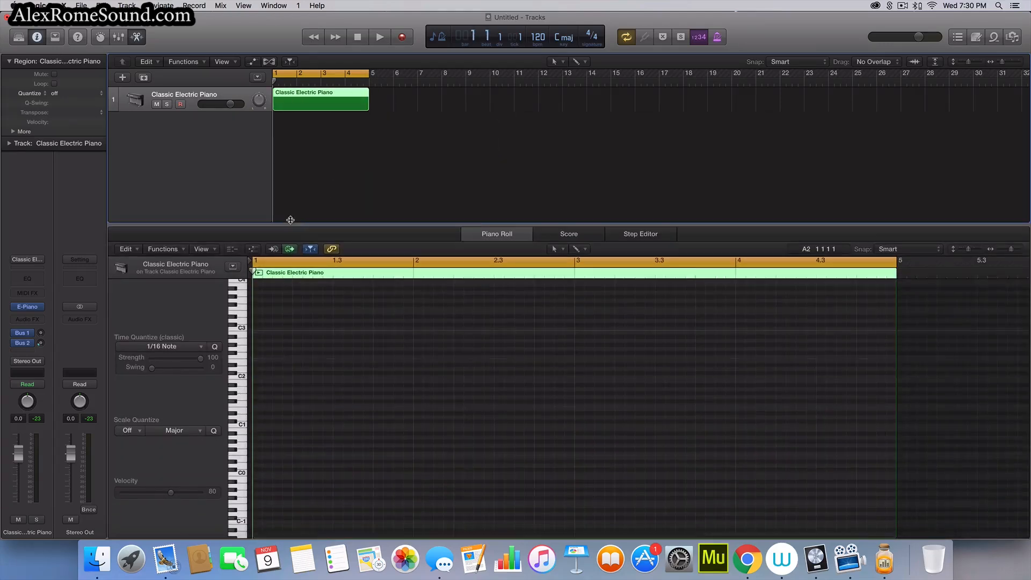
{"action": "left_click", "coordinate": [27, 306]}
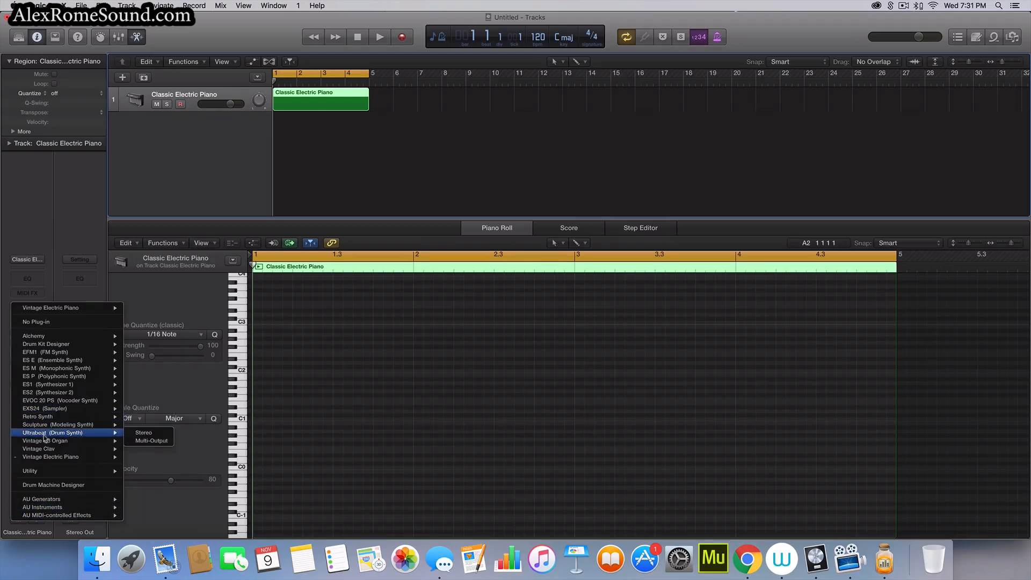
{"action": "left_click", "coordinate": [143, 431]}
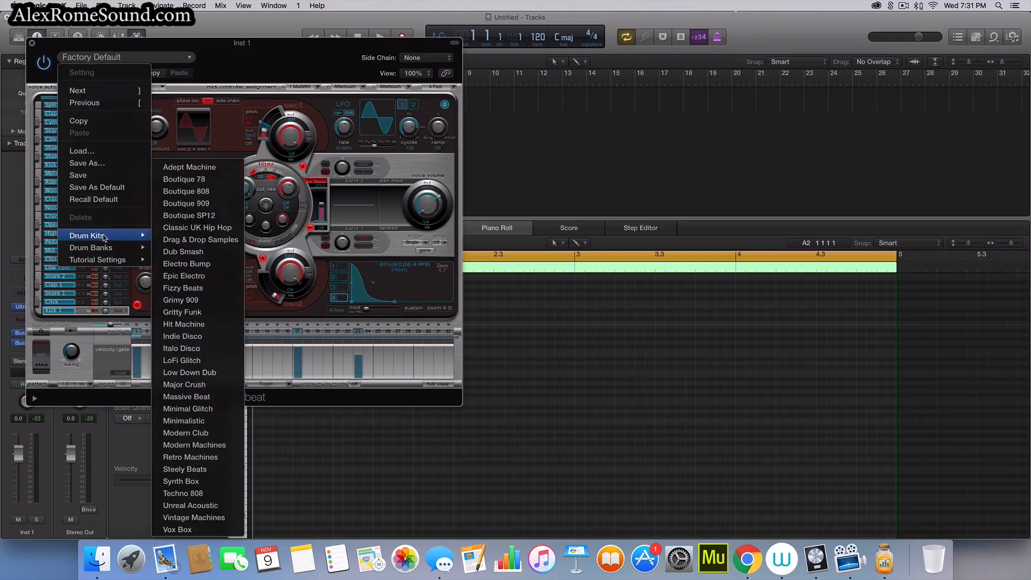
{"action": "mouse_move", "coordinate": [198, 288]}
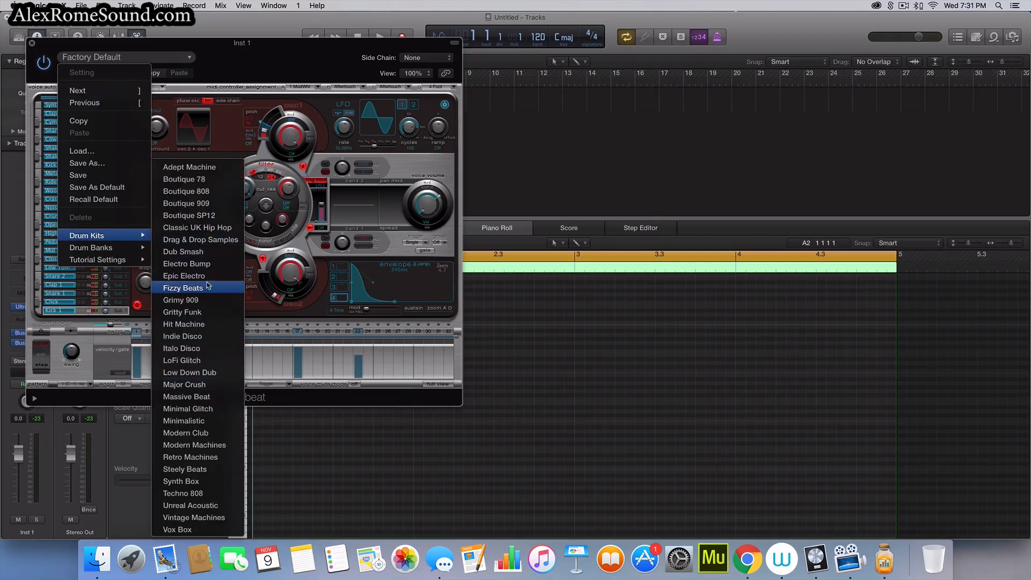
{"action": "left_click", "coordinate": [187, 264]}
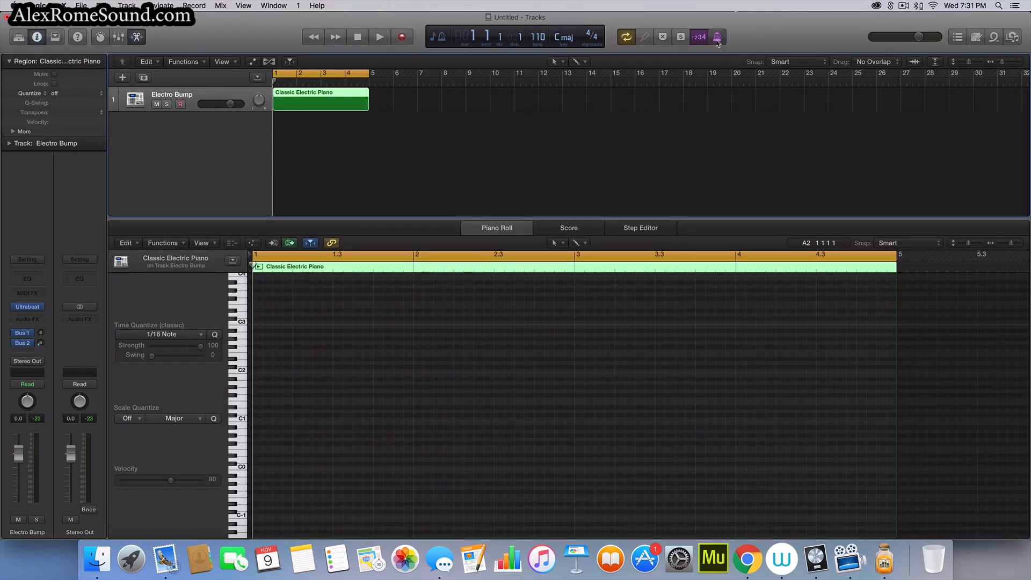
Pencil in evenly spaced C1 kick notes across the region and audition them with playback.
{"action": "left_click", "coordinate": [716, 37]}
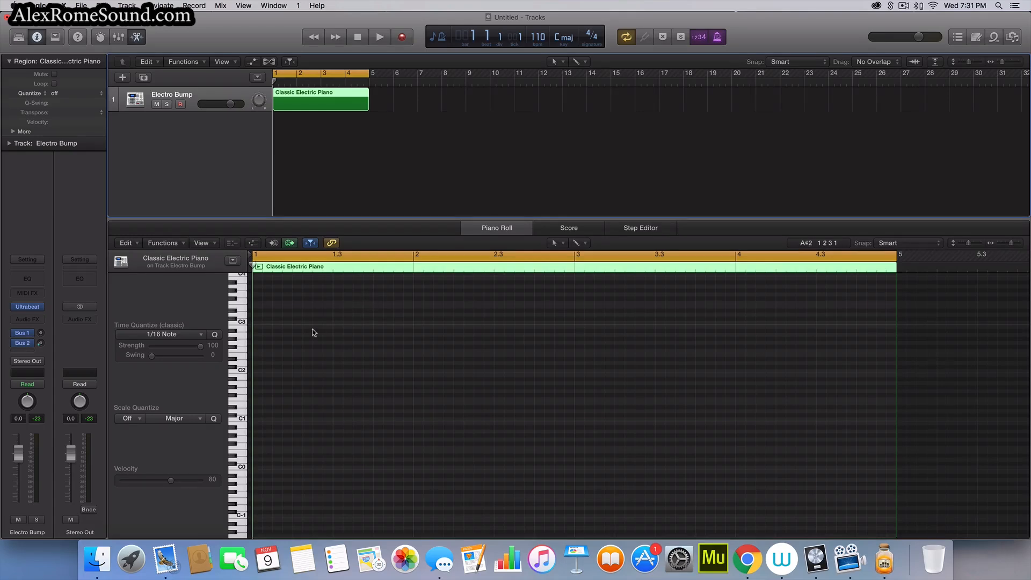
{"action": "left_click", "coordinate": [379, 37]}
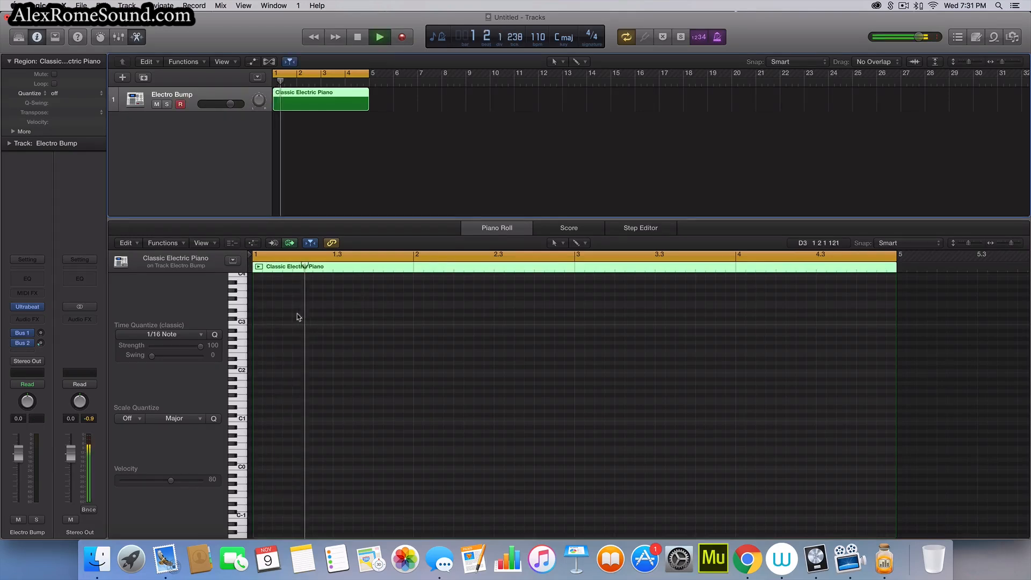
{"action": "left_click", "coordinate": [257, 418]}
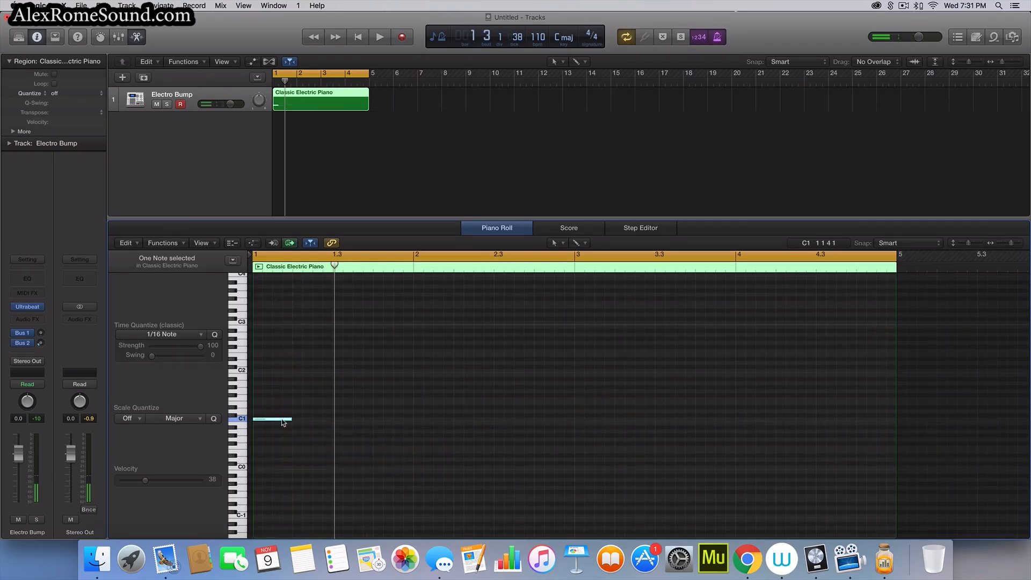
{"action": "left_click", "coordinate": [379, 37]}
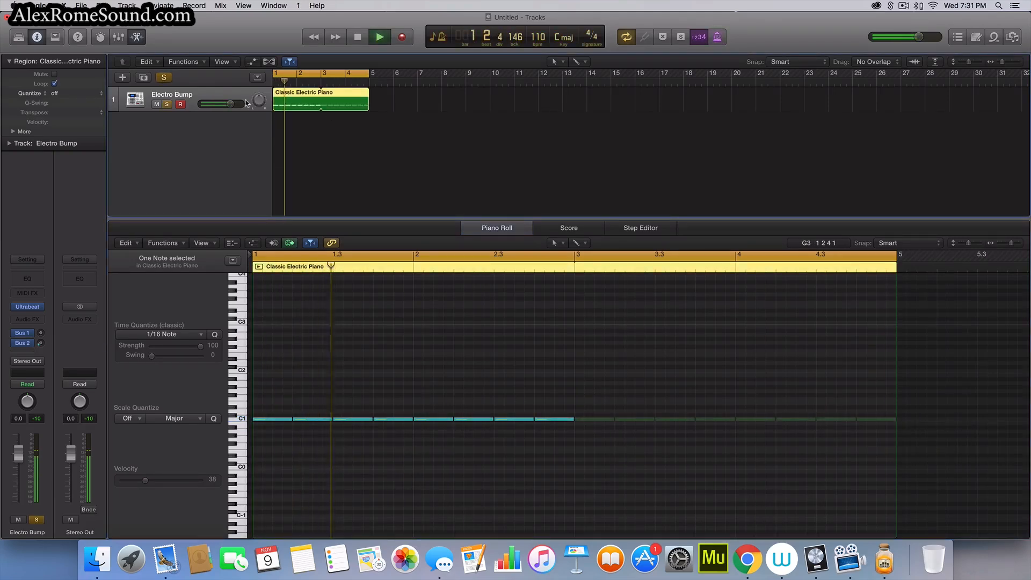
{"action": "left_click", "coordinate": [26, 306]}
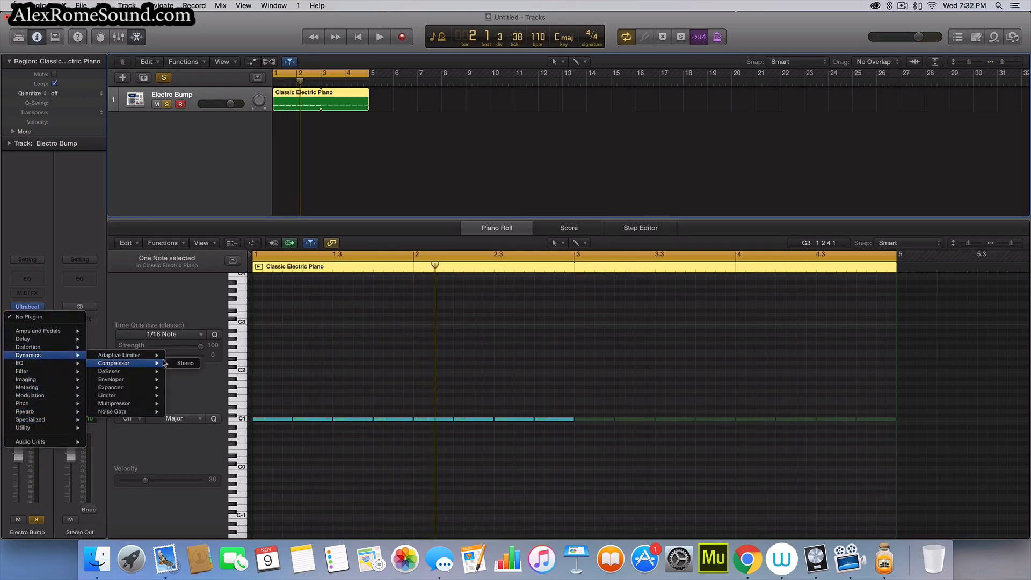
Add a stereo Compressor to the drum track with a ratio of about 2.1:1.
{"action": "left_click", "coordinate": [185, 363]}
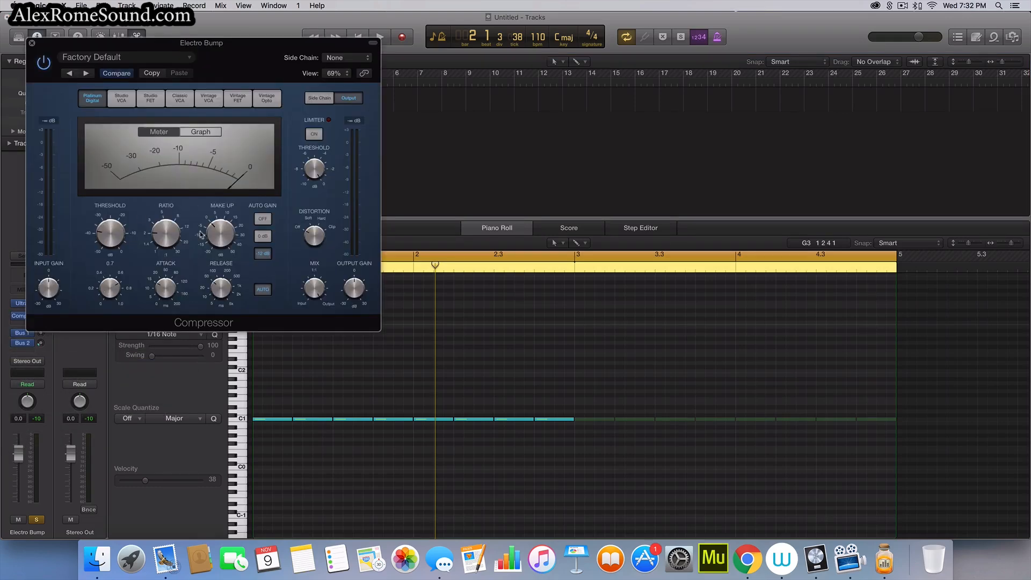
{"action": "left_click", "coordinate": [379, 36]}
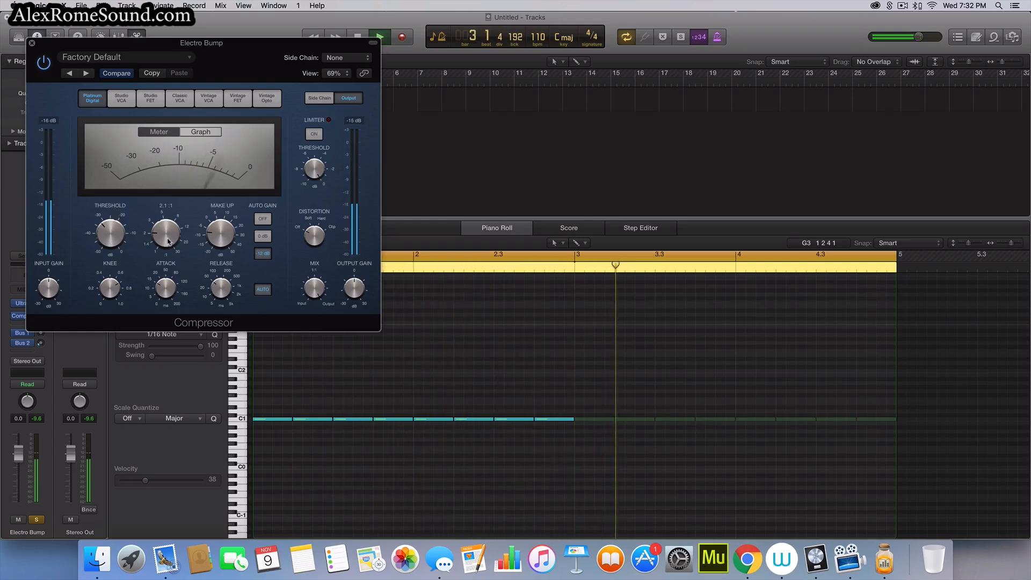
{"action": "left_click", "coordinate": [31, 43]}
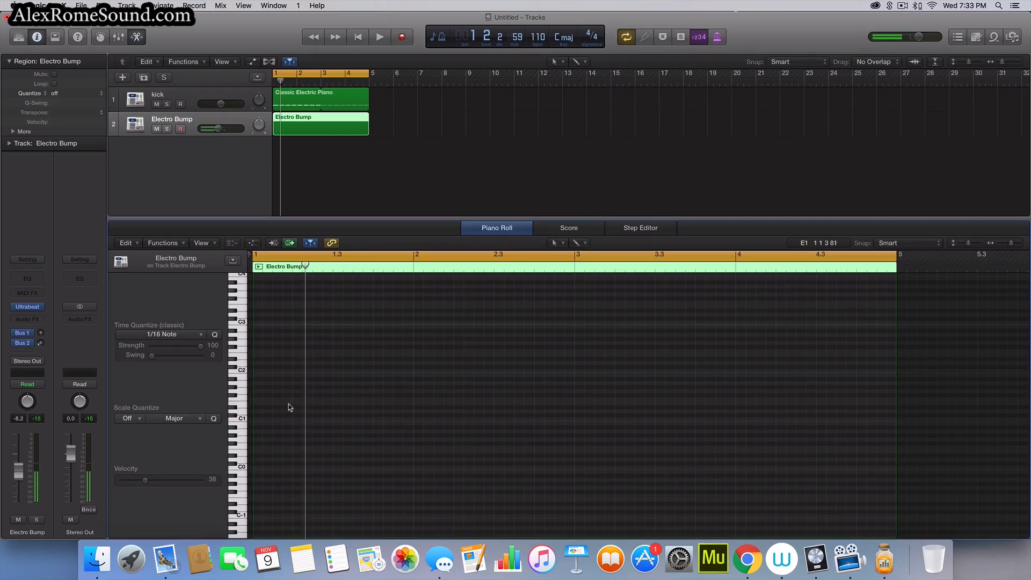
Draw a note in the second drum region and step its Ultrabeat presets to the Fizzy Beats kit.
{"action": "left_click", "coordinate": [313, 407]}
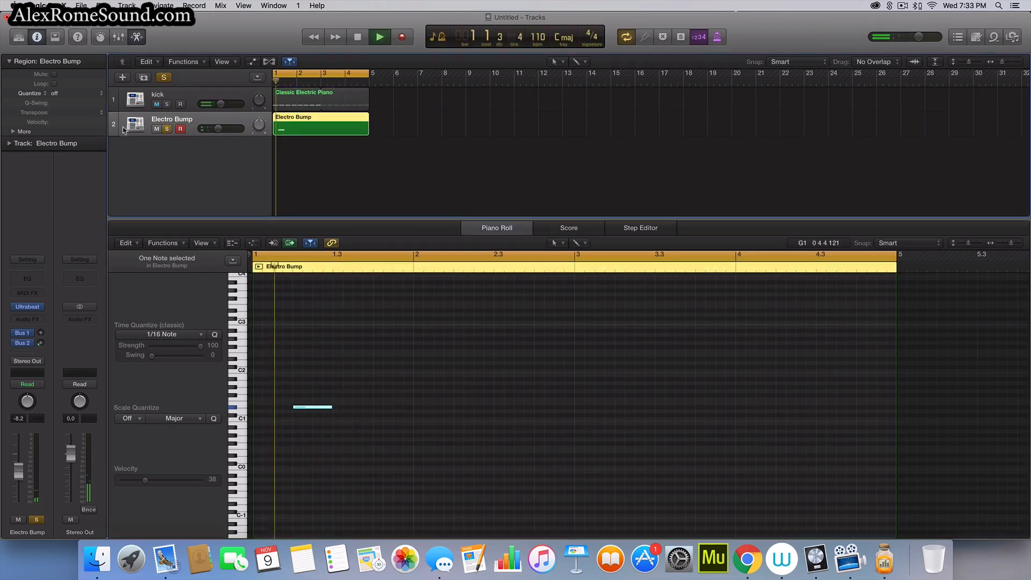
{"action": "left_click", "coordinate": [320, 99]}
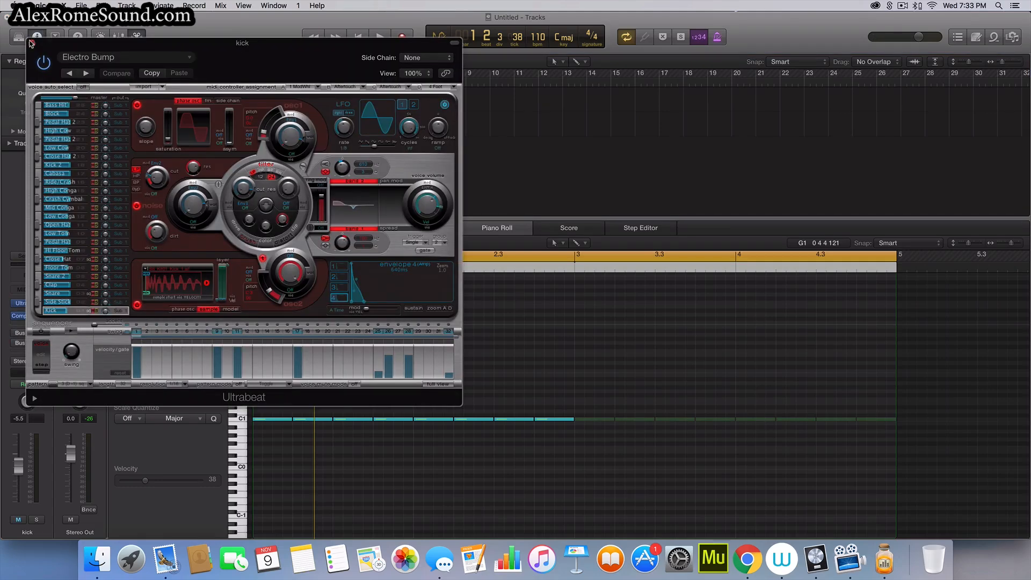
{"action": "left_click", "coordinate": [454, 43]}
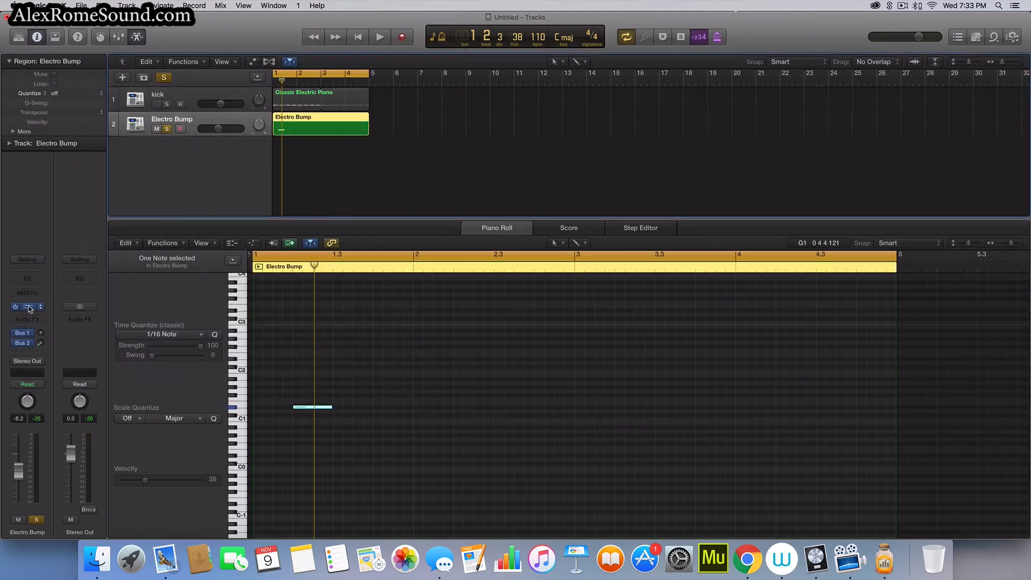
{"action": "left_click", "coordinate": [28, 307]}
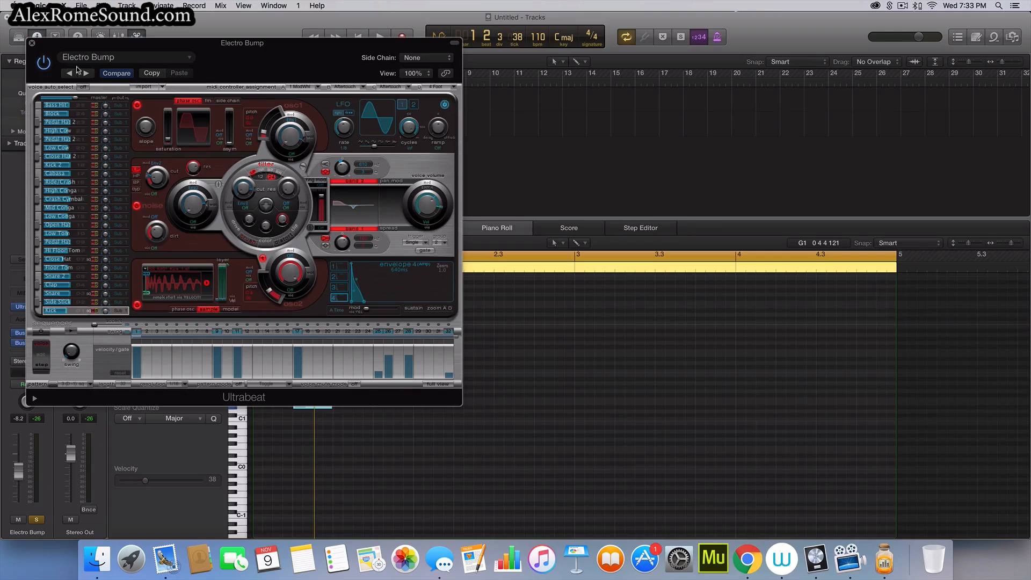
{"action": "left_click", "coordinate": [86, 73]}
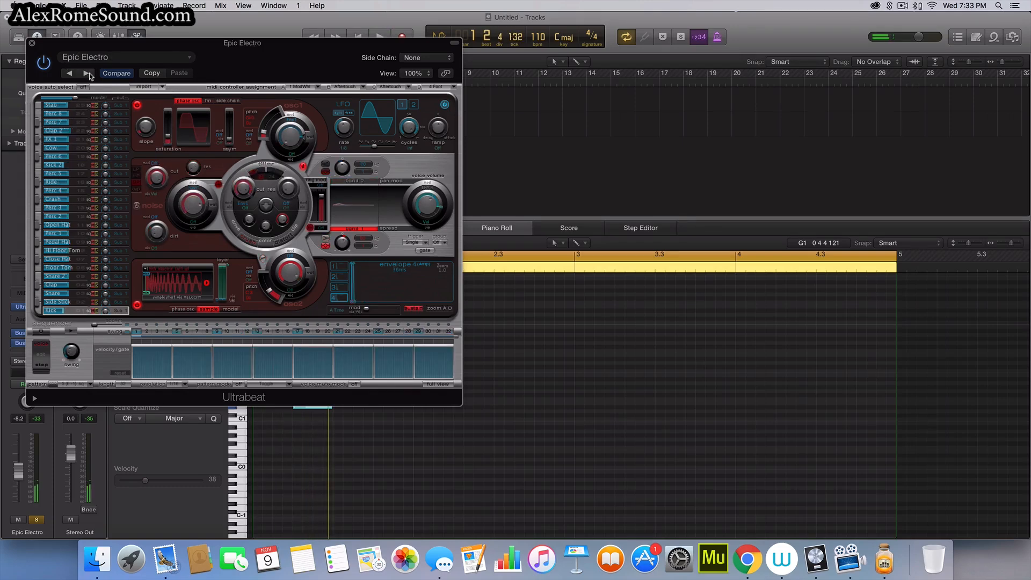
{"action": "left_click", "coordinate": [87, 73]}
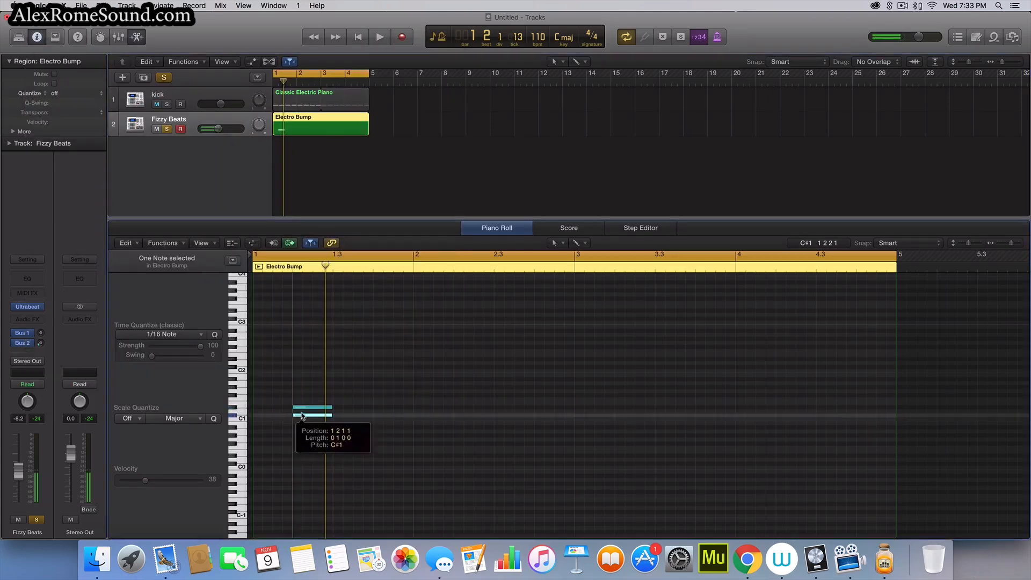
Trim the Electro Bump region to one bar, loop it to bar 5, and pencil a one-bar region on the Classic Electric Piano track.
{"action": "left_click", "coordinate": [379, 37]}
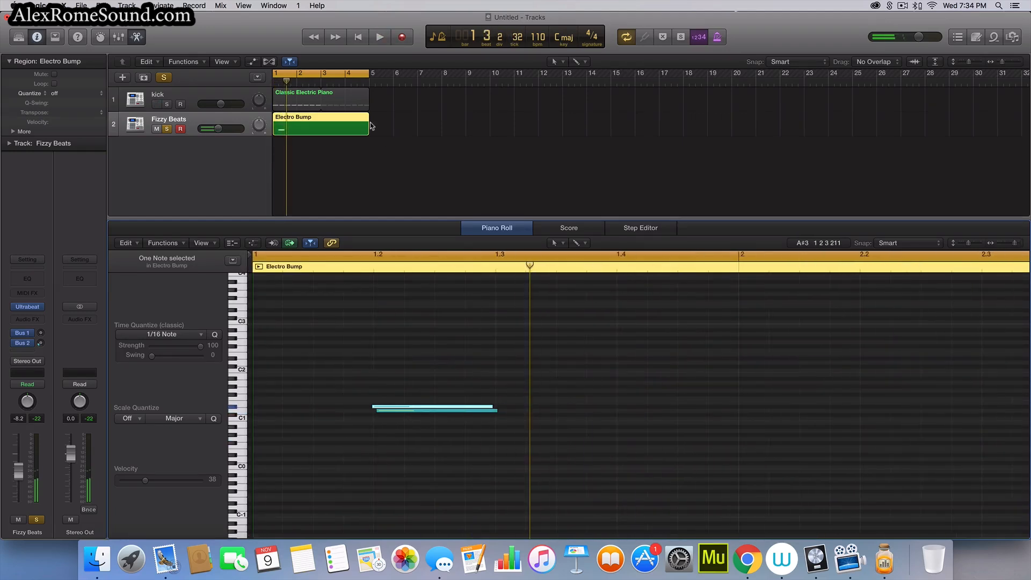
{"action": "left_click_drag", "start_coordinate": [368, 128], "coordinate": [288, 127]}
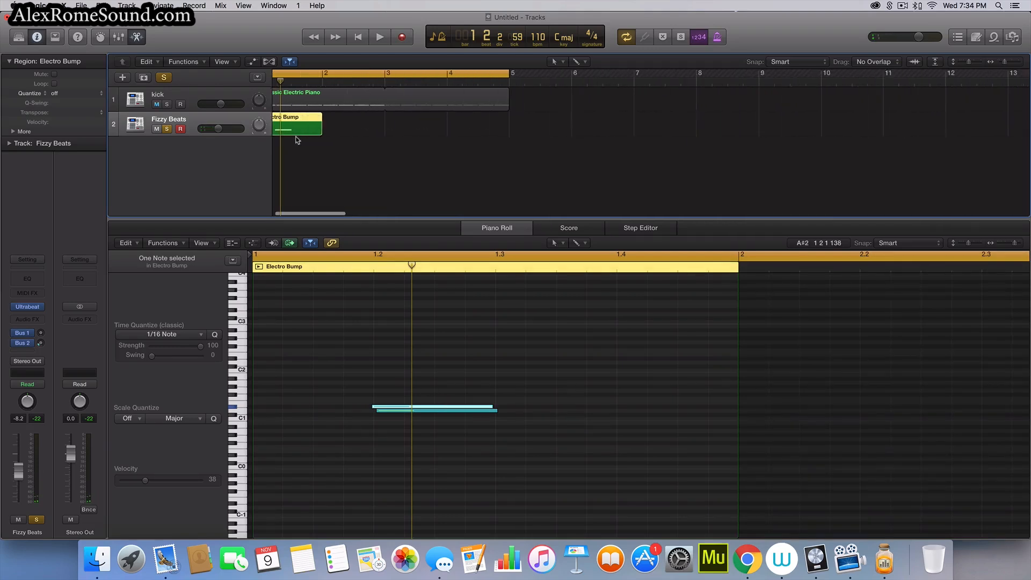
{"action": "left_click_drag", "start_coordinate": [321, 128], "coordinate": [314, 128]}
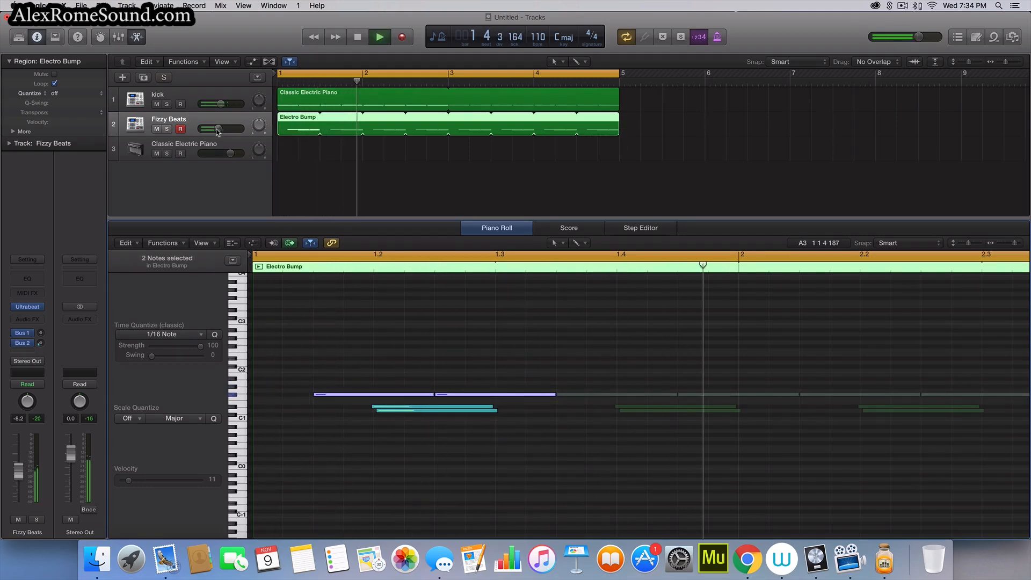
{"action": "left_click", "coordinate": [358, 37]}
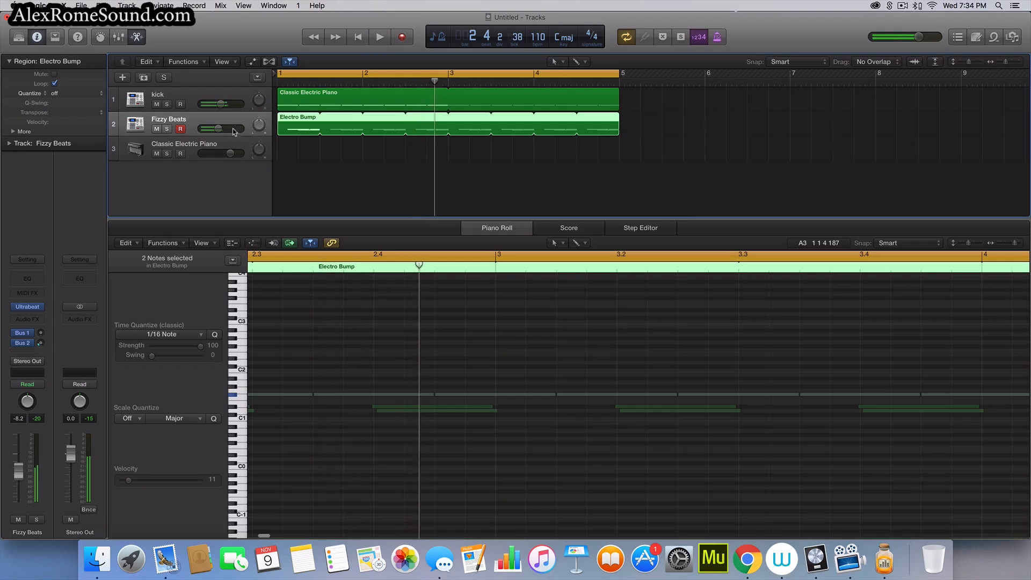
{"action": "left_click", "coordinate": [318, 151]}
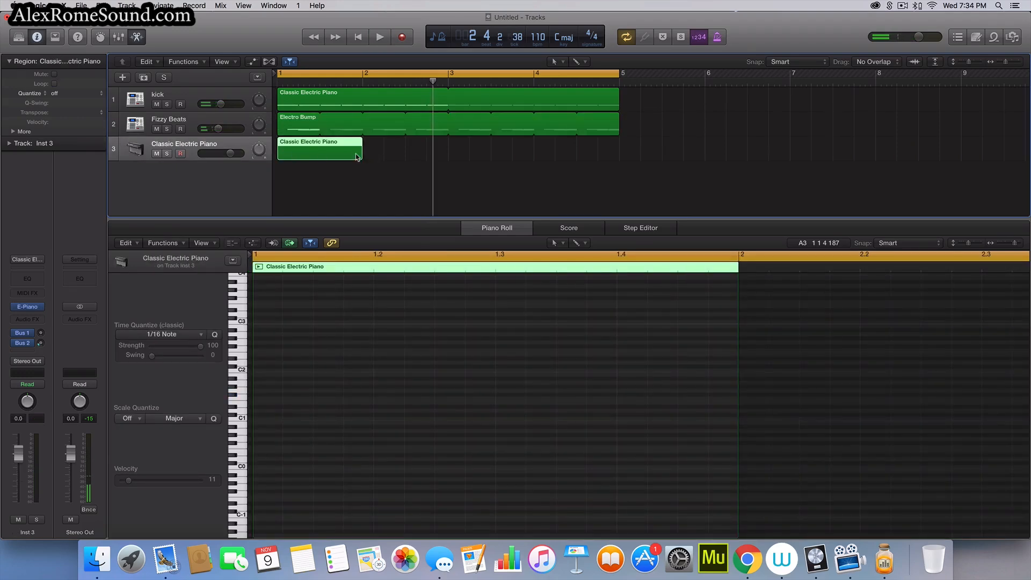
Load Alchemy on the piano track, clear it to the Default patch, and show source B's settings.
{"action": "left_click", "coordinate": [25, 306]}
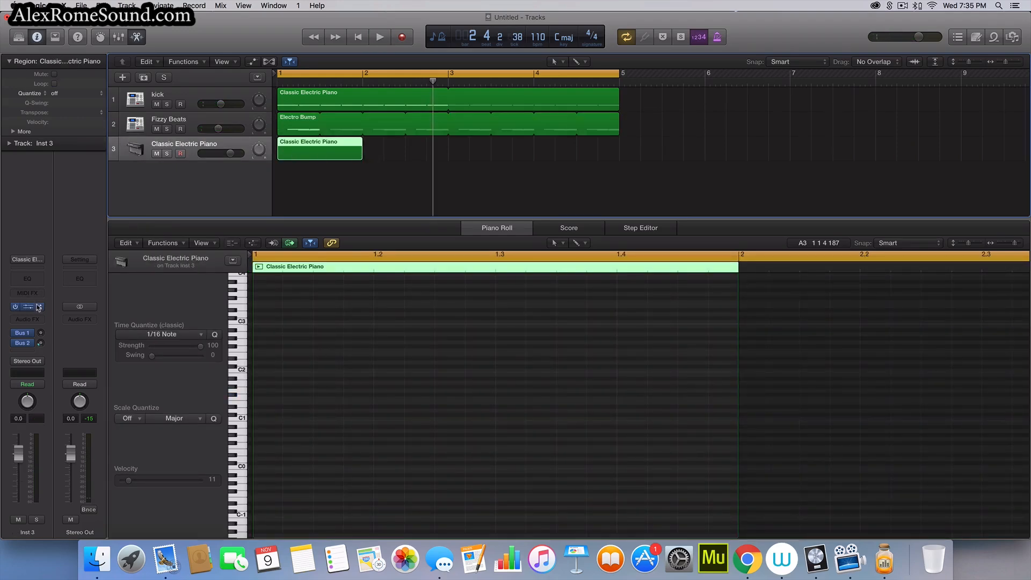
{"action": "left_click", "coordinate": [28, 308]}
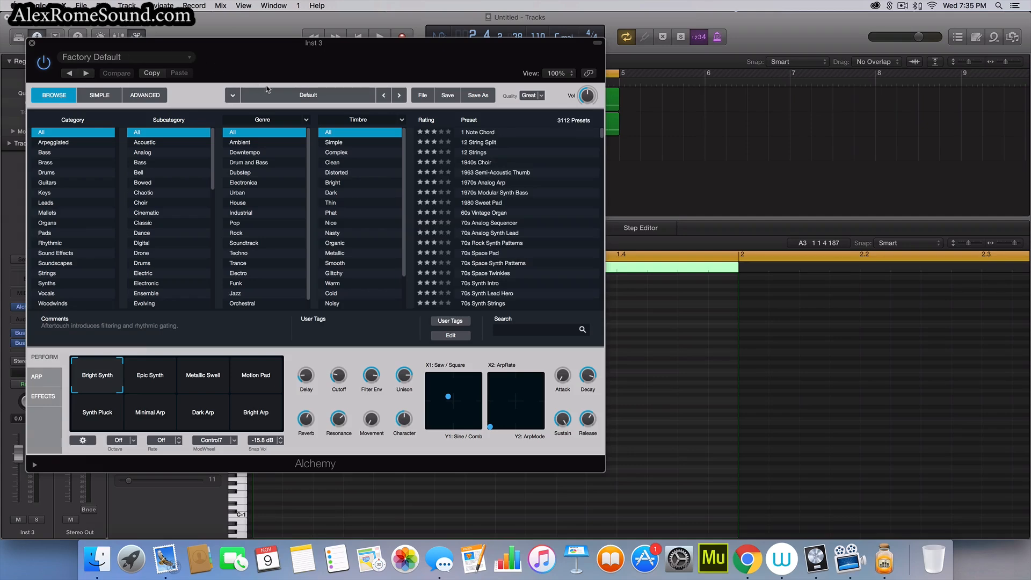
{"action": "left_click", "coordinate": [144, 95]}
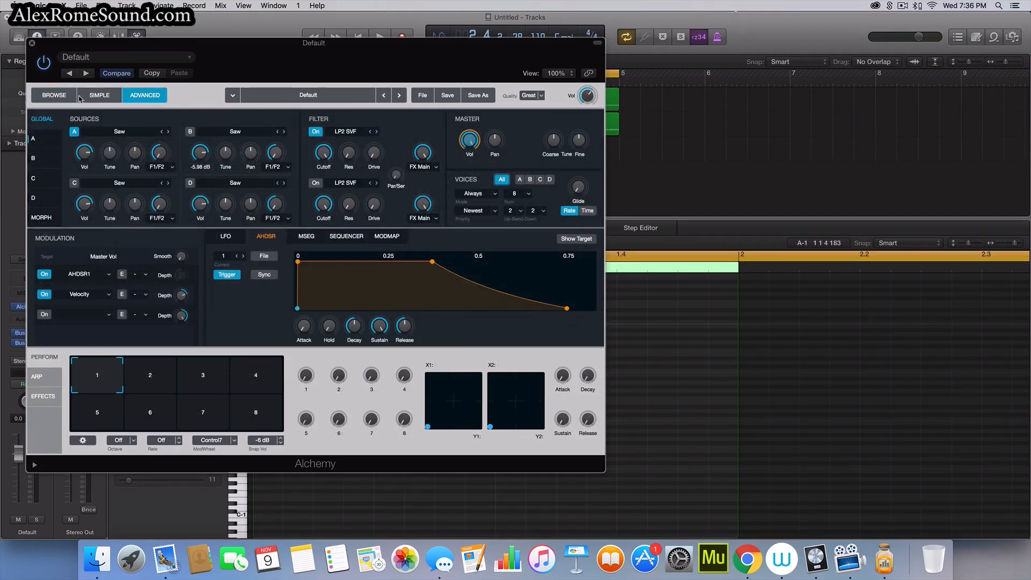
{"action": "left_click", "coordinate": [219, 122]}
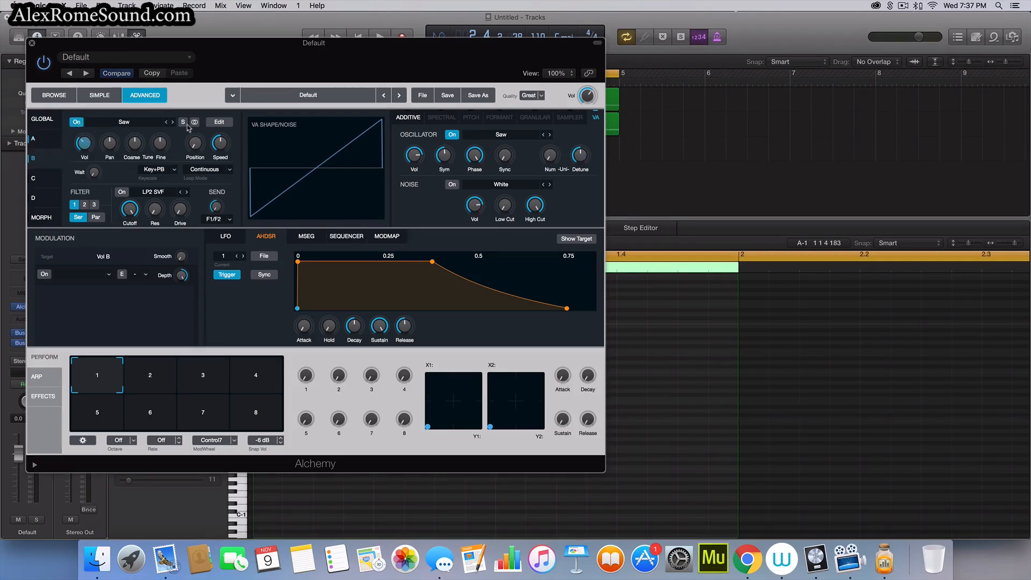
Step source B's waveform from Saw through Triangle to Square.
{"action": "left_click", "coordinate": [169, 125]}
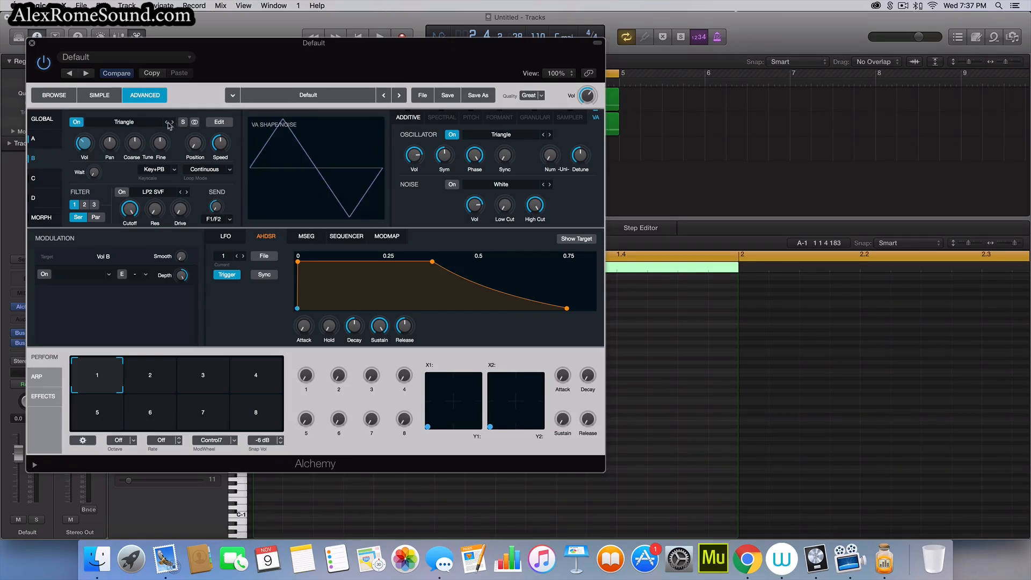
{"action": "left_click", "coordinate": [170, 125]}
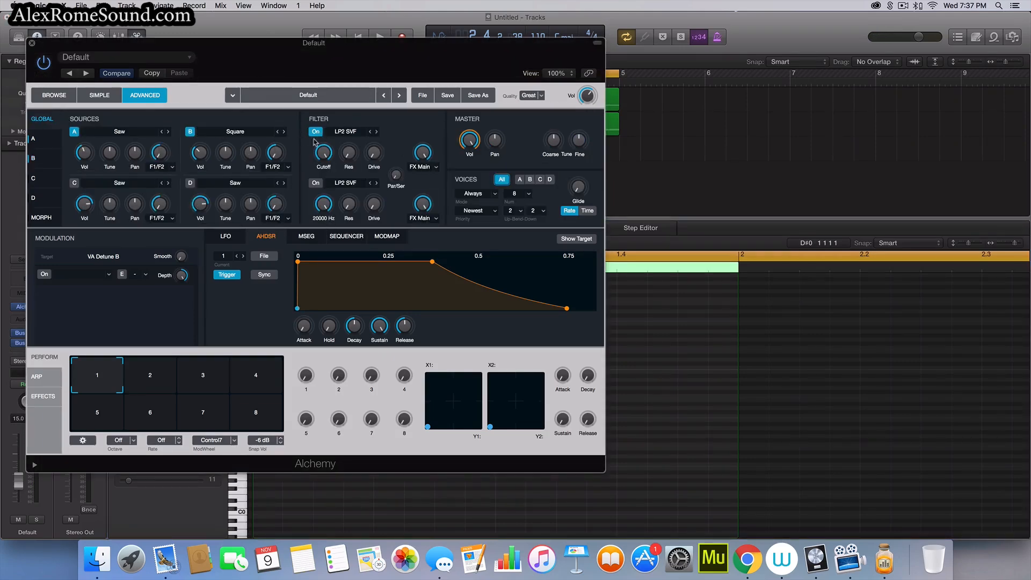
Assign a new AHDSR envelope to Filter 1 Cutoff and adjust the resonance.
{"action": "right_click", "coordinate": [323, 149]}
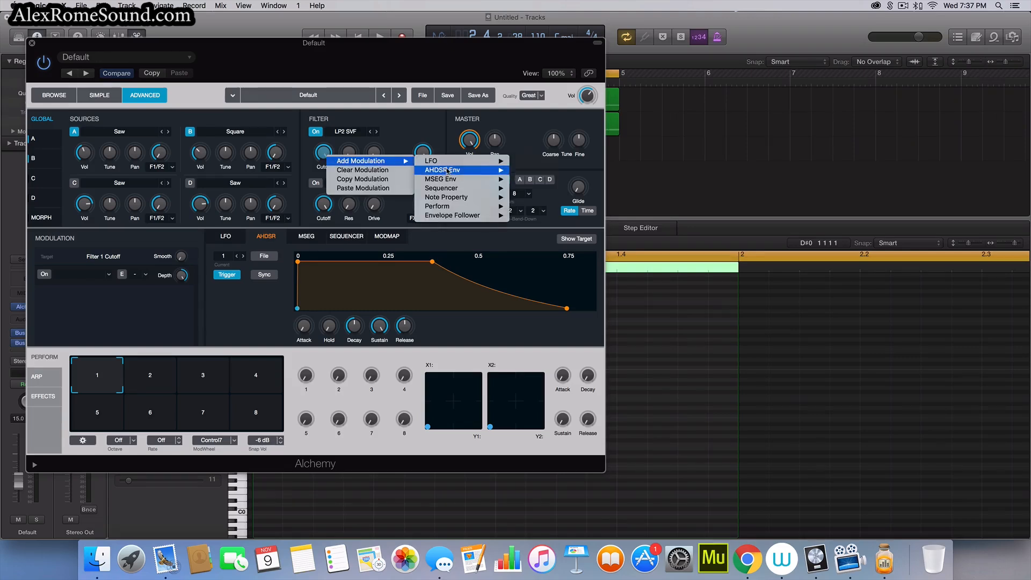
{"action": "left_click", "coordinate": [442, 169]}
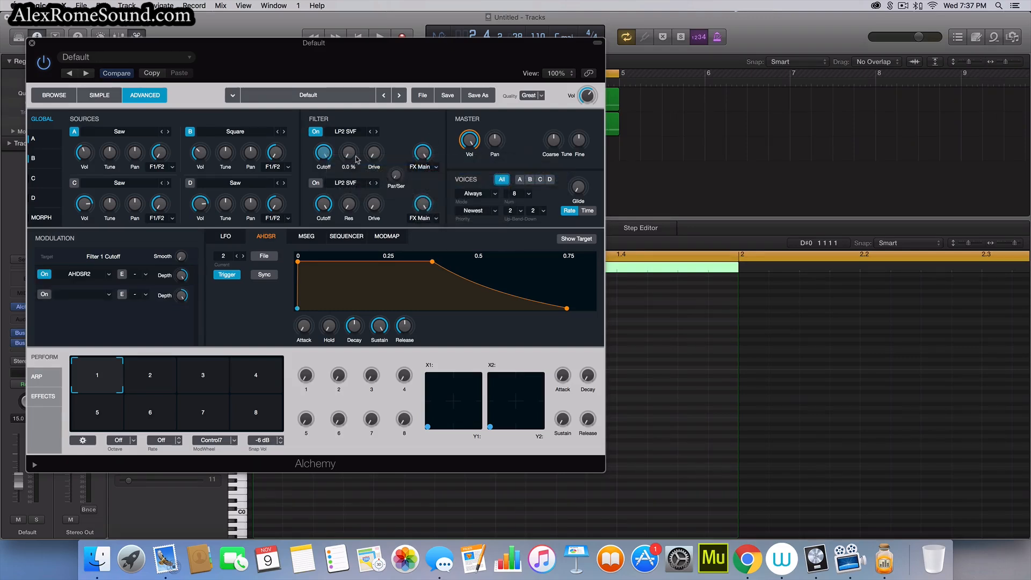
{"action": "left_click_drag", "start_coordinate": [323, 142], "coordinate": [323, 136]}
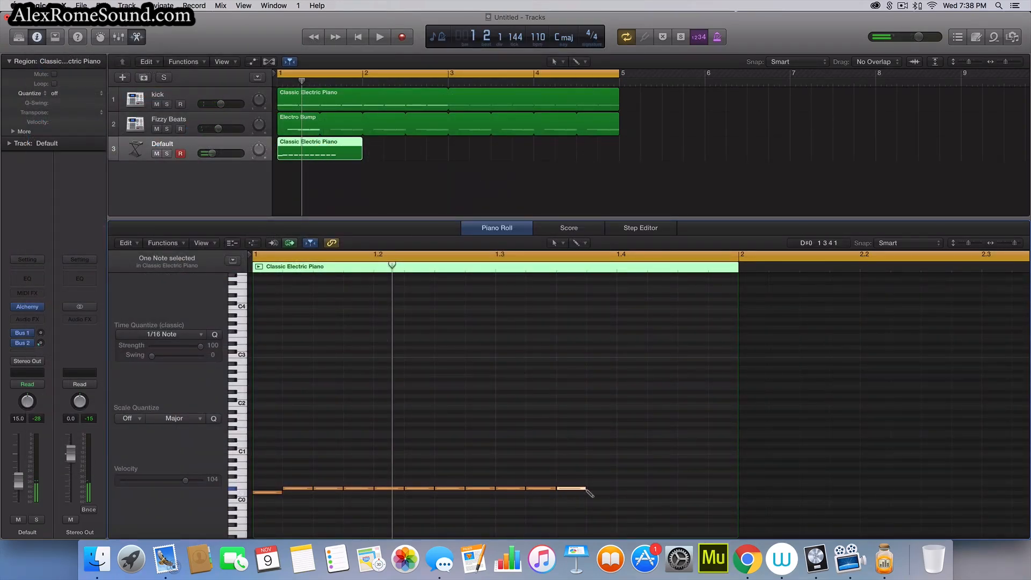
Play the looped Alchemy bass line with the drums and add a second kick track.
{"action": "left_click", "coordinate": [379, 36]}
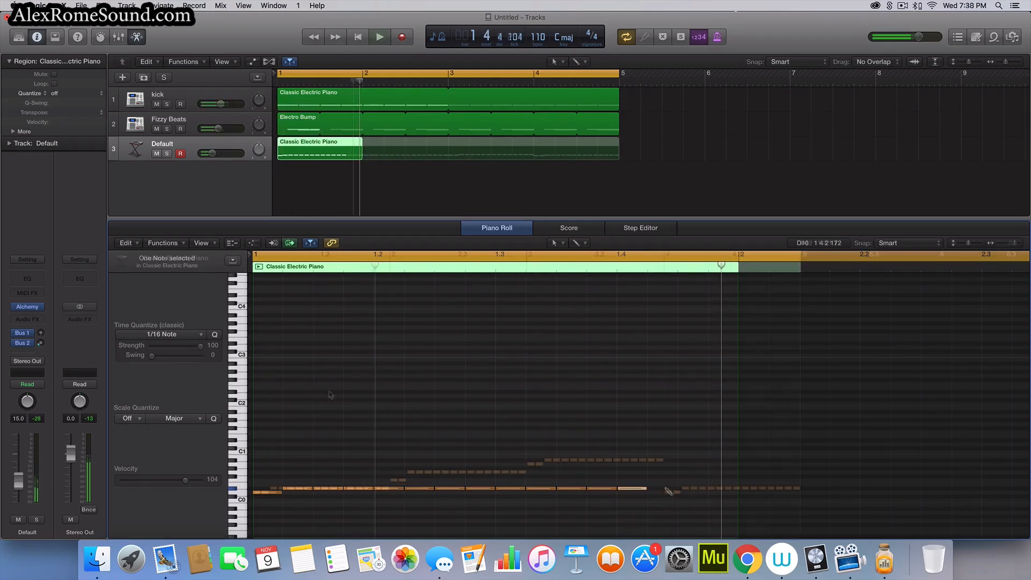
{"action": "left_click", "coordinate": [379, 36]}
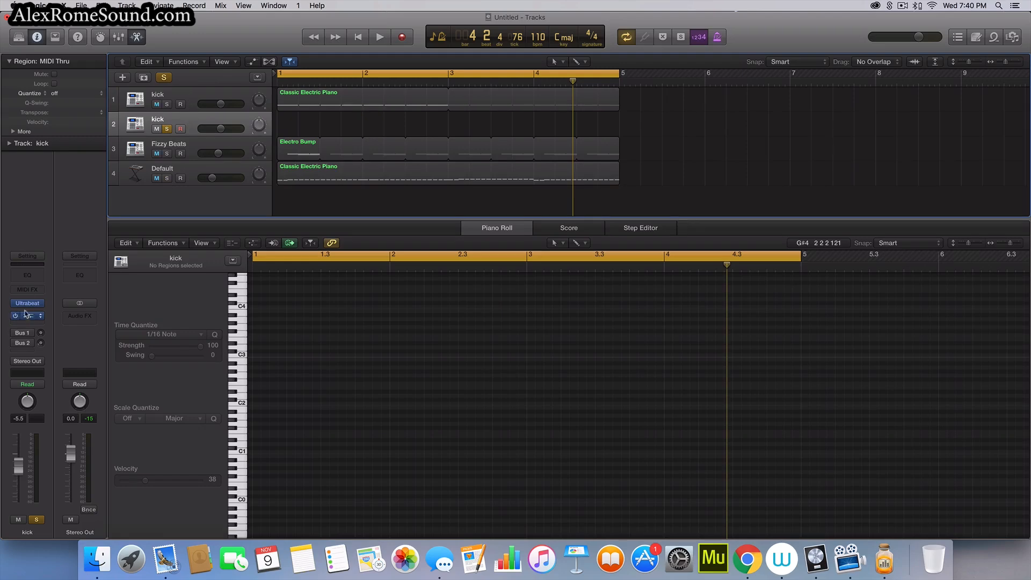
{"action": "left_click", "coordinate": [22, 332]}
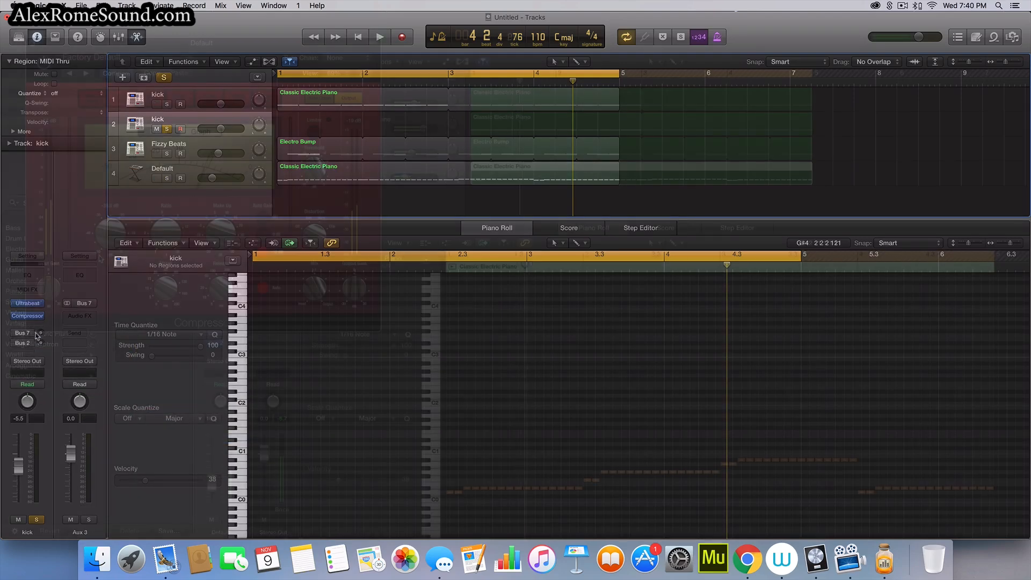
Compress the Alchemy bass and raise its AHDSR2 filter envelope depth to 100% with a short decay.
{"action": "left_click", "coordinate": [28, 315]}
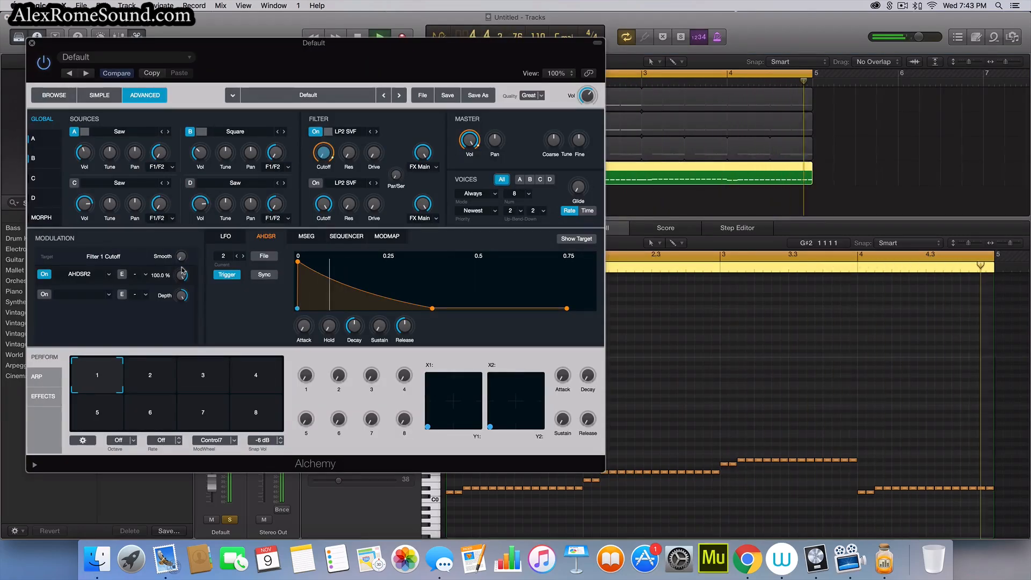
{"action": "left_click_drag", "start_coordinate": [182, 270], "coordinate": [182, 288]}
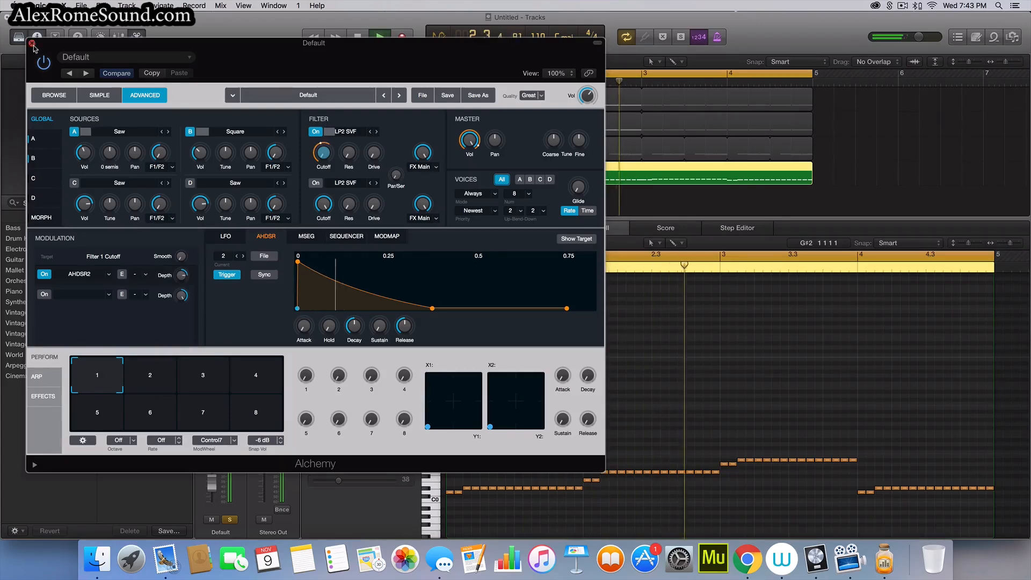
{"action": "left_click", "coordinate": [31, 43]}
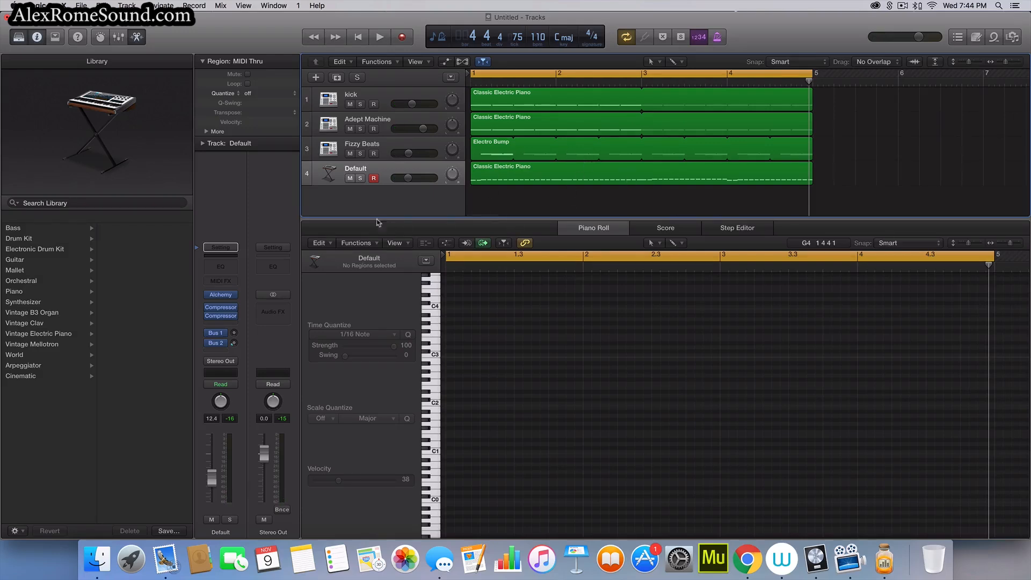
Create a fifth track with a blank default Alchemy patch and choose source A's waveform.
{"action": "left_click", "coordinate": [638, 174]}
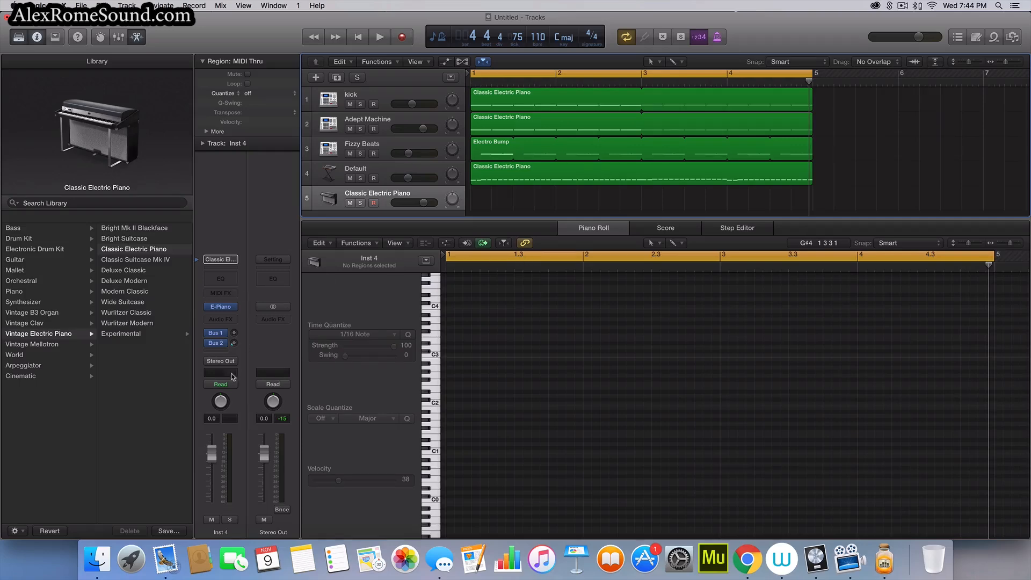
{"action": "left_click", "coordinate": [220, 306]}
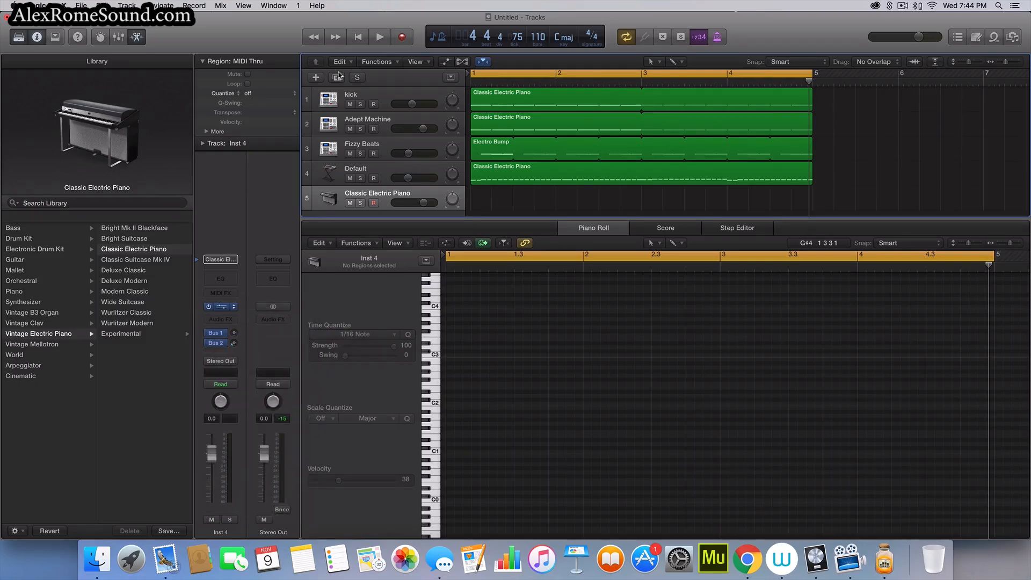
{"action": "left_click", "coordinate": [422, 95]}
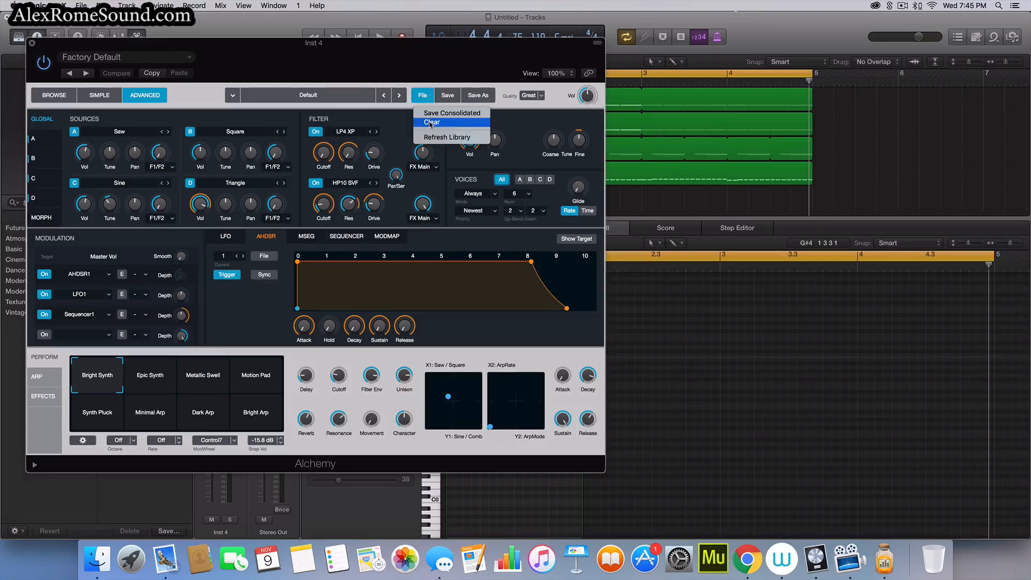
{"action": "left_click", "coordinate": [430, 122]}
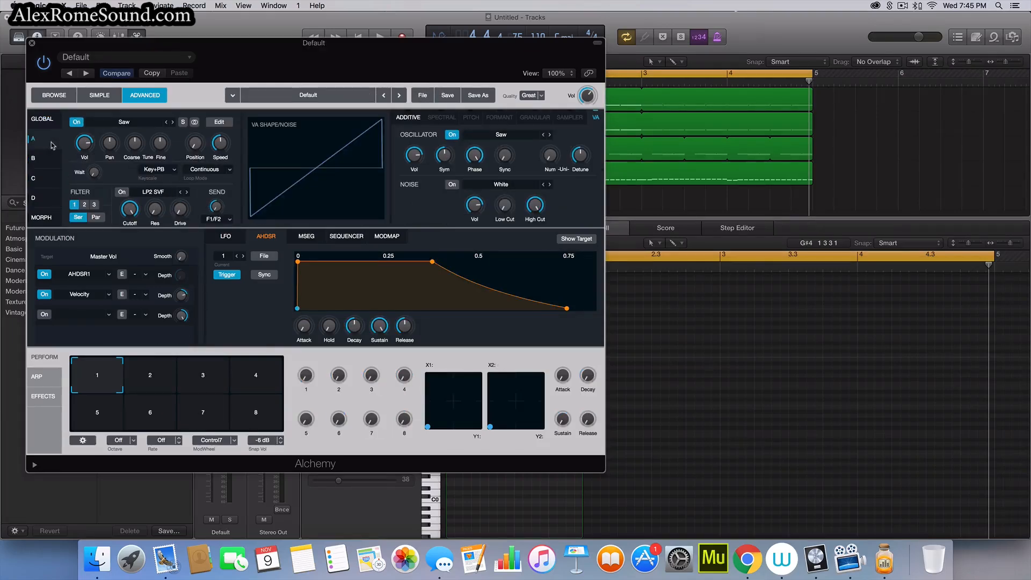
{"action": "left_click", "coordinate": [167, 125]}
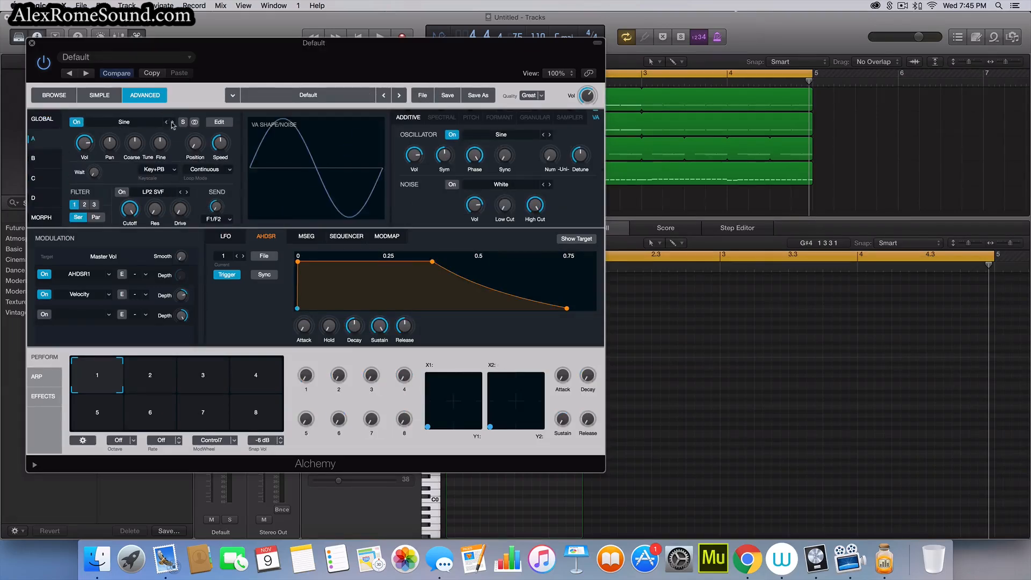
{"action": "left_click", "coordinate": [138, 121]}
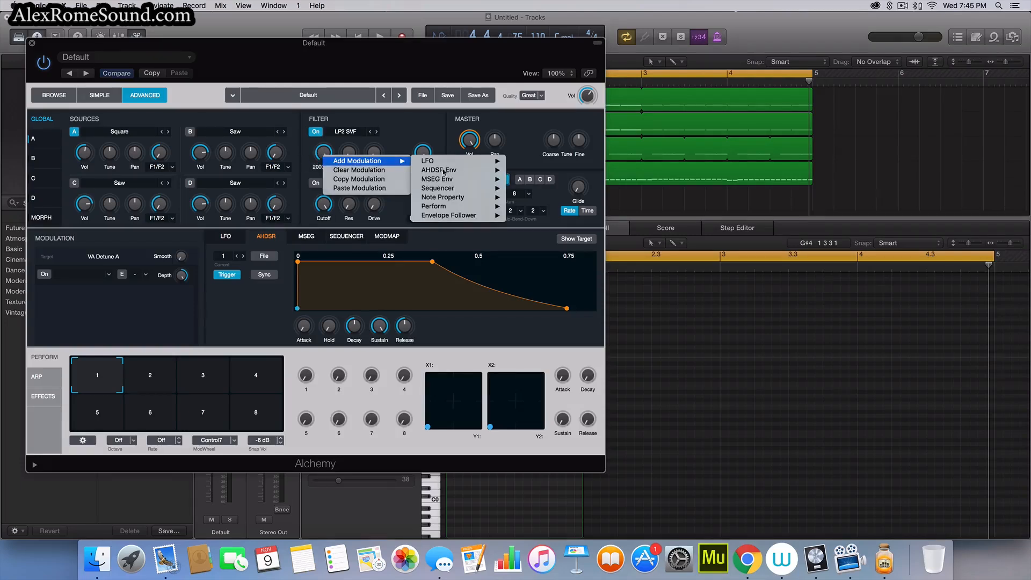
{"action": "mouse_move", "coordinate": [437, 169]}
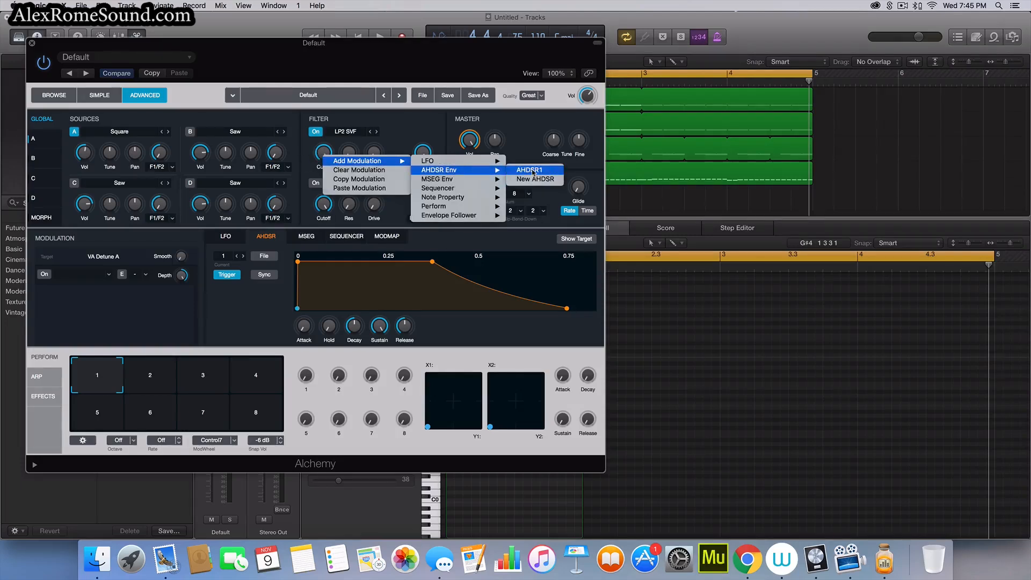
Modulate the filter cutoff with a new AHDSR envelope and close Alchemy.
{"action": "left_click", "coordinate": [535, 180]}
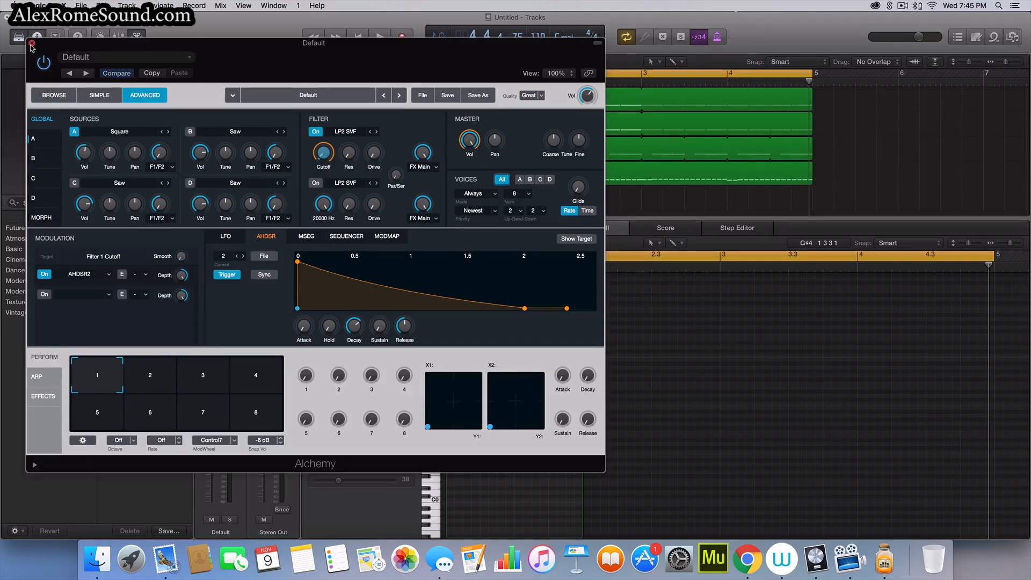
{"action": "left_click", "coordinate": [31, 43]}
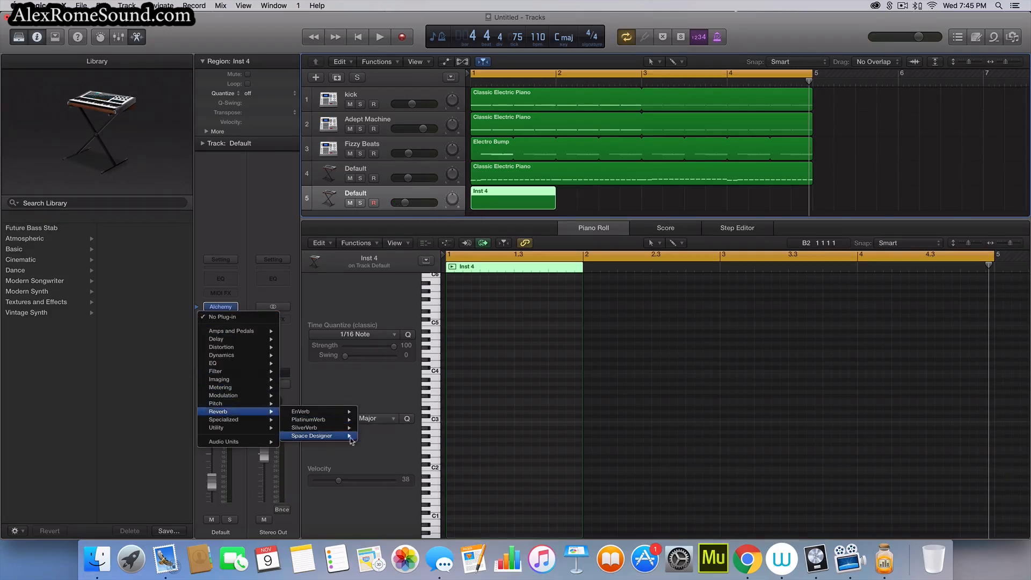
Load Space Designer on the lead with about a 2.8 s tail and -30 dB wet level.
{"action": "left_click", "coordinate": [311, 436]}
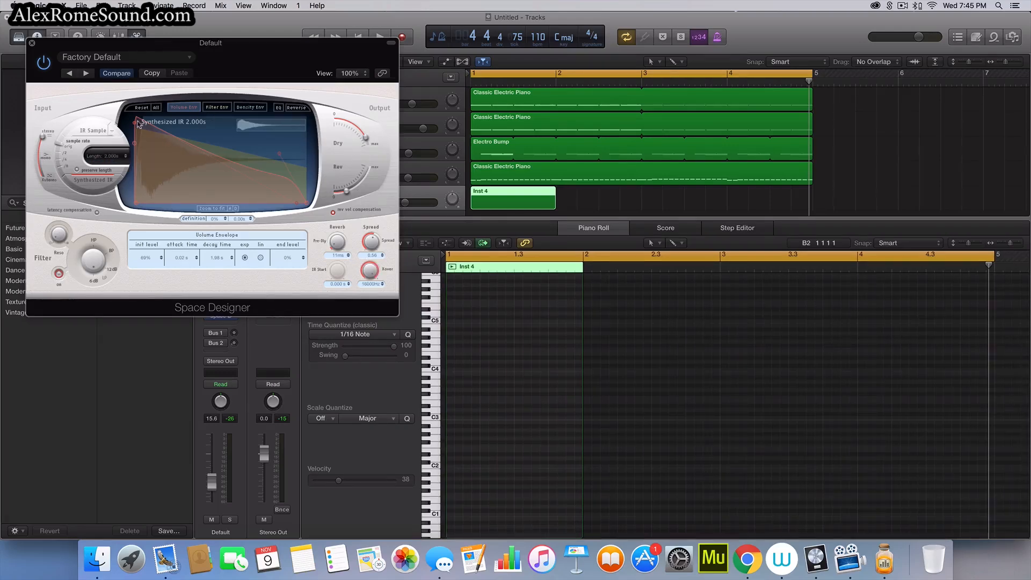
{"action": "left_click_drag", "start_coordinate": [109, 155], "coordinate": [112, 149]}
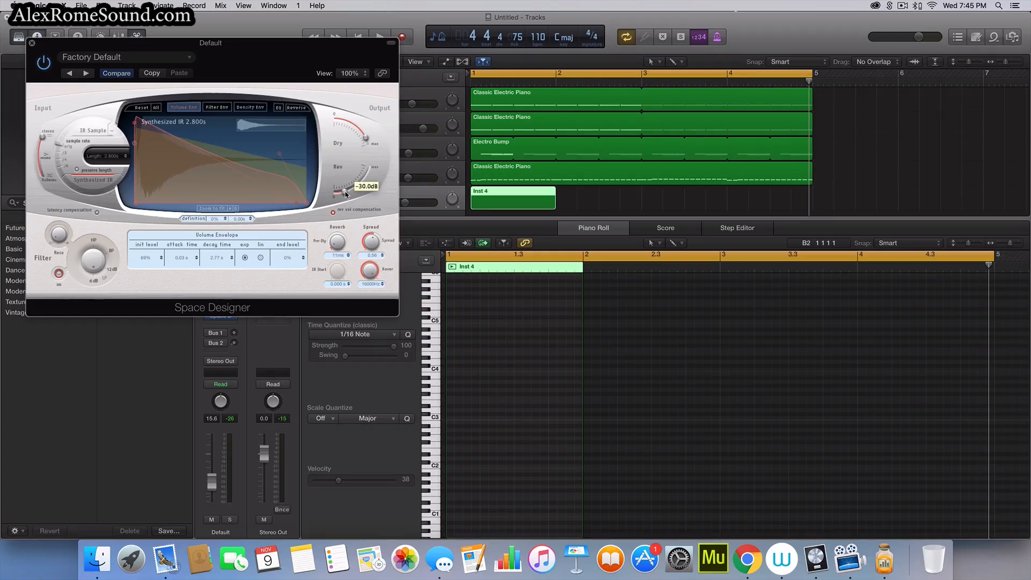
{"action": "mouse_move", "coordinate": [177, 148]}
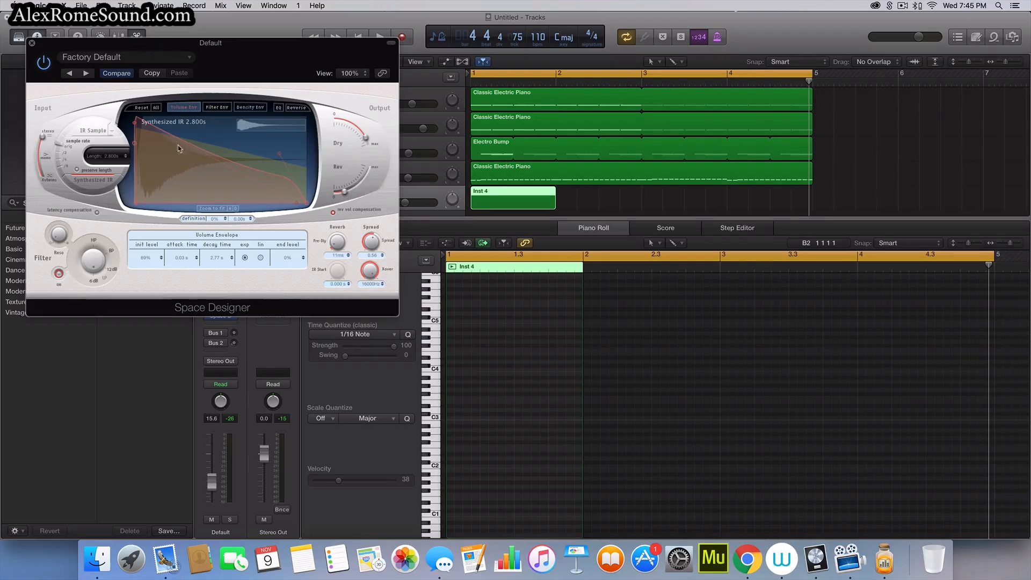
{"action": "left_click", "coordinate": [31, 43]}
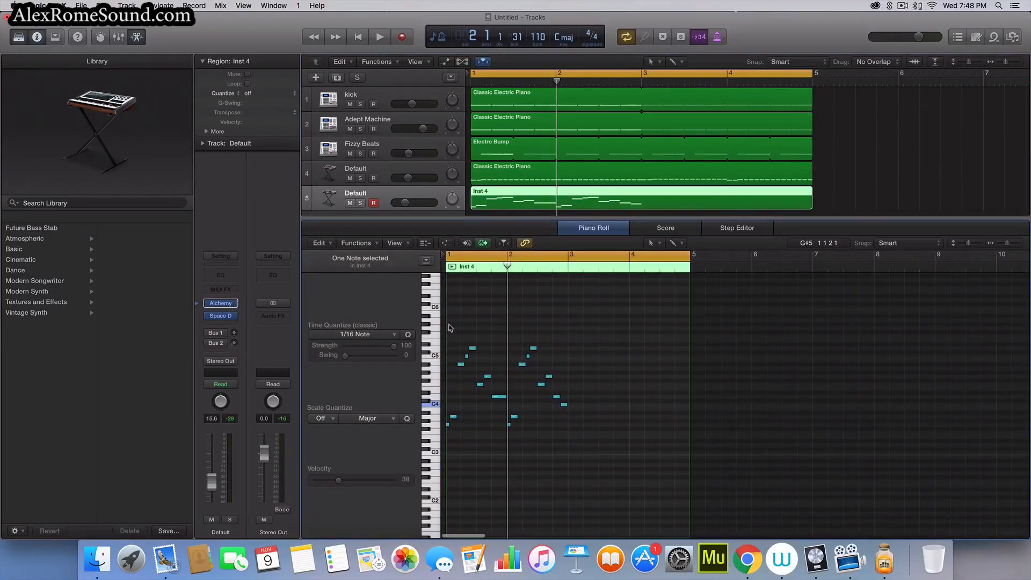
Record the lead melody into the Inst 4 region up to bar 5 and solo the track.
{"action": "left_click", "coordinate": [379, 37]}
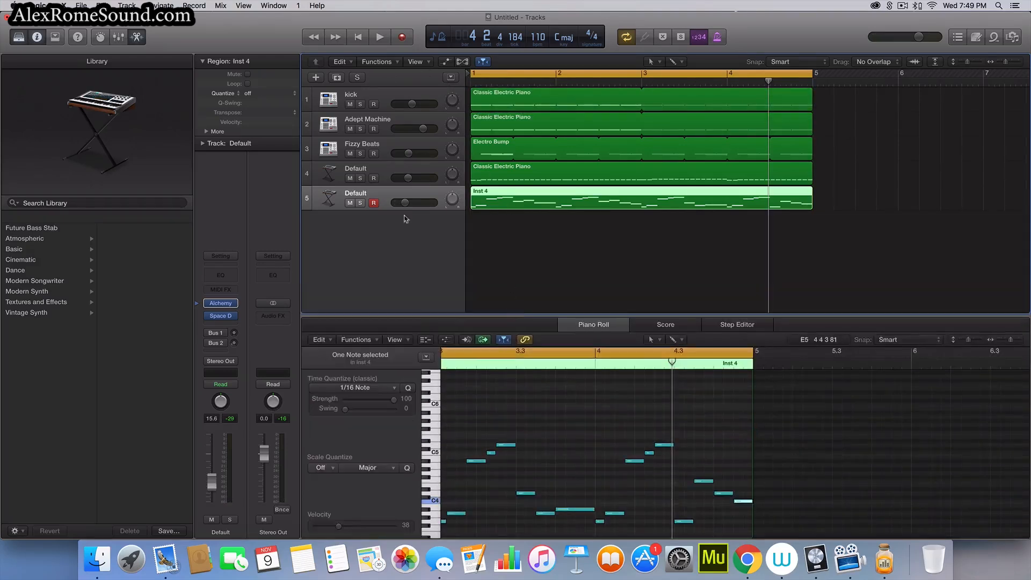
{"action": "left_click", "coordinate": [536, 237]}
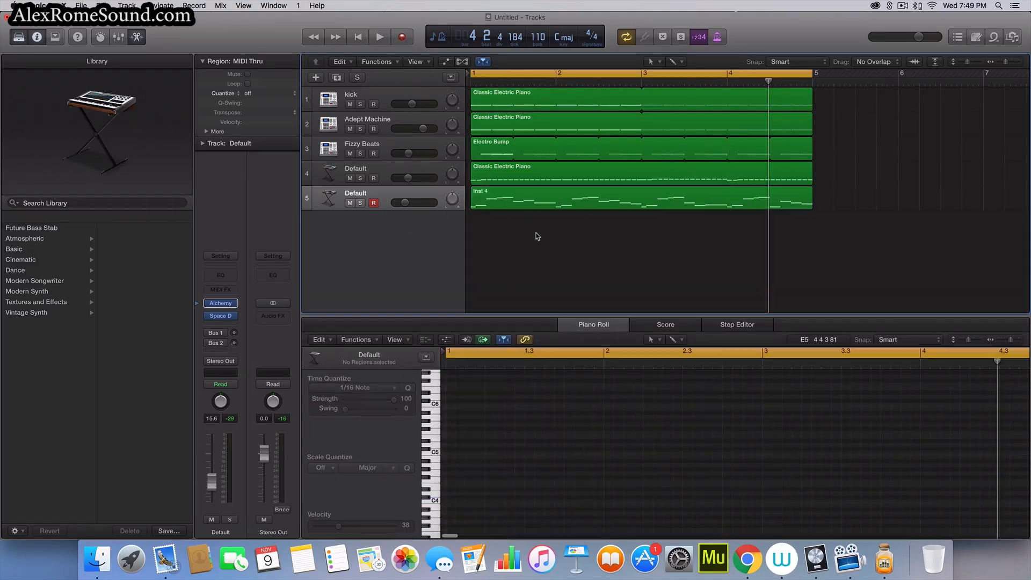
{"action": "left_click", "coordinate": [380, 37]}
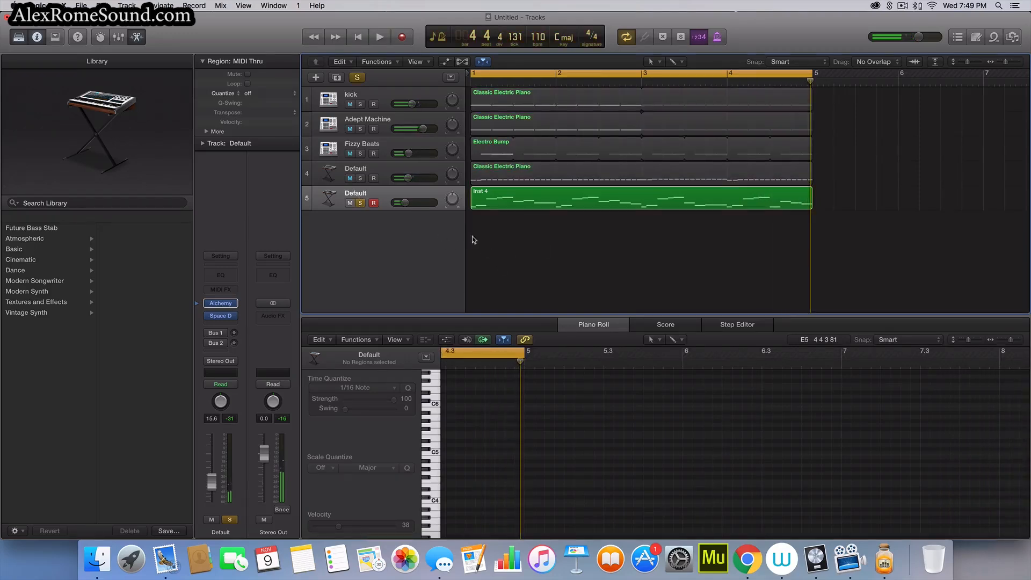
Duplicate the lead track, copy the Inst 4 melody onto track 6 and bring up its Alchemy patch.
{"action": "left_click", "coordinate": [638, 198]}
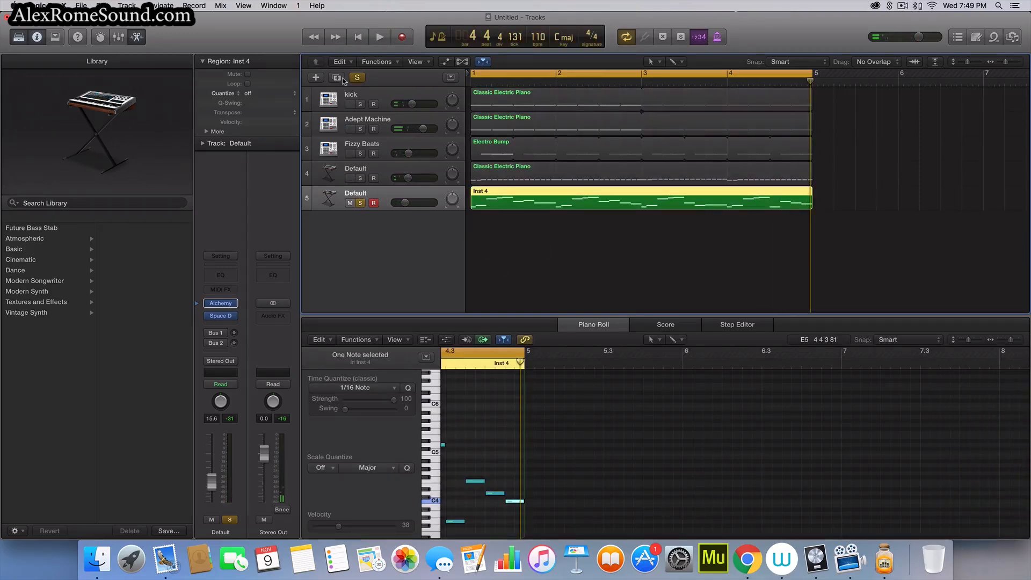
{"action": "left_click", "coordinate": [314, 77]}
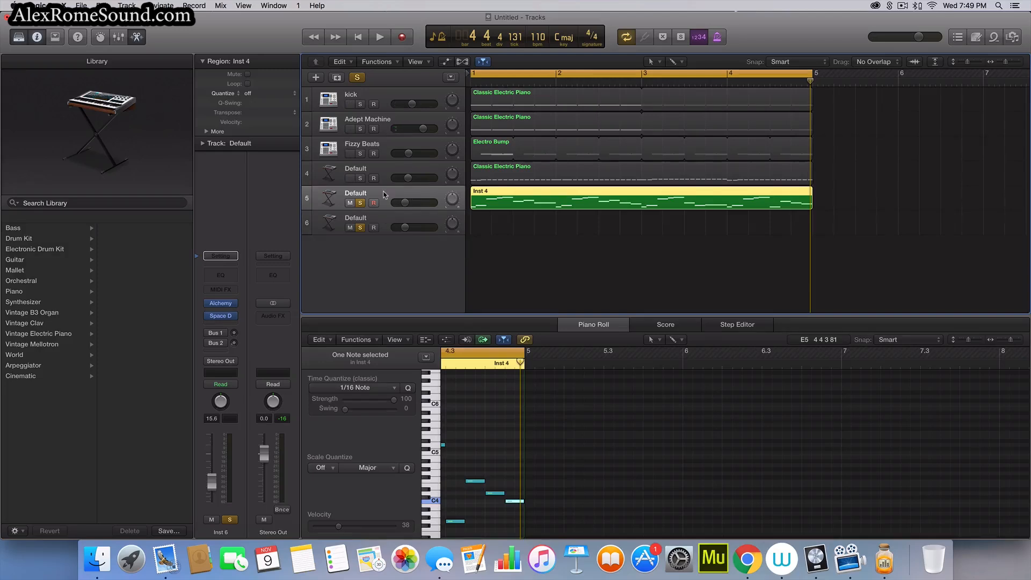
{"action": "left_click", "coordinate": [360, 203]}
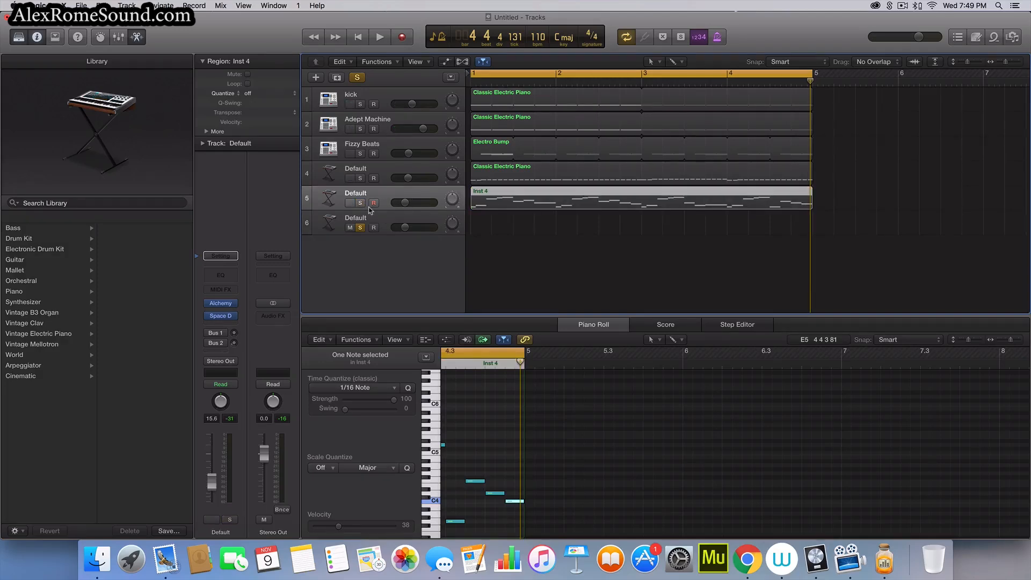
{"action": "left_click", "coordinate": [350, 203]}
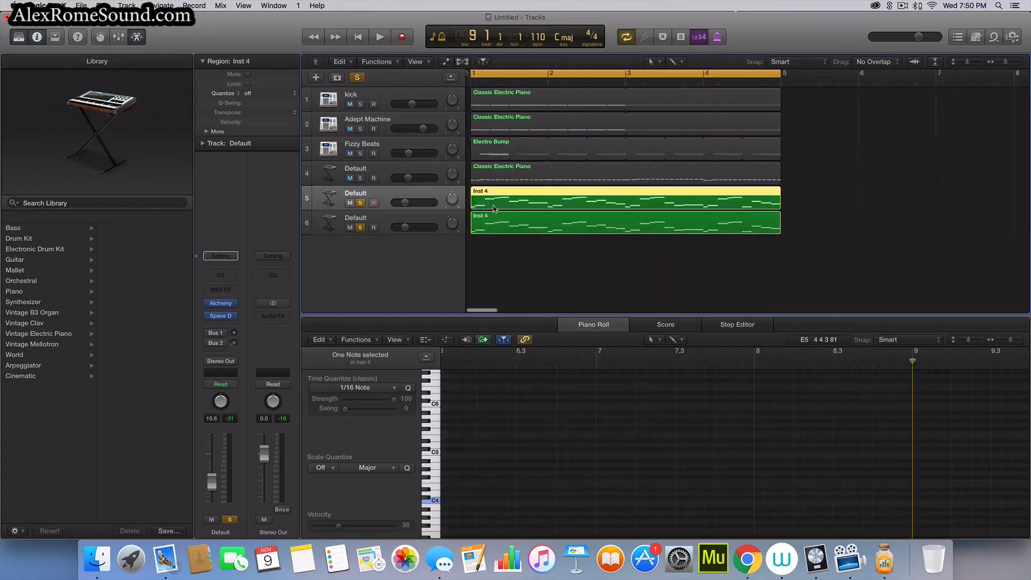
{"action": "left_click", "coordinate": [625, 223]}
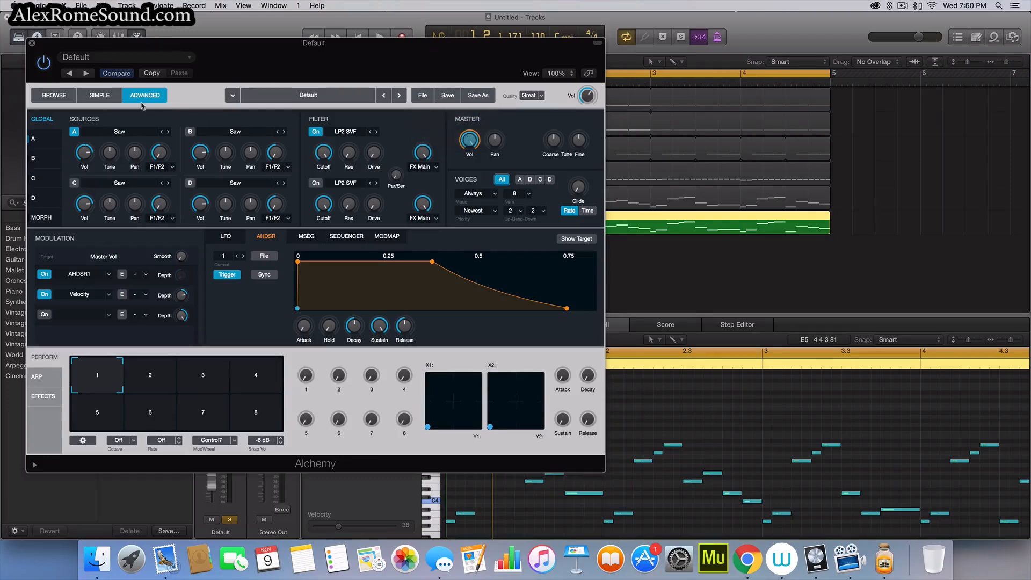
In Alchemy's Advanced view, add a new AHDSR envelope on filter cutoff with a longer decay.
{"action": "left_click", "coordinate": [74, 131]}
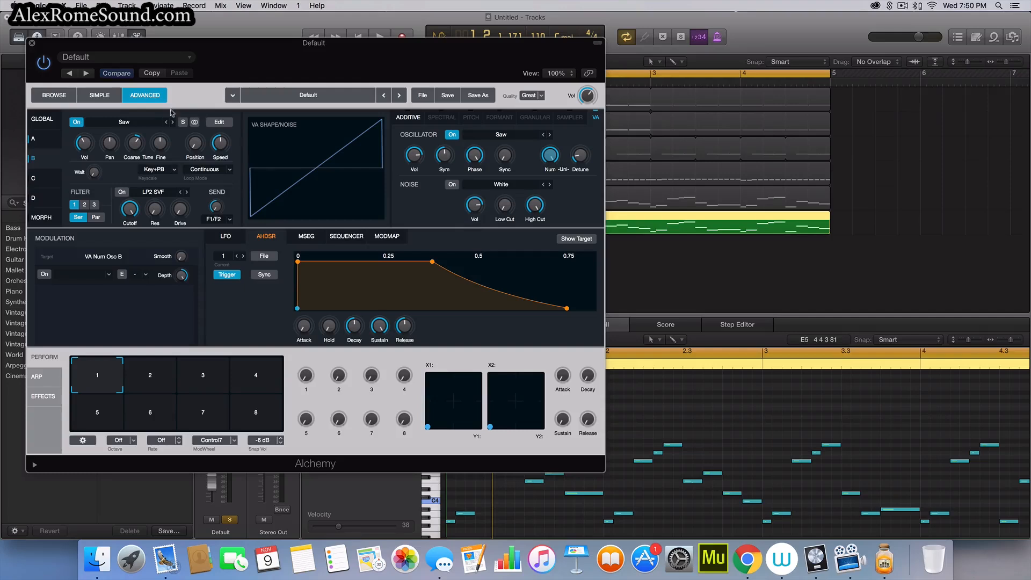
{"action": "mouse_move", "coordinate": [40, 124]}
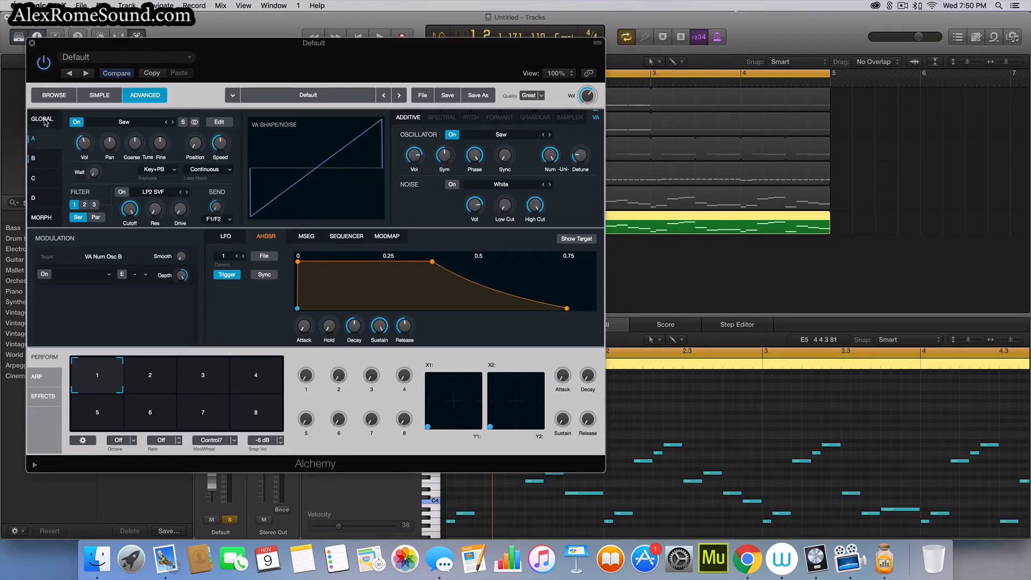
{"action": "left_click", "coordinate": [42, 119]}
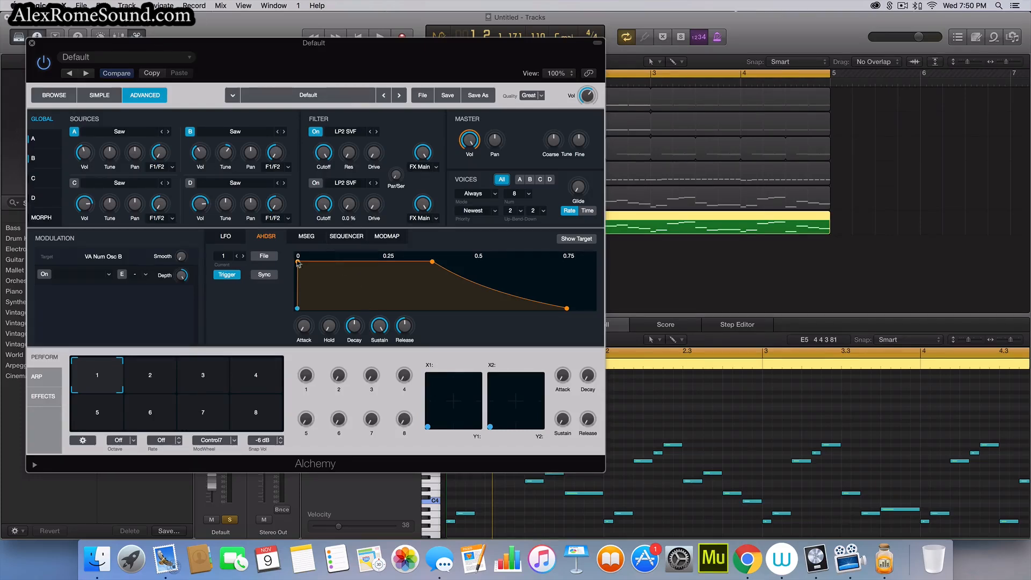
{"action": "right_click", "coordinate": [349, 150]}
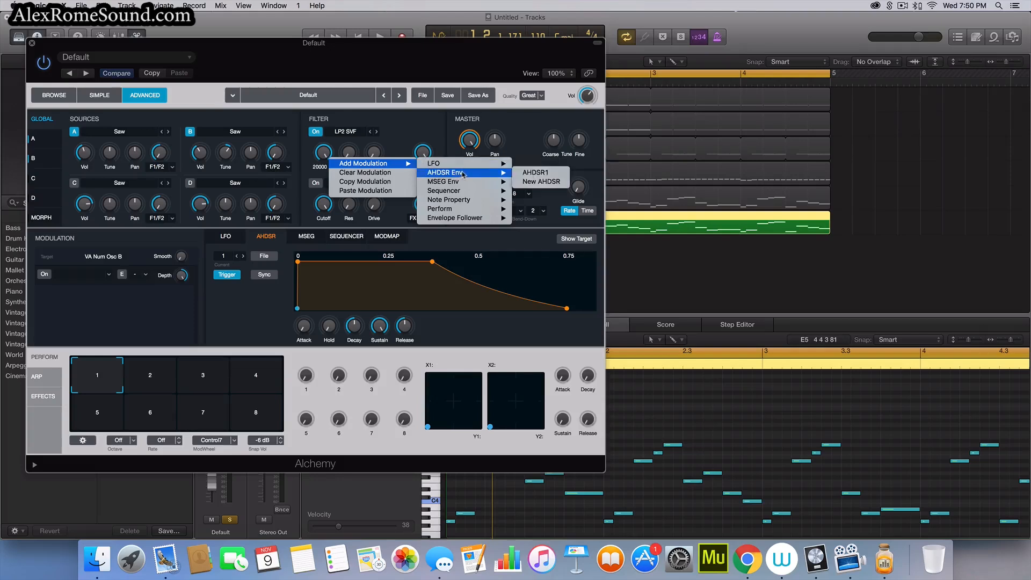
{"action": "left_click", "coordinate": [535, 171]}
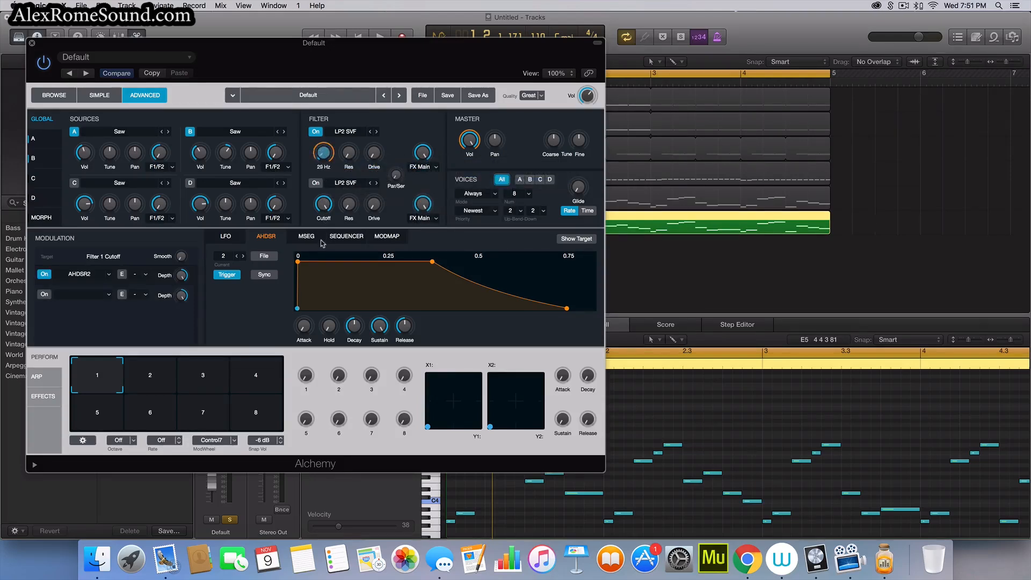
{"action": "left_click_drag", "start_coordinate": [322, 144], "coordinate": [322, 155]}
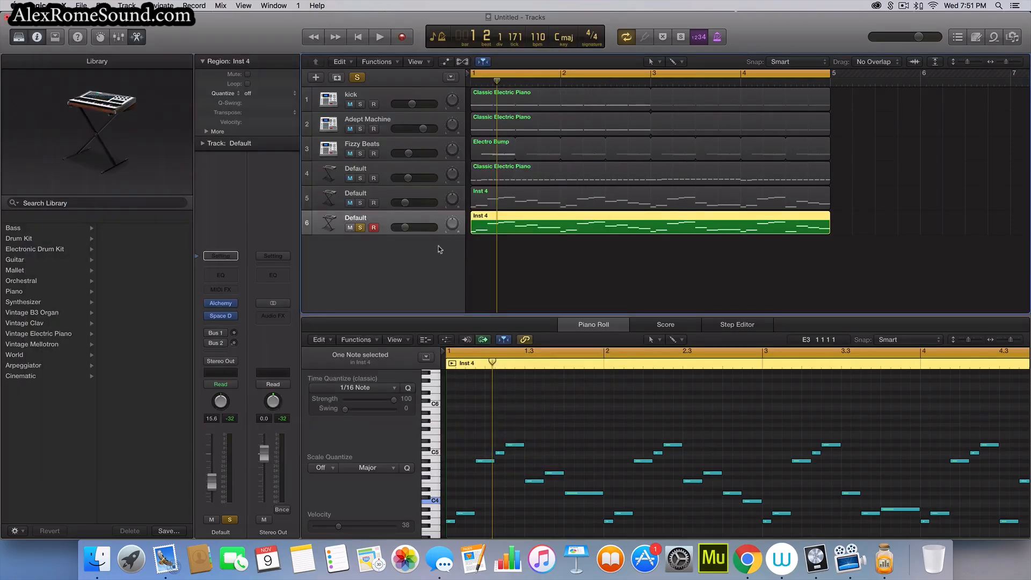
During playback, adjust source B's coarse tuning in the duplicate lead's Alchemy and close it.
{"action": "left_click", "coordinate": [379, 36]}
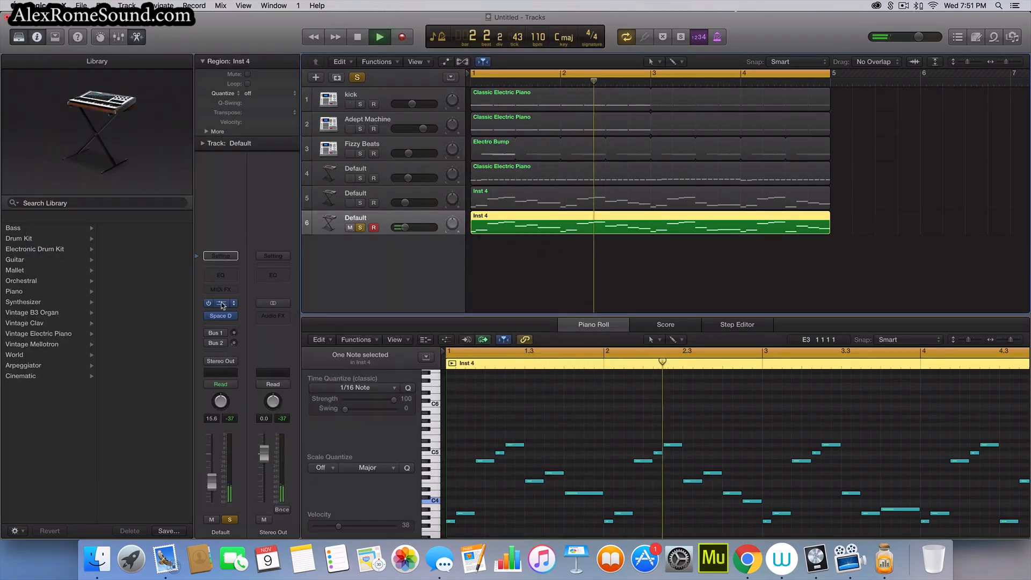
{"action": "double_click", "coordinate": [220, 303]}
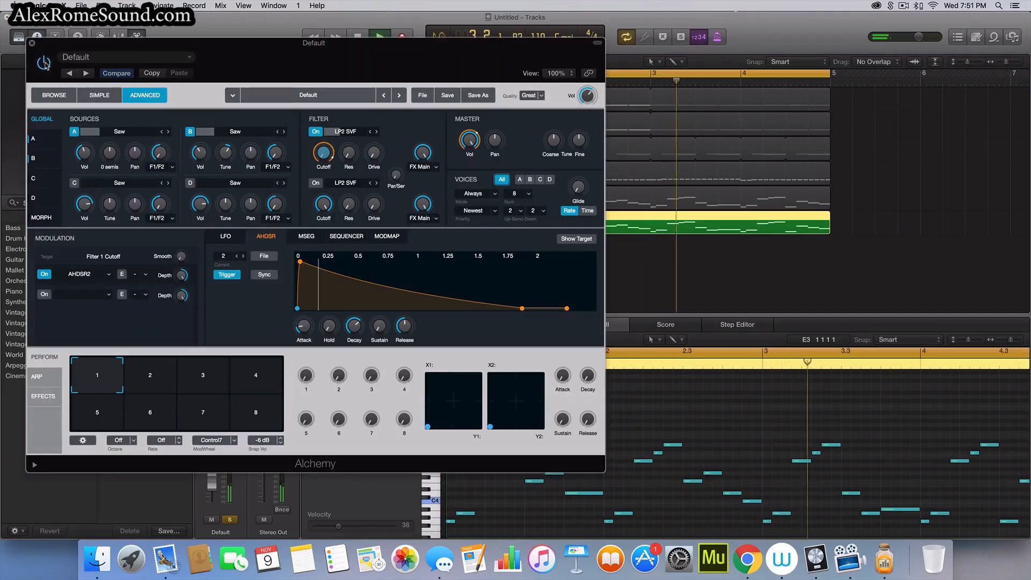
{"action": "left_click", "coordinate": [31, 42]}
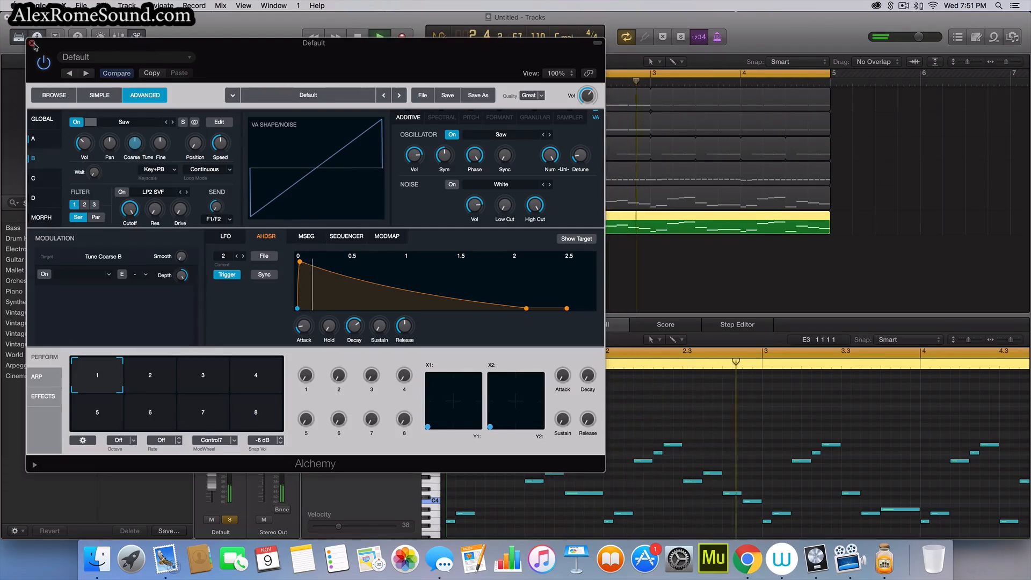
{"action": "left_click", "coordinate": [32, 43]}
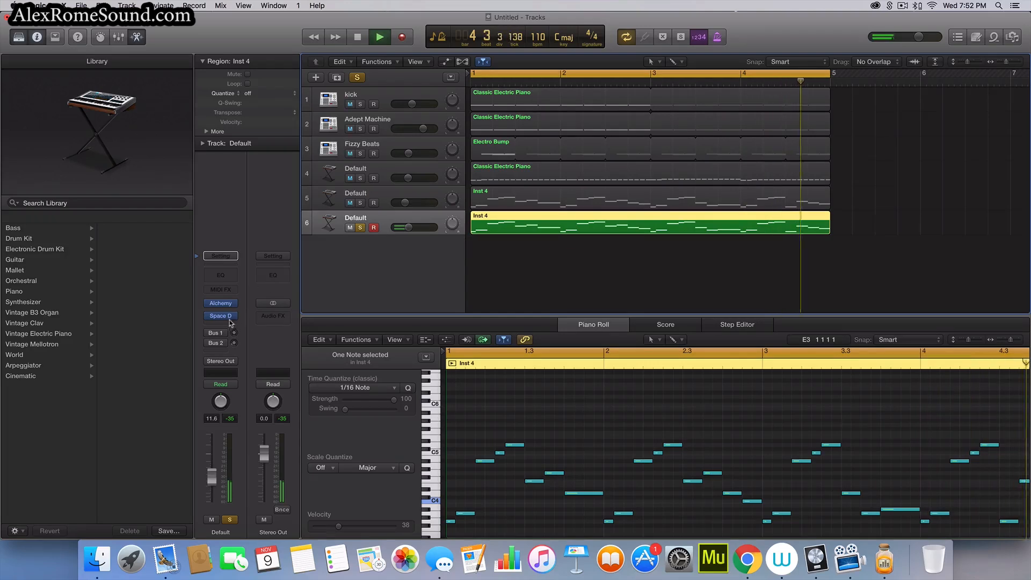
Adjust track 6's Space Designer tail length, then bring up its empty Audio FX slot choices.
{"action": "left_click", "coordinate": [357, 36]}
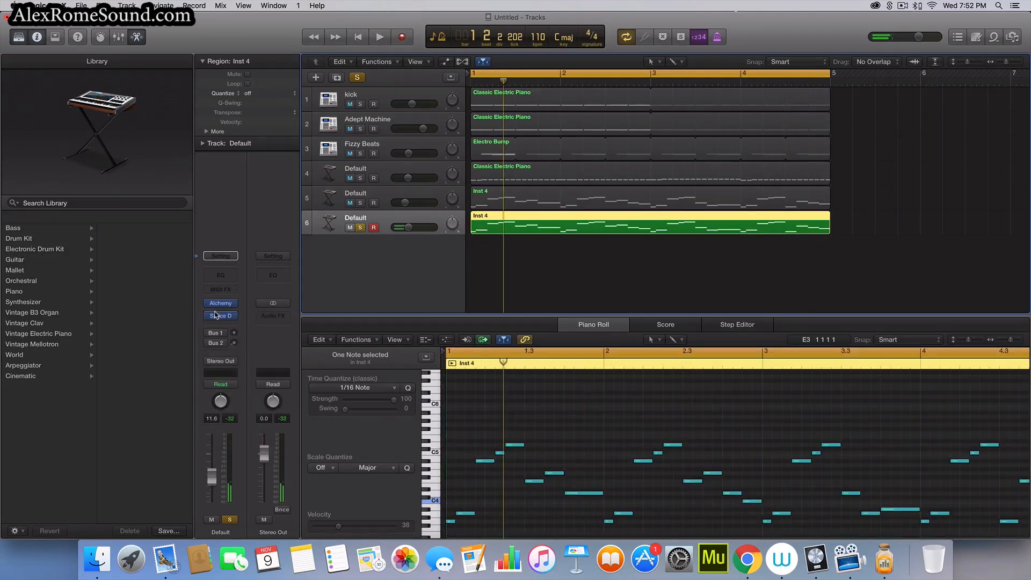
{"action": "left_click", "coordinate": [220, 315]}
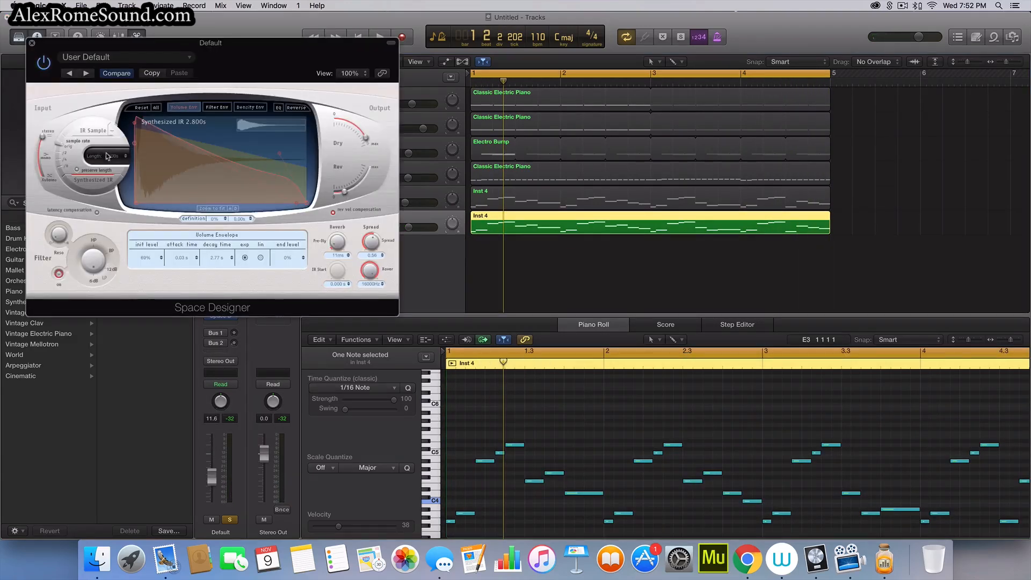
{"action": "left_click_drag", "start_coordinate": [105, 156], "coordinate": [112, 130]}
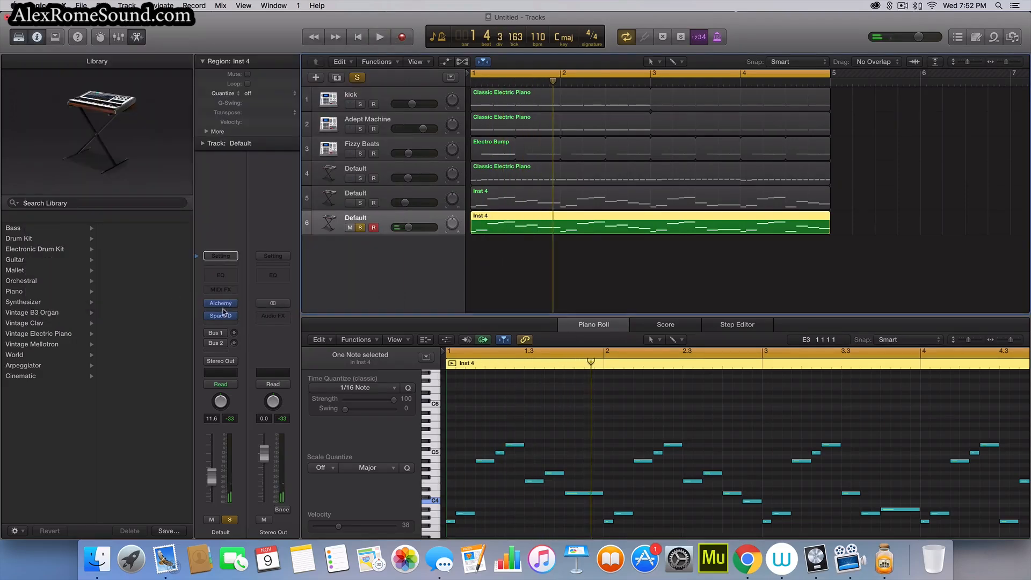
{"action": "left_click", "coordinate": [220, 314]}
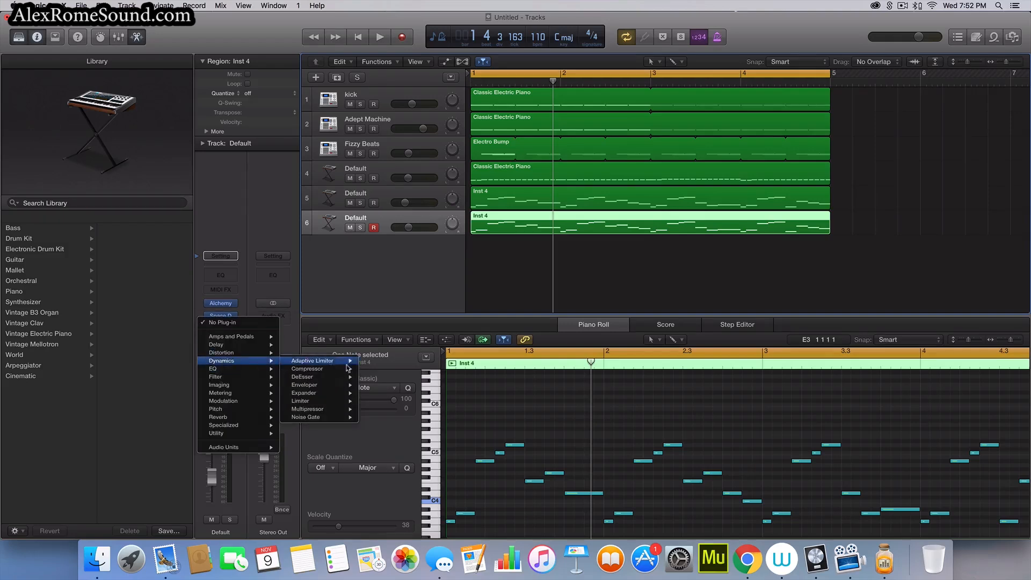
Add a Compressor to track 6 and sidechain it to a bus.
{"action": "left_click", "coordinate": [306, 368]}
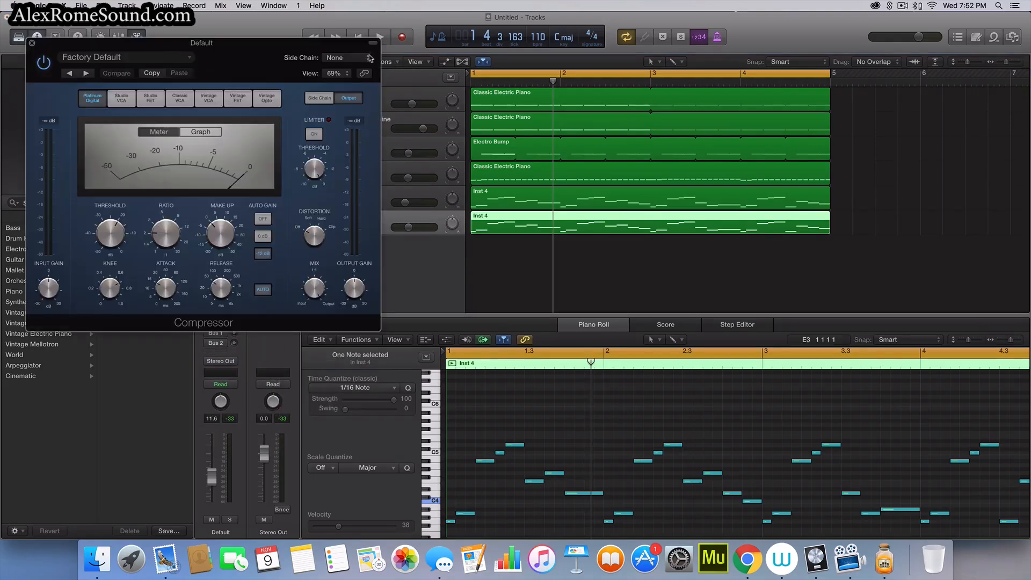
{"action": "left_click", "coordinate": [347, 58]}
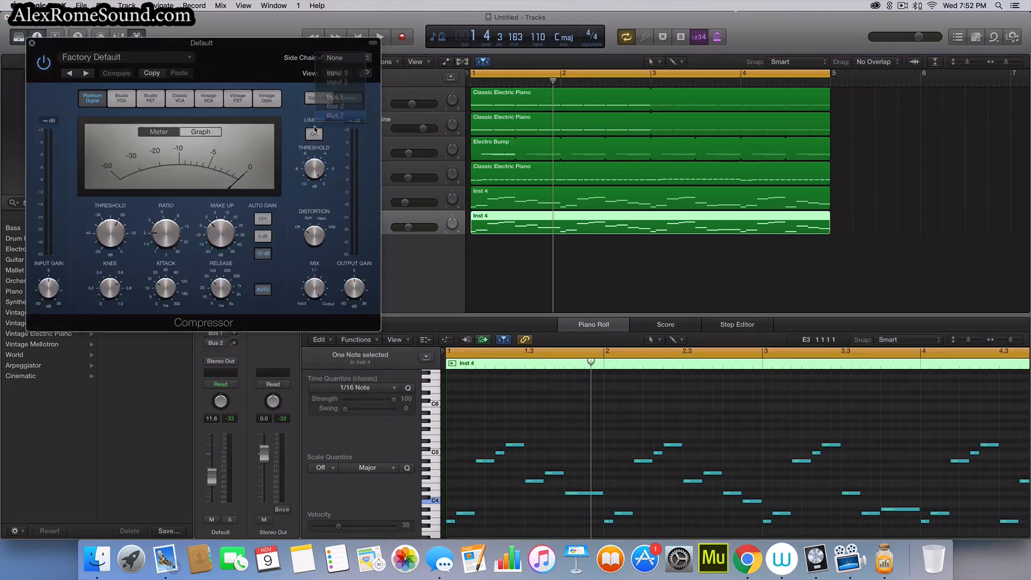
{"action": "left_click", "coordinate": [335, 115]}
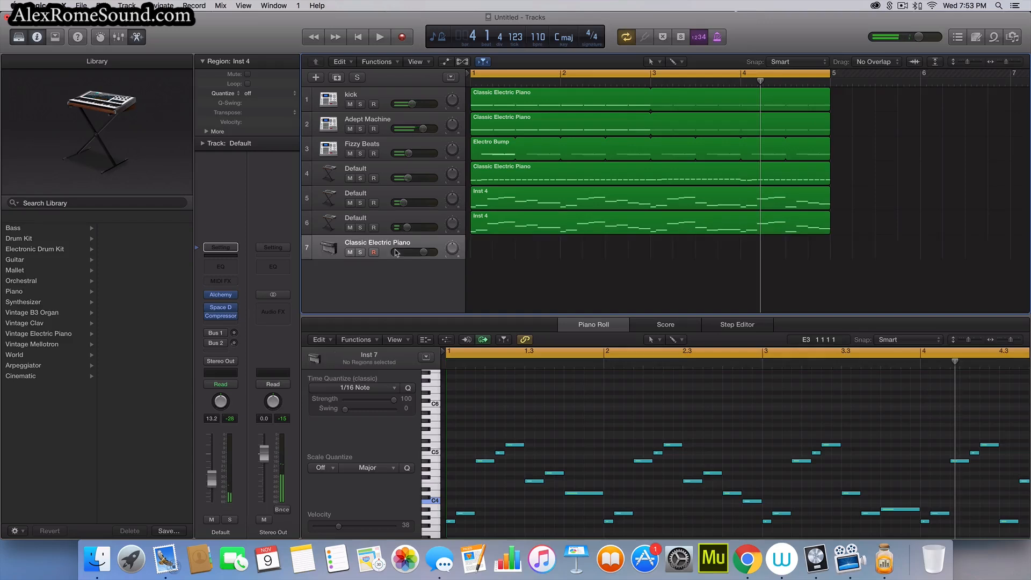
Make track 7 a Yamaha Grand Piano and copy the Inst 4 melody onto it.
{"action": "left_click", "coordinate": [39, 333]}
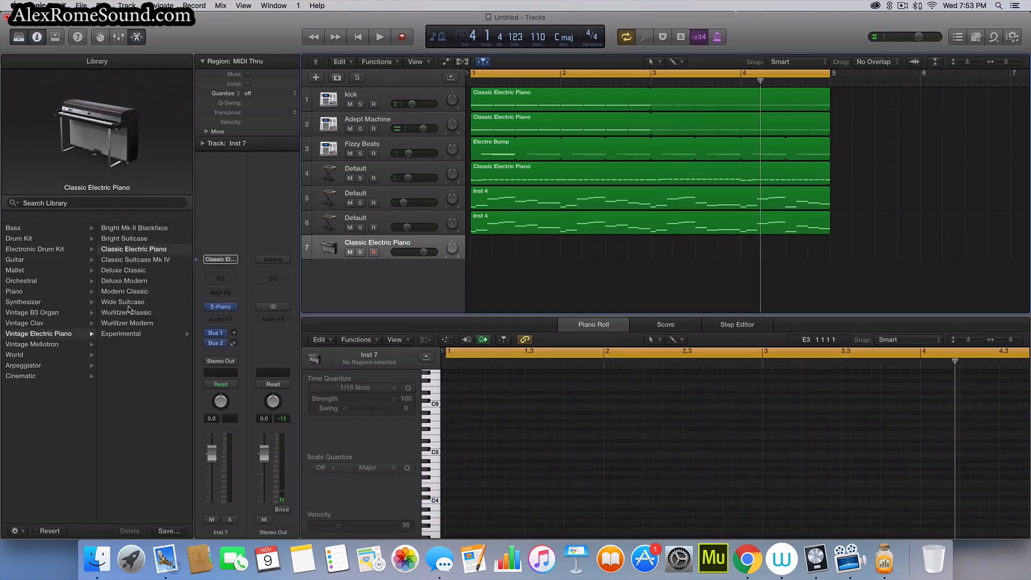
{"action": "mouse_move", "coordinate": [38, 288]}
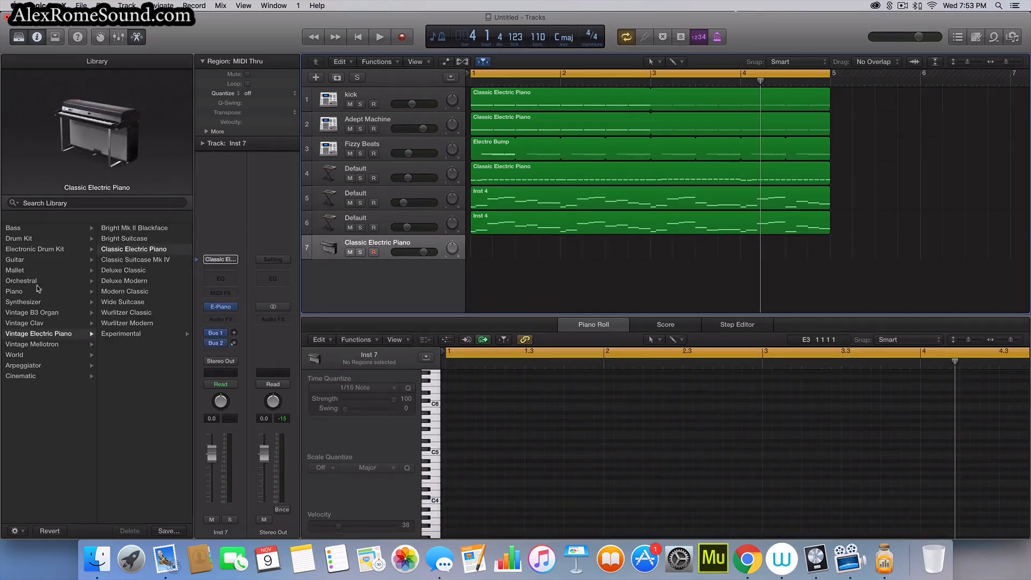
{"action": "left_click", "coordinate": [132, 291]}
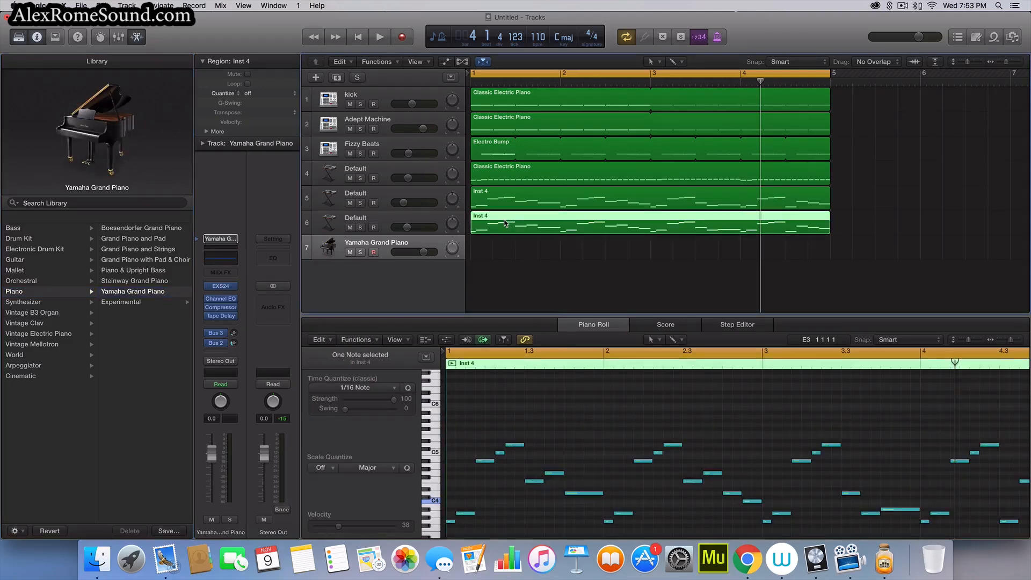
{"action": "left_click", "coordinate": [356, 37]}
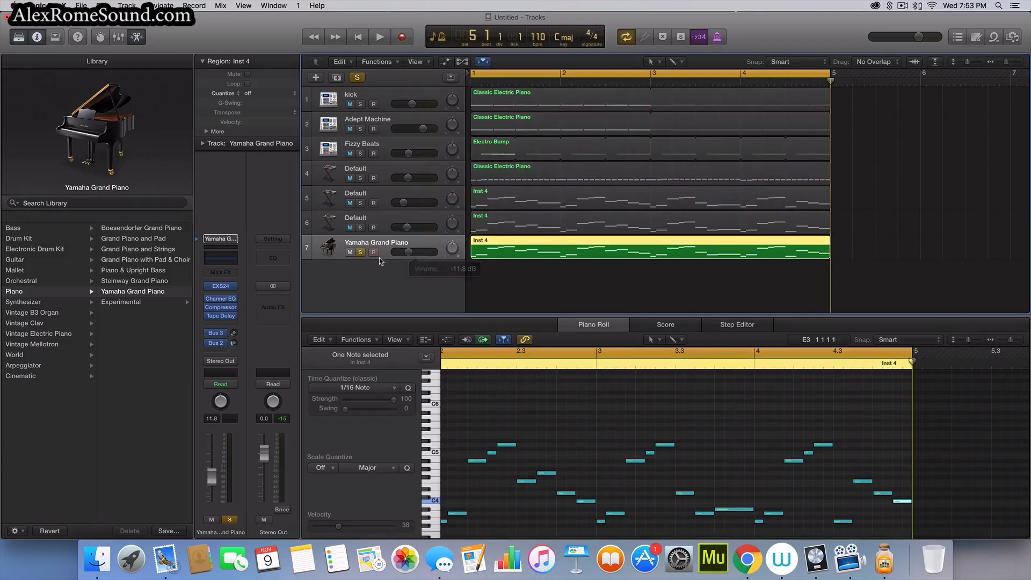
Solo the piano track and bring up its Compressor plug-in.
{"action": "left_click", "coordinate": [379, 37]}
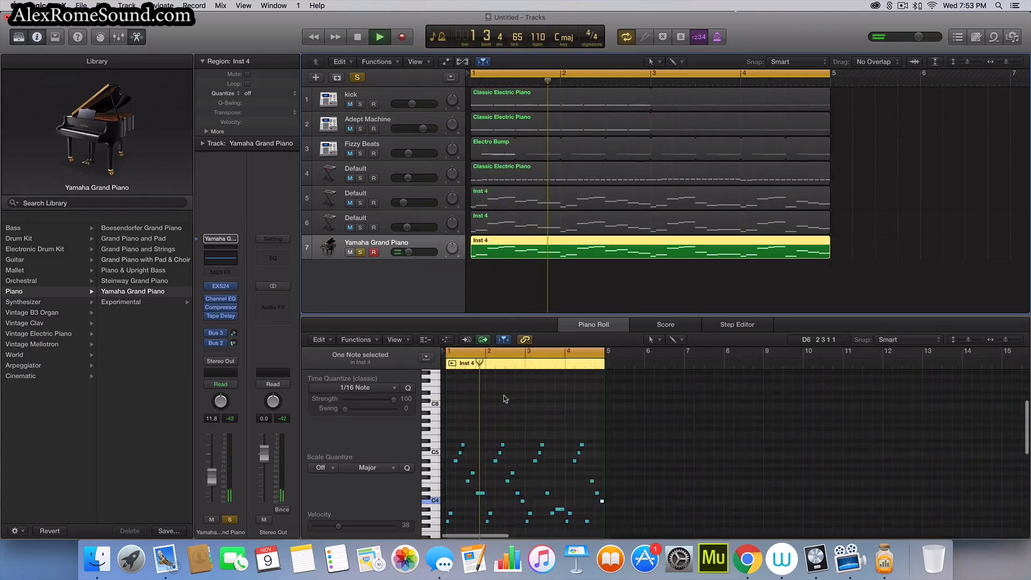
{"action": "left_click", "coordinate": [379, 37]}
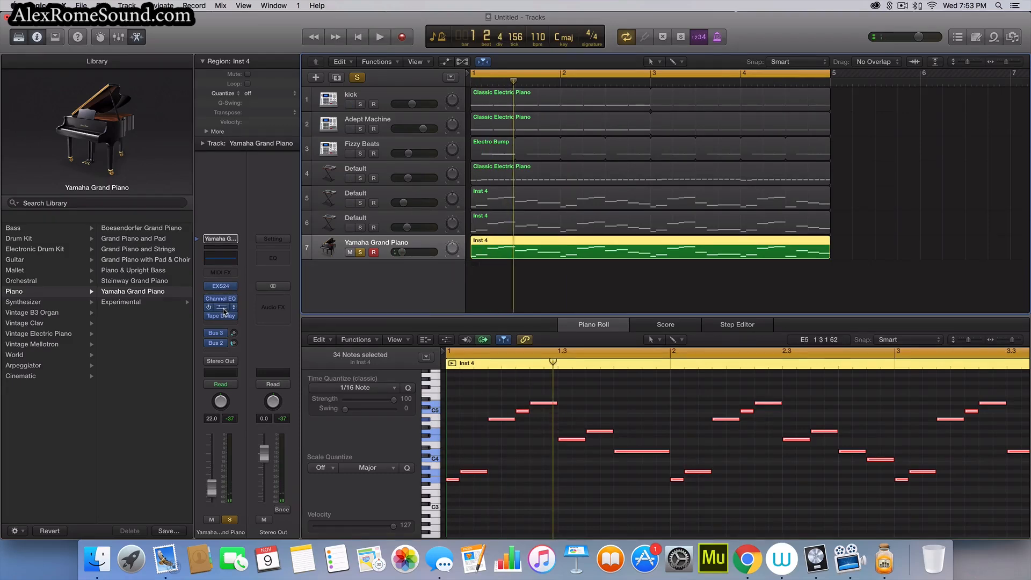
{"action": "left_click", "coordinate": [221, 308]}
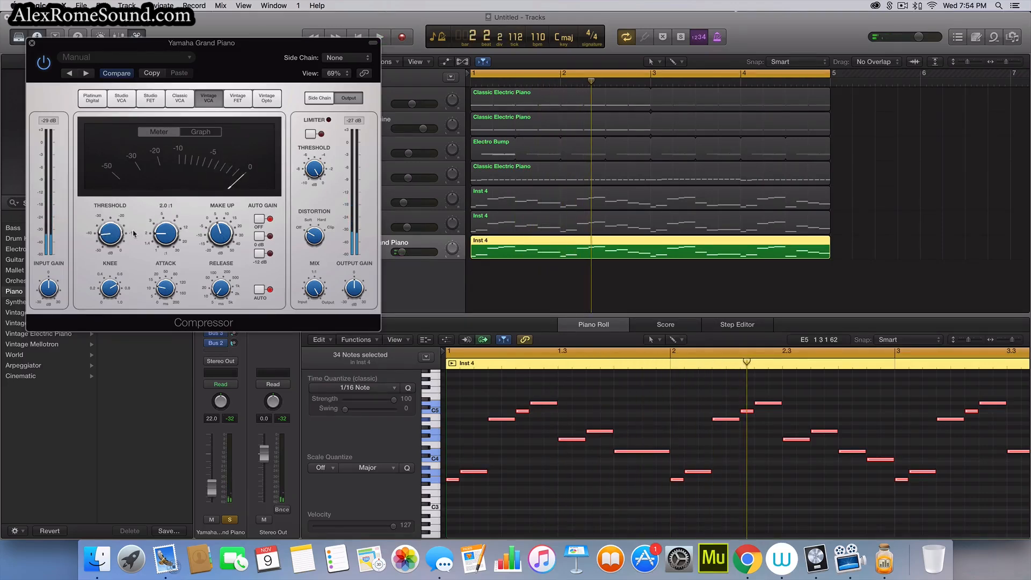
Raise the piano compressor's ratio, lengthen its release and set the threshold to −40.5 dB.
{"action": "left_click", "coordinate": [380, 36]}
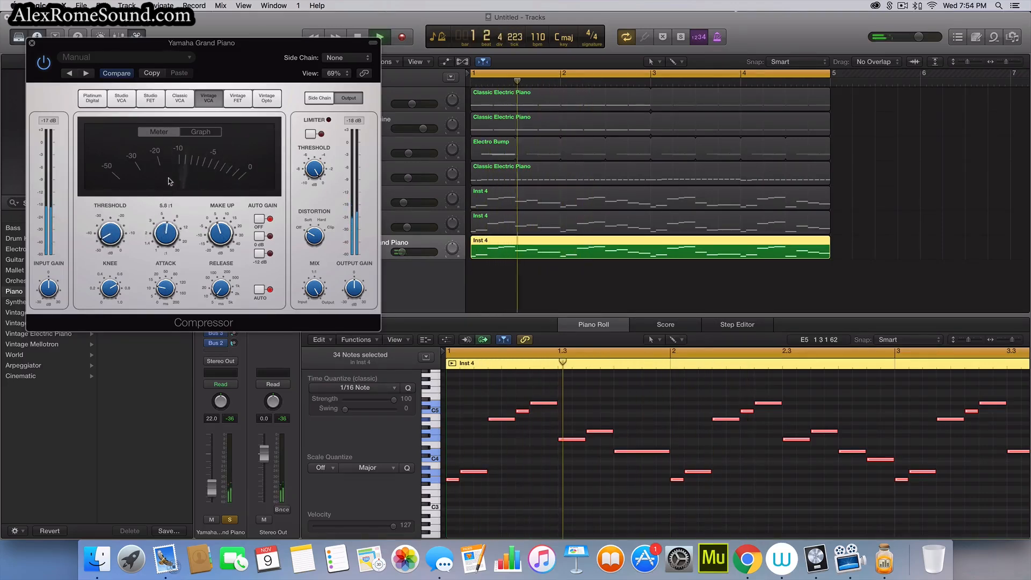
{"action": "left_click_drag", "start_coordinate": [111, 233], "coordinate": [105, 227]}
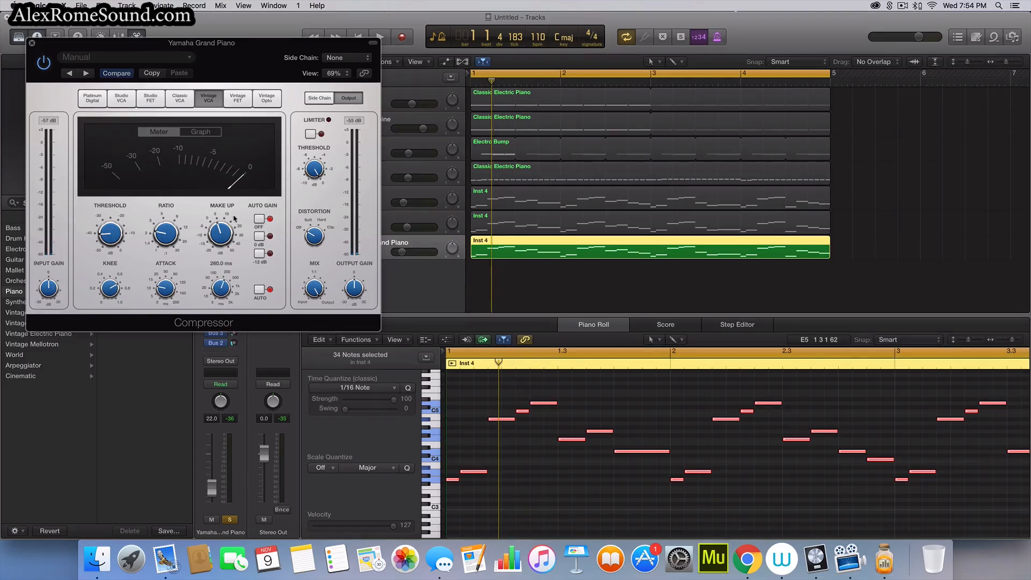
{"action": "left_click", "coordinate": [379, 37]}
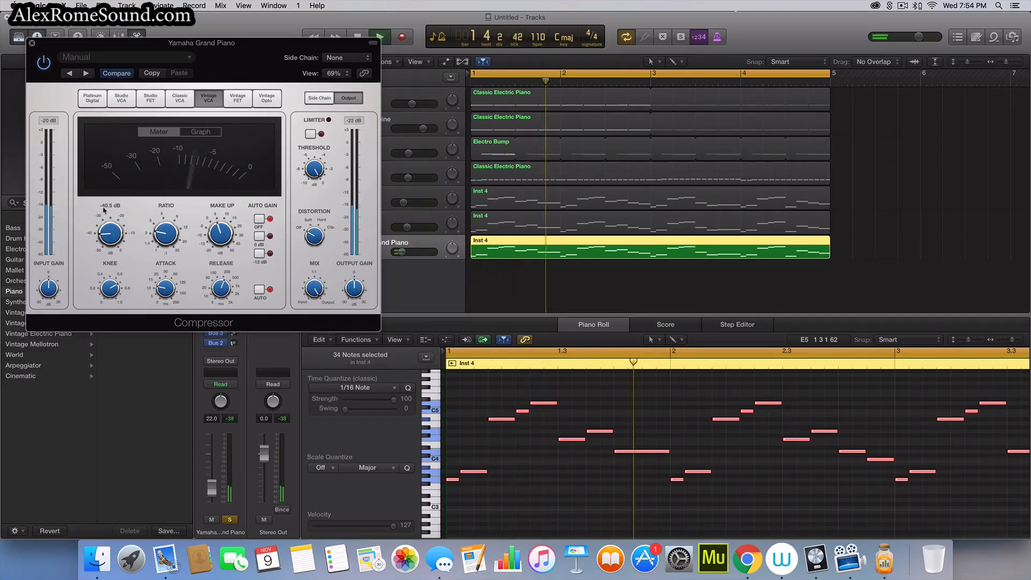
{"action": "left_click", "coordinate": [31, 43]}
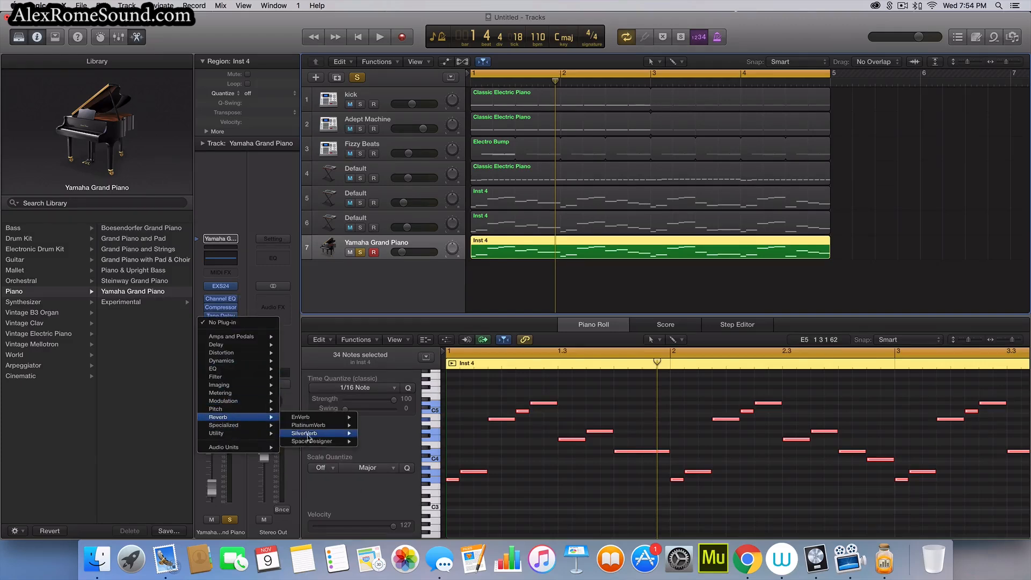
Add Space Designer reverb to the grand piano and lower track 7's volume to sit in the mix.
{"action": "left_click", "coordinate": [313, 441]}
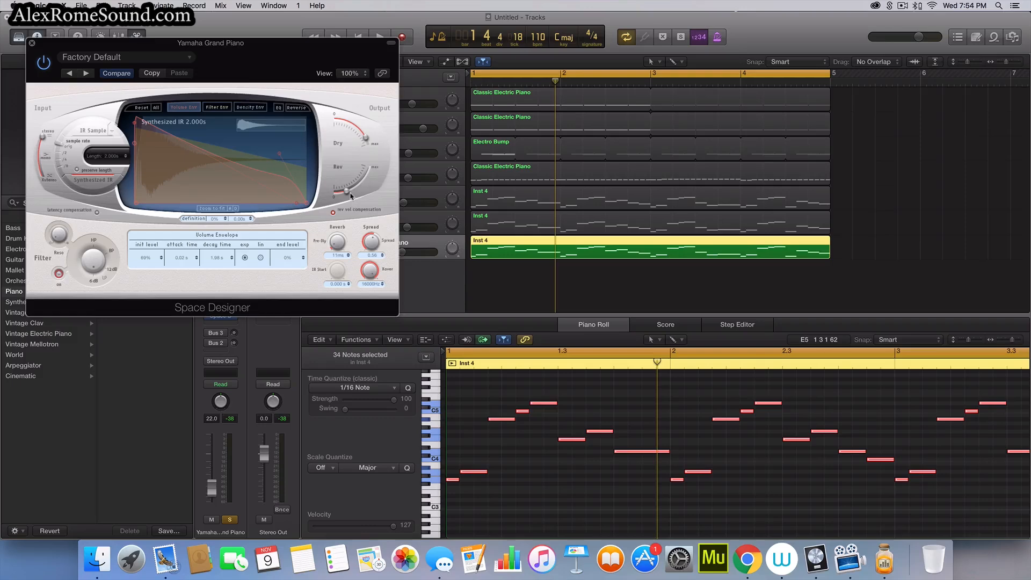
{"action": "left_click", "coordinate": [378, 37]}
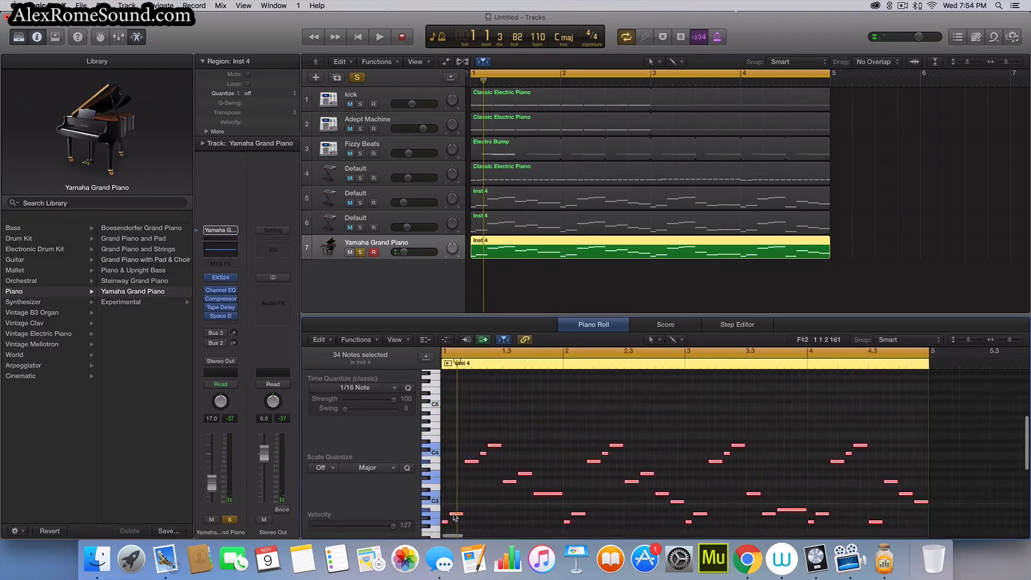
{"action": "left_click", "coordinate": [379, 36]}
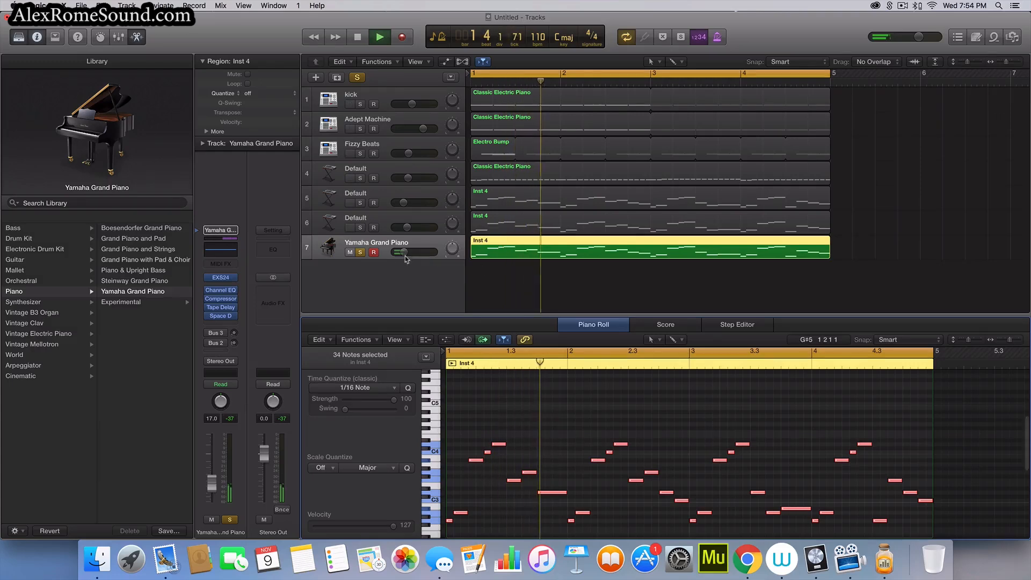
{"action": "left_click", "coordinate": [379, 37]}
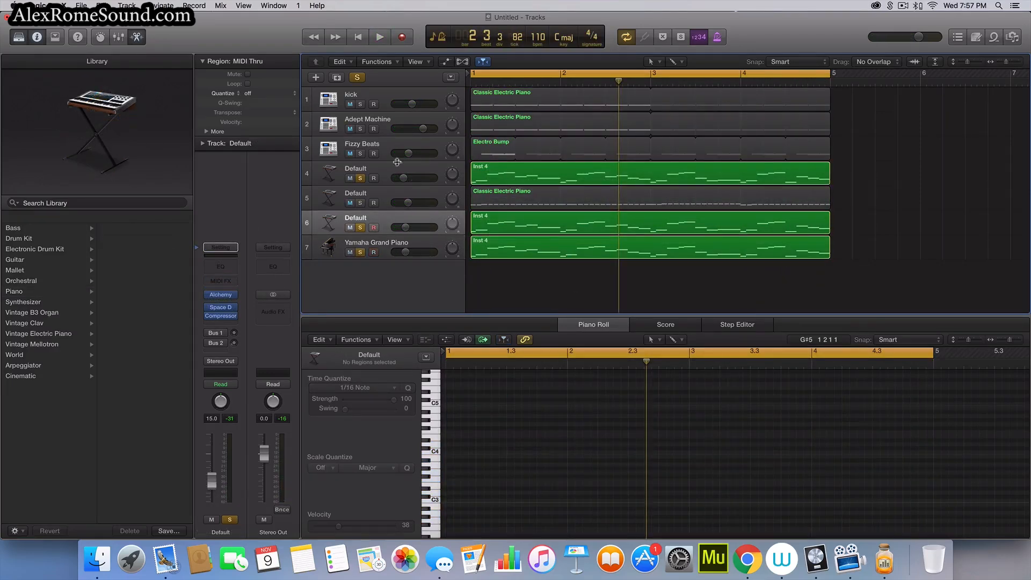
Bounce the three selected Inst 4 lead regions in place into one Inst 4_bip audio track.
{"action": "left_click", "coordinate": [650, 173]}
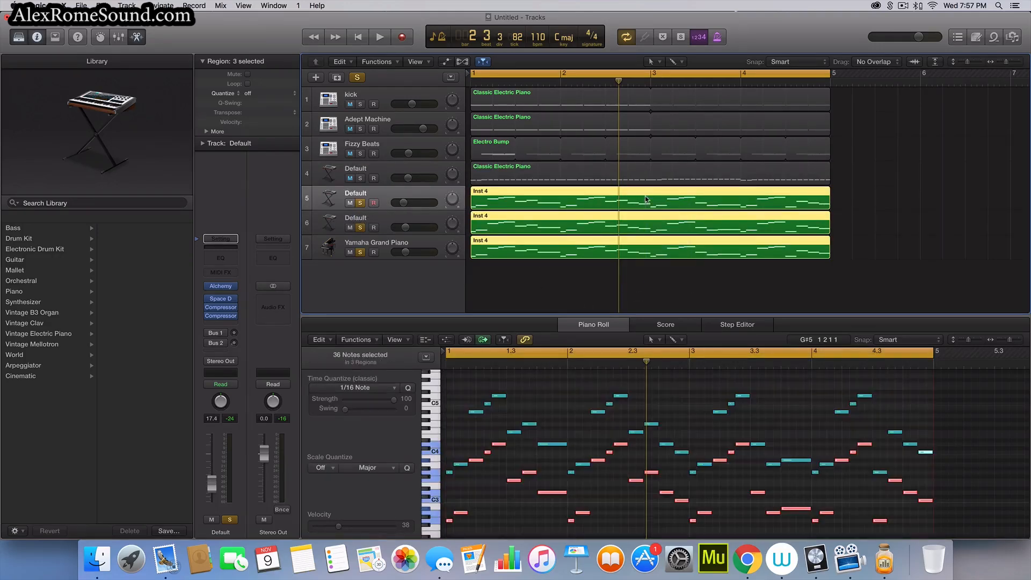
{"action": "right_click", "coordinate": [647, 199]}
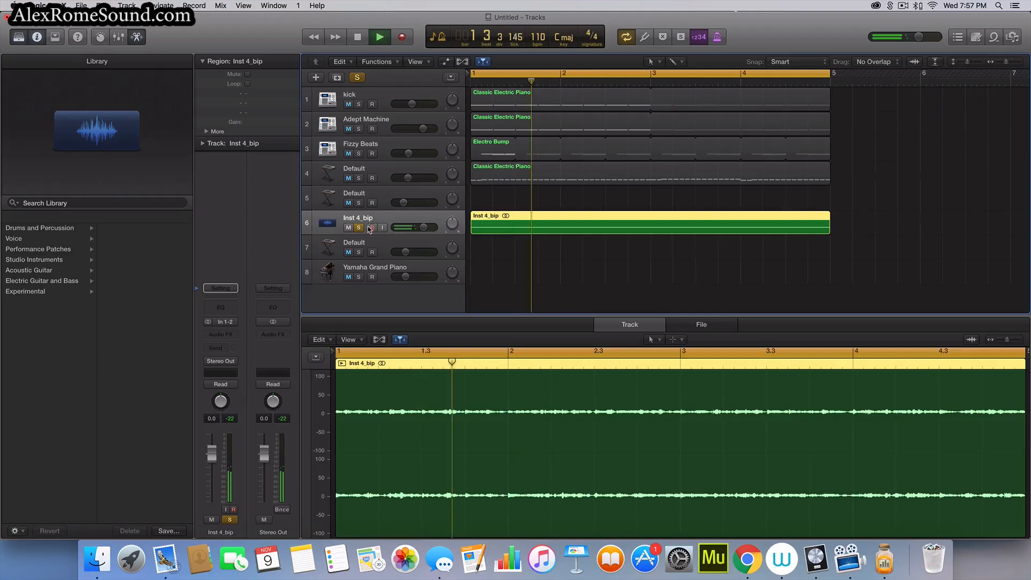
Solo Inst 4_bip, insert a stereo Compressor and sidechain it to a bus.
{"action": "left_click", "coordinate": [379, 37]}
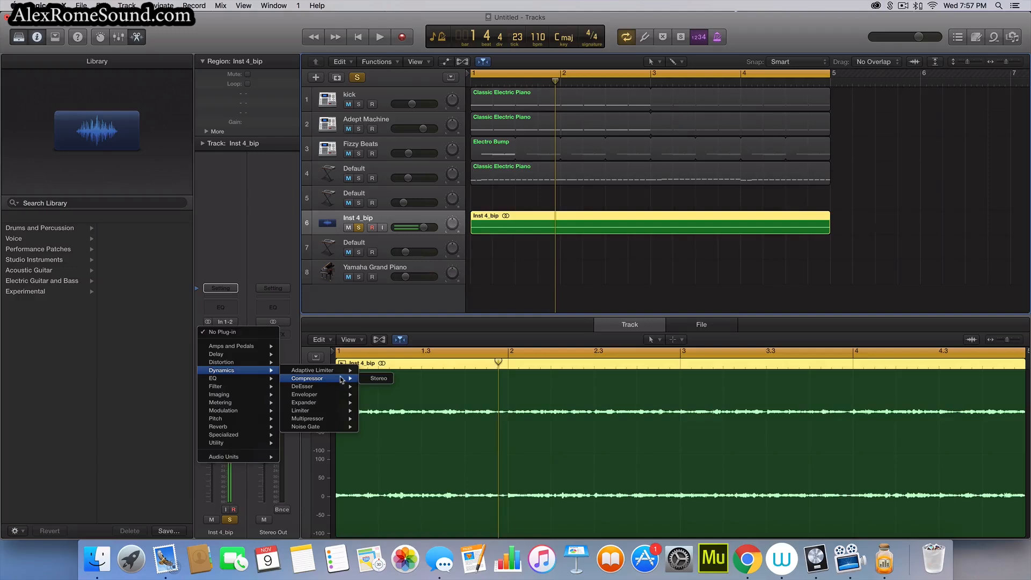
{"action": "mouse_move", "coordinate": [337, 380]}
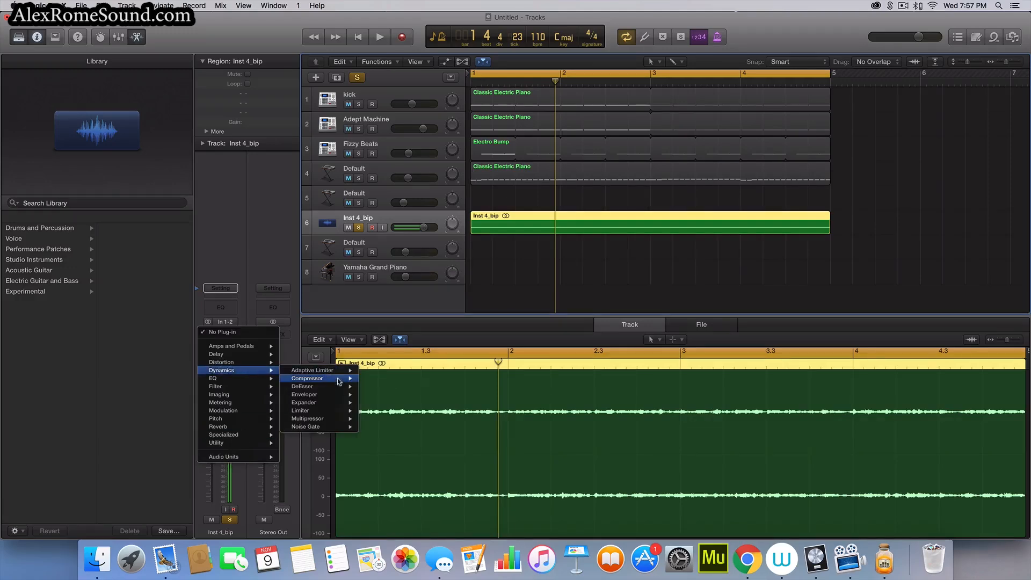
{"action": "left_click", "coordinate": [306, 378]}
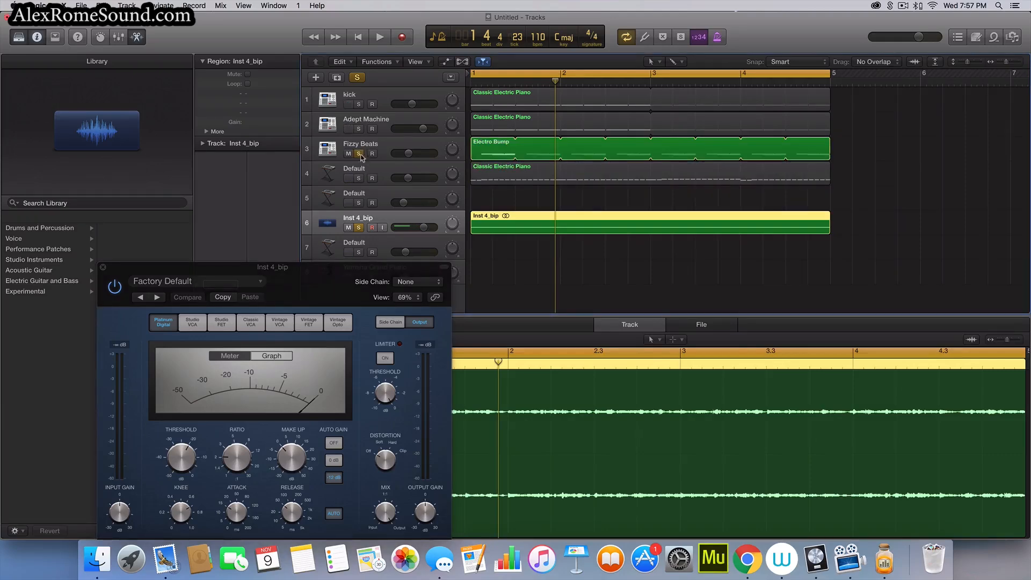
{"action": "left_click", "coordinate": [357, 154]}
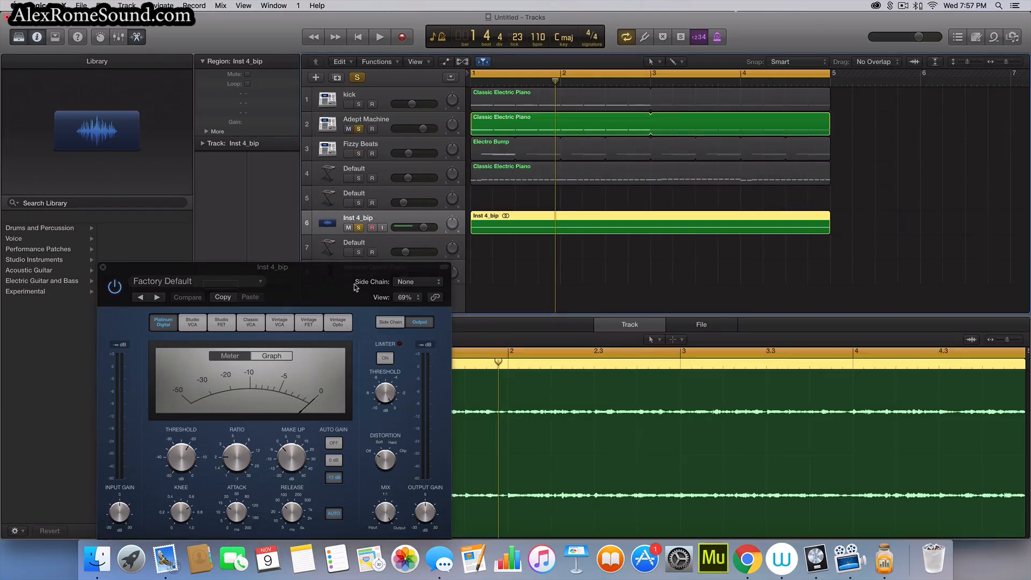
{"action": "left_click", "coordinate": [417, 282]}
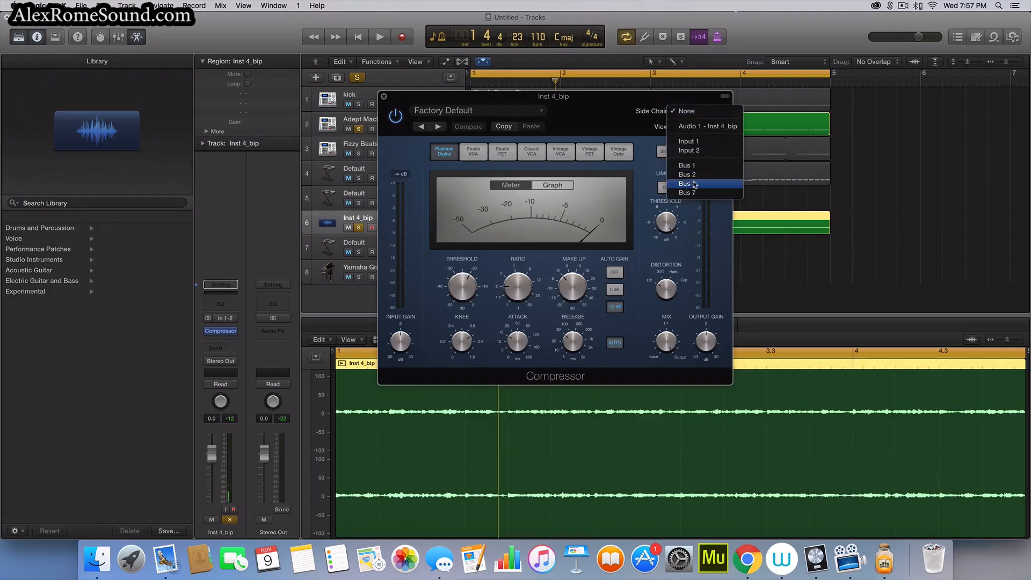
{"action": "left_click", "coordinate": [686, 192]}
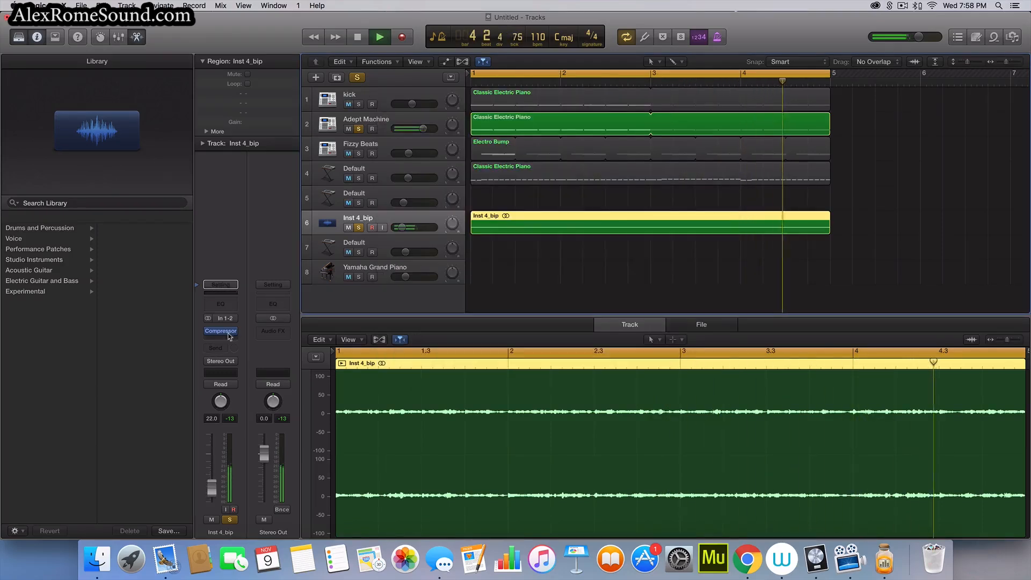
Insert a second Compressor on Inst 4_bip with -3 dB make-up, then select the electric piano track.
{"action": "left_click", "coordinate": [220, 331]}
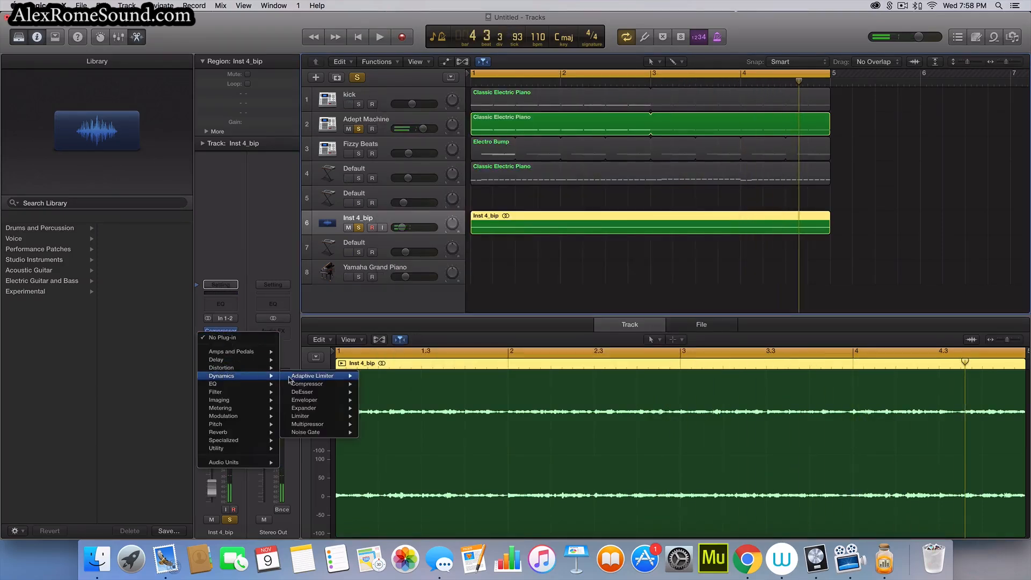
{"action": "left_click", "coordinate": [307, 384]}
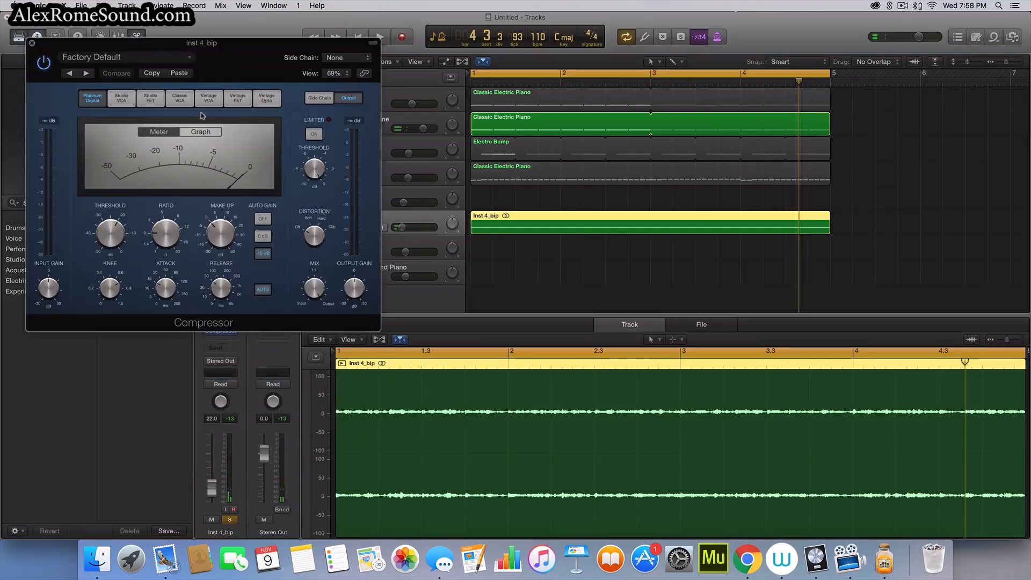
{"action": "left_click", "coordinate": [32, 43]}
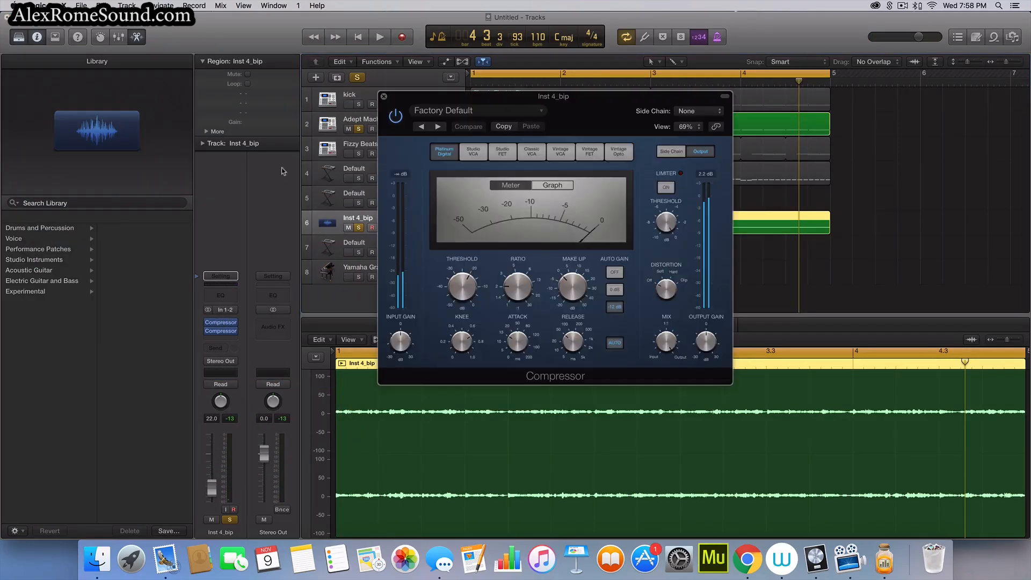
{"action": "left_click", "coordinate": [380, 36]}
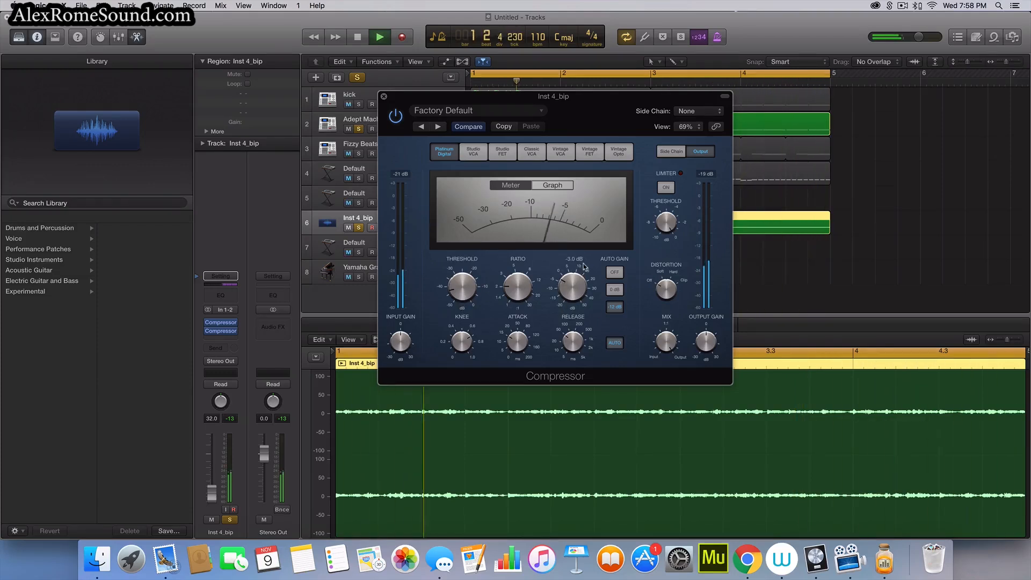
{"action": "left_click", "coordinate": [383, 97]}
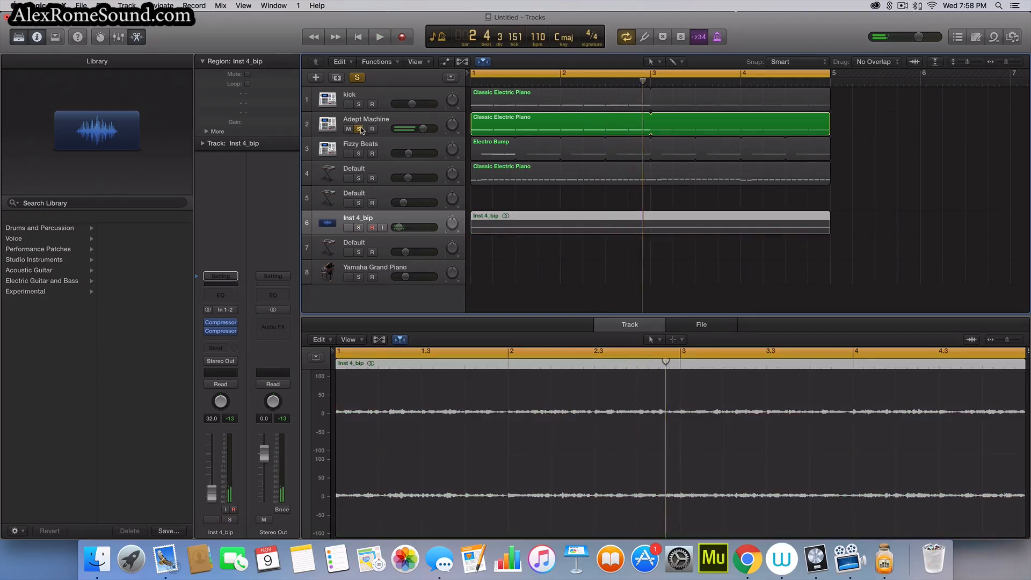
{"action": "left_click", "coordinate": [379, 36]}
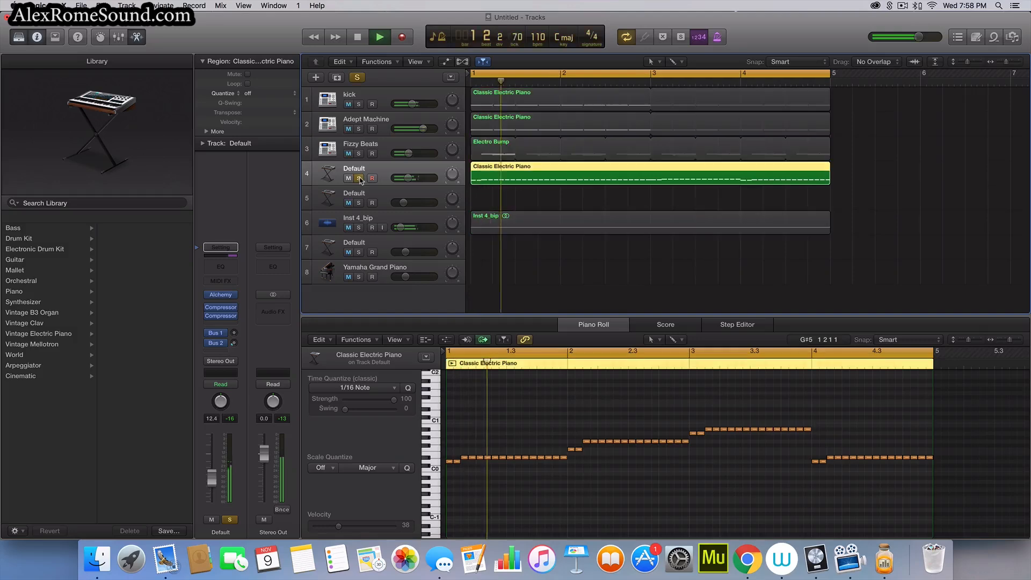
Inspect the electric piano track's Alchemy synth and duplicate the track as Inst 8.
{"action": "left_click", "coordinate": [357, 36]}
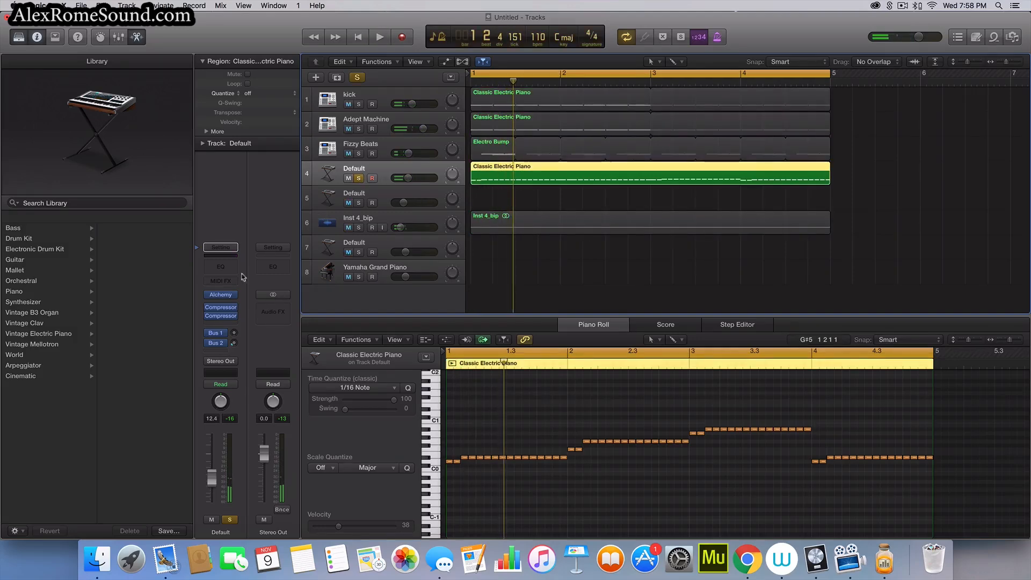
{"action": "left_click", "coordinate": [219, 294]}
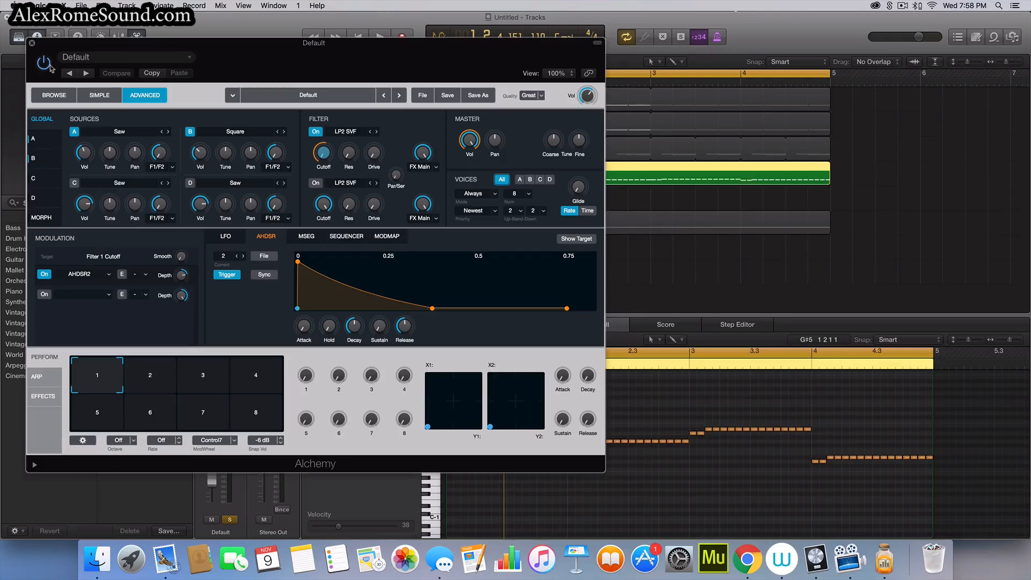
{"action": "left_click", "coordinate": [32, 43]}
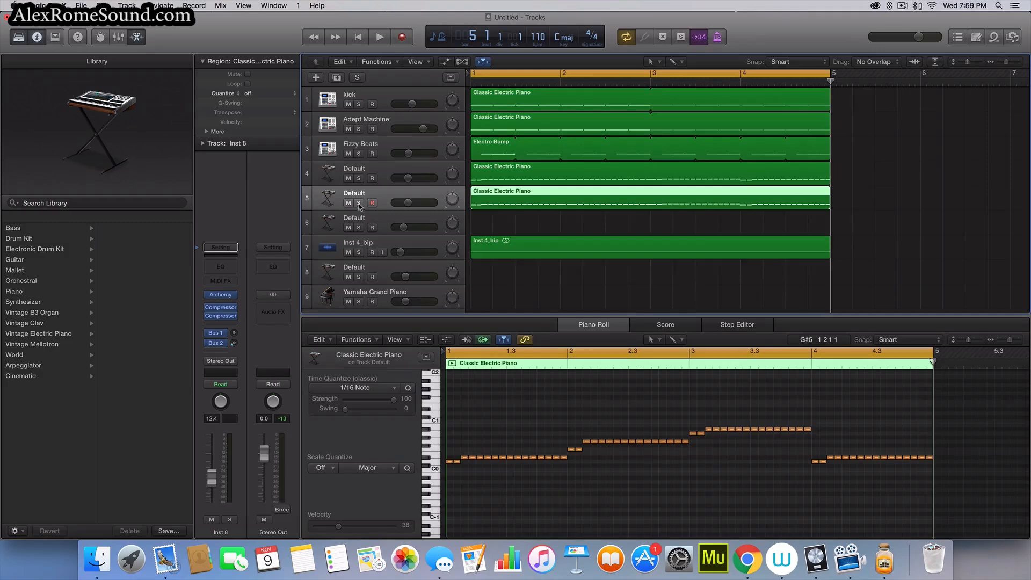
Give the duplicate Inst 8 a Channel EQ with a 210 Hz low cut and +4 dB high shelf.
{"action": "left_click", "coordinate": [361, 203]}
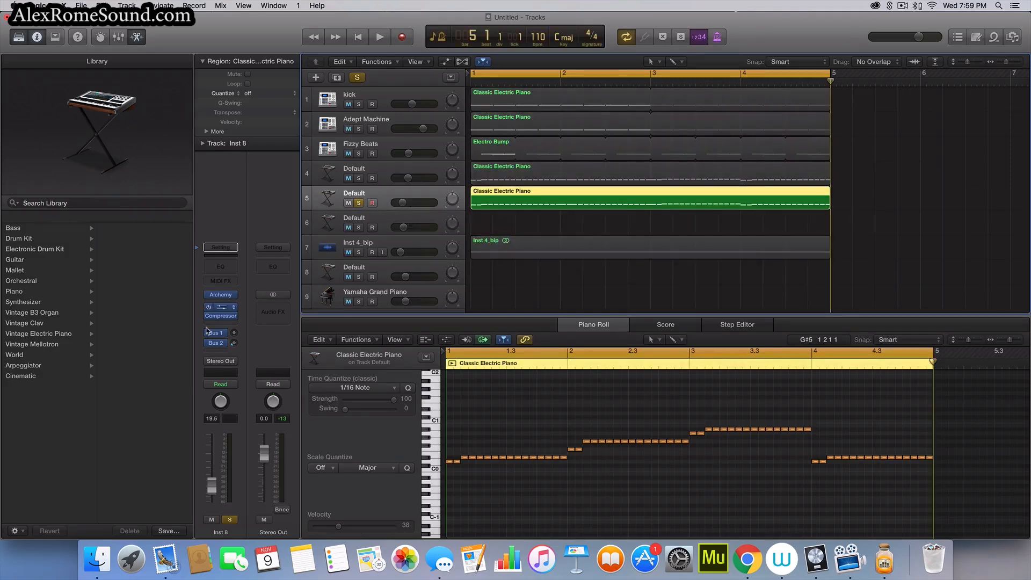
{"action": "left_click", "coordinate": [221, 294]}
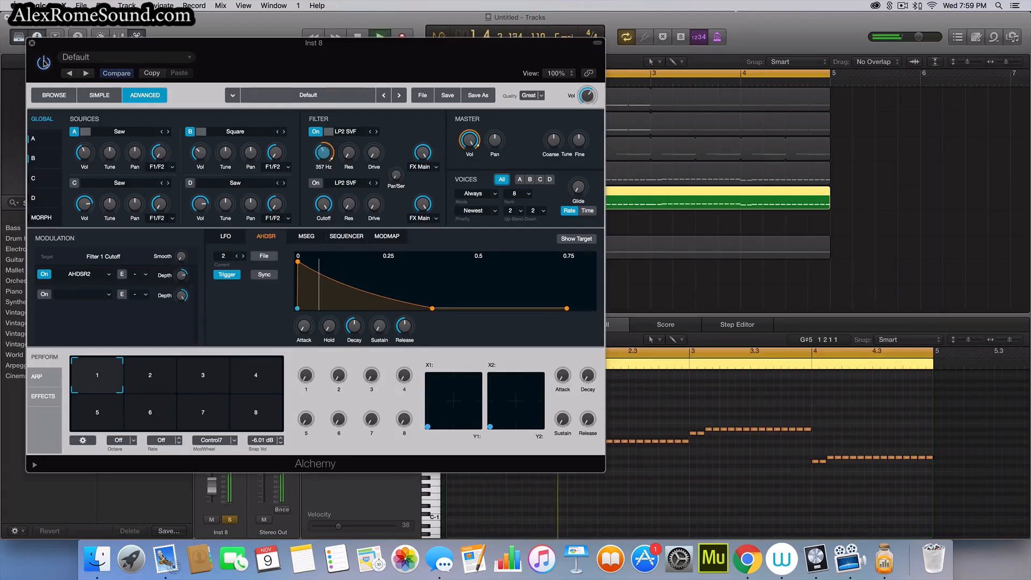
{"action": "left_click", "coordinate": [31, 42]}
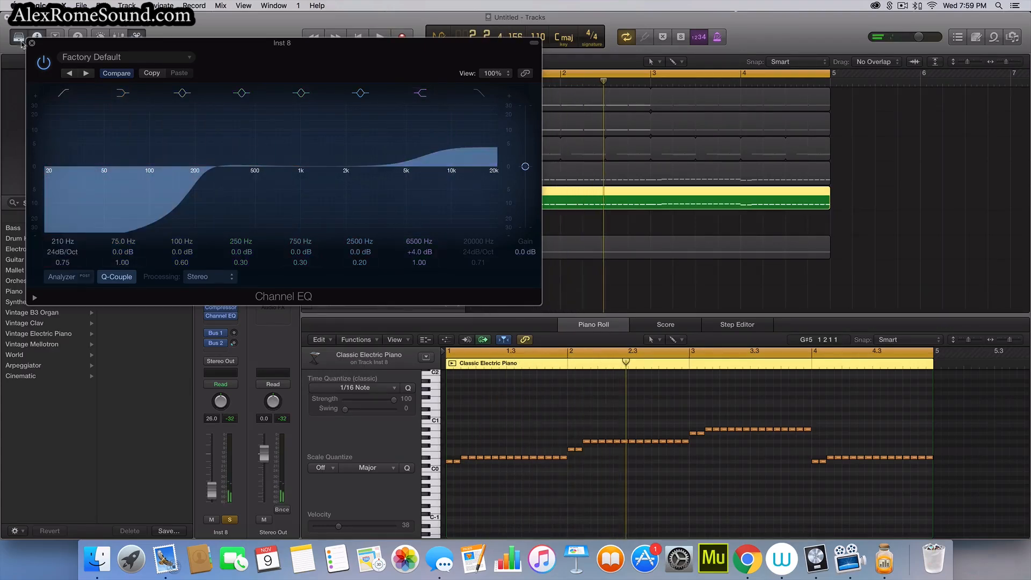
Move the Channel EQ's low-cut band down to about 190 Hz.
{"action": "left_click", "coordinate": [31, 43]}
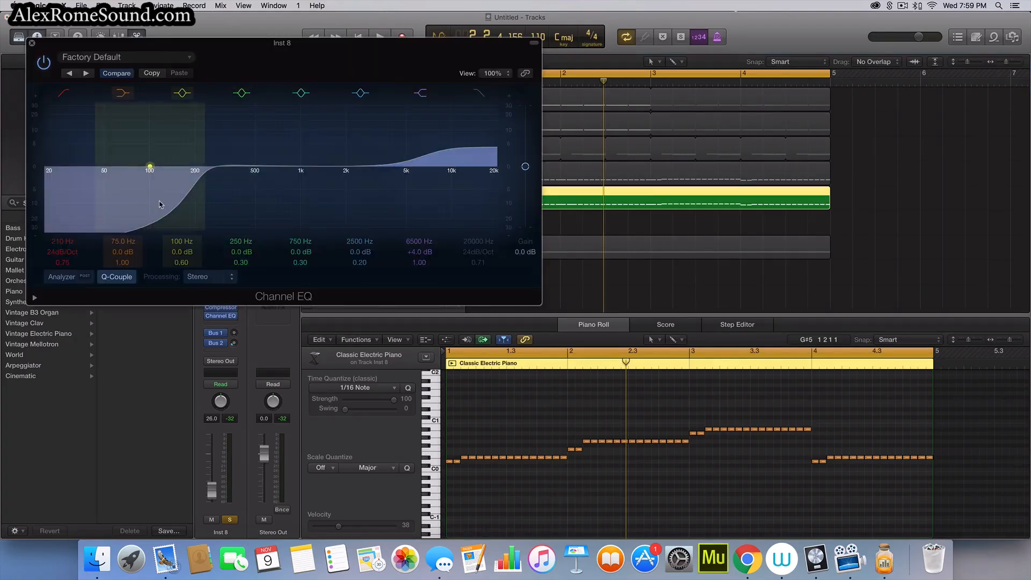
{"action": "left_click", "coordinate": [380, 37]}
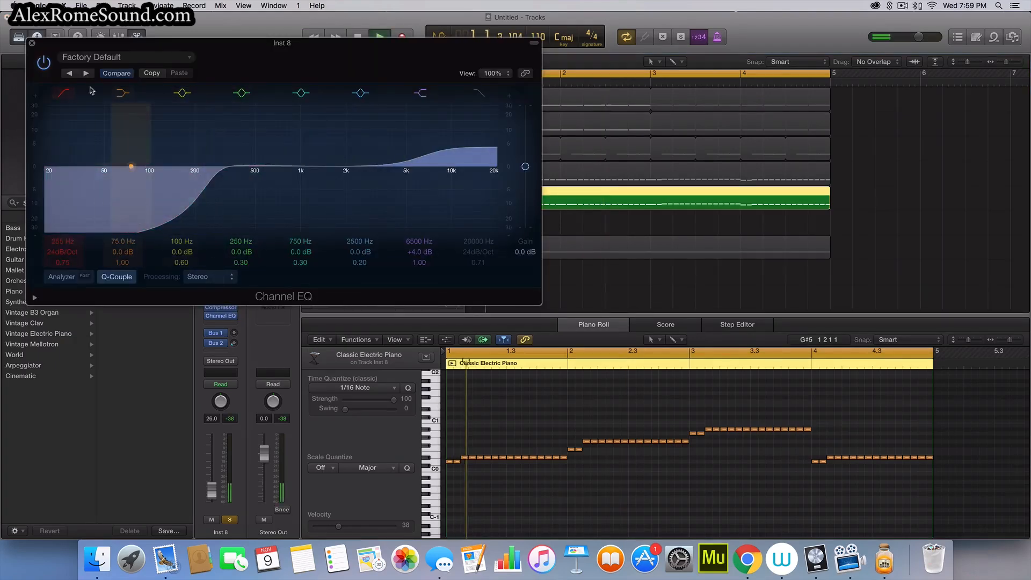
{"action": "left_click_drag", "start_coordinate": [130, 165], "coordinate": [187, 179]}
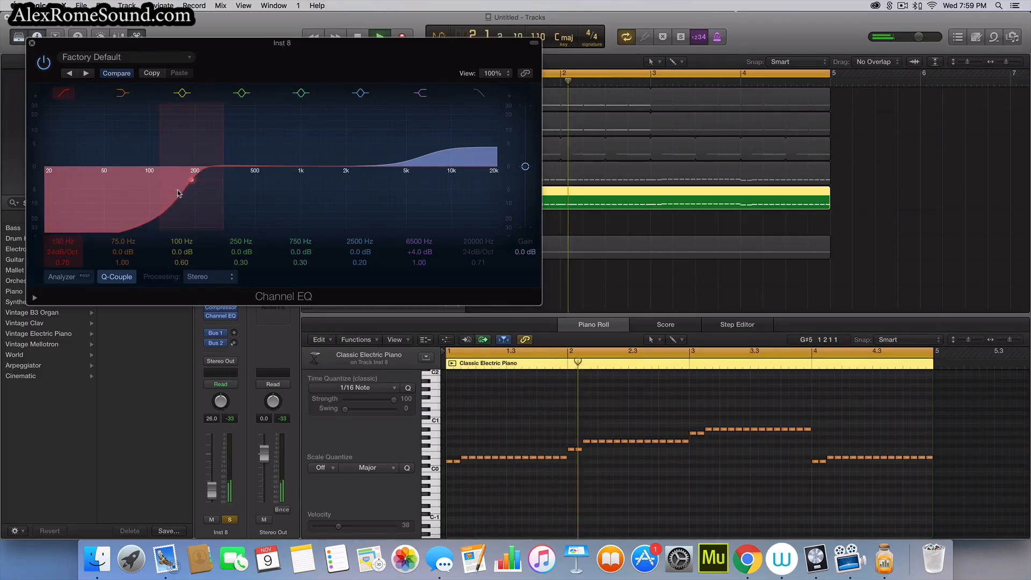
Add a Bitcrusher to Inst 8 set to 9 bit resolution and 5x downsampling.
{"action": "left_click", "coordinate": [31, 42]}
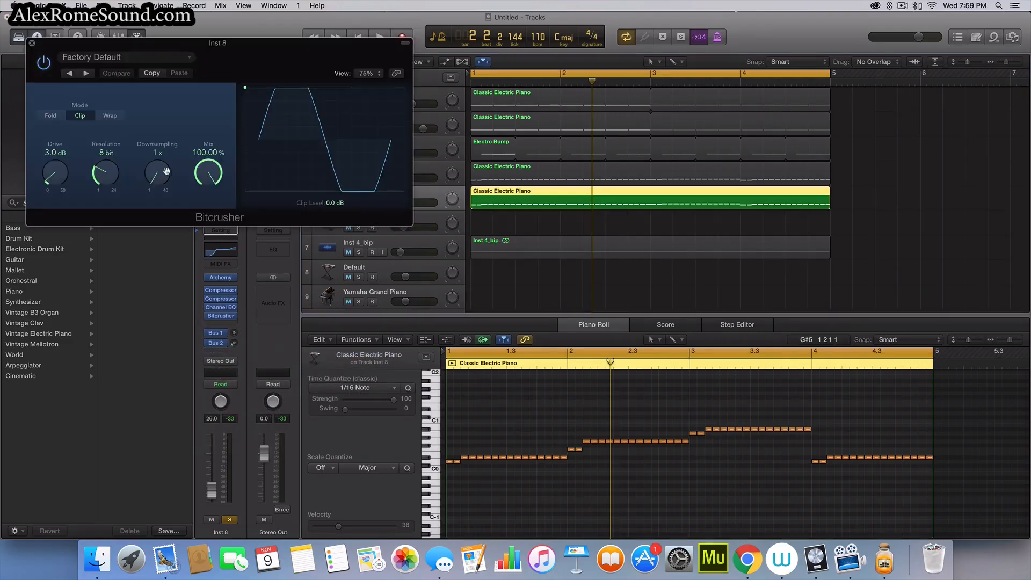
{"action": "left_click_drag", "start_coordinate": [105, 174], "coordinate": [107, 168]}
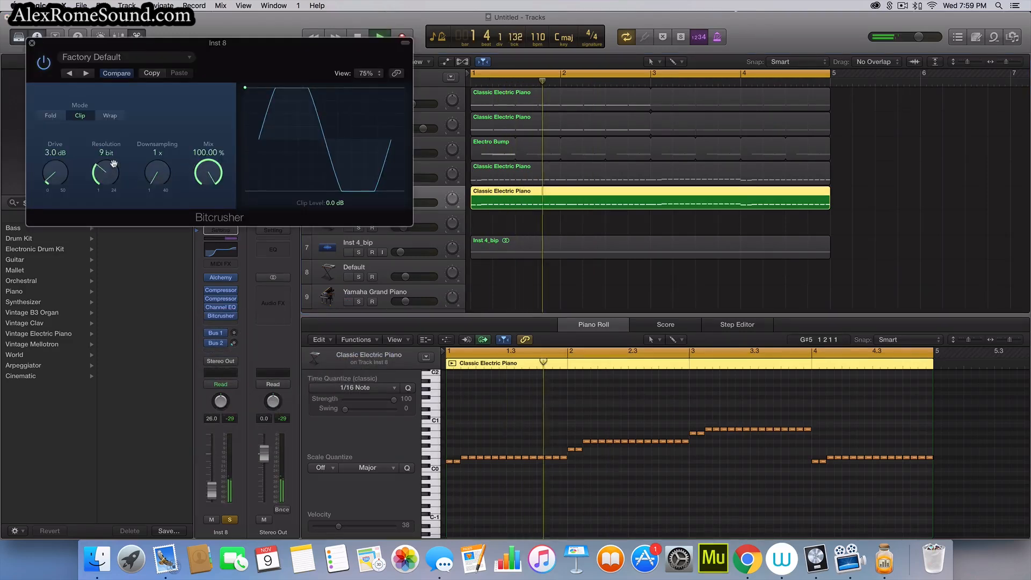
{"action": "left_click_drag", "start_coordinate": [157, 174], "coordinate": [158, 164]}
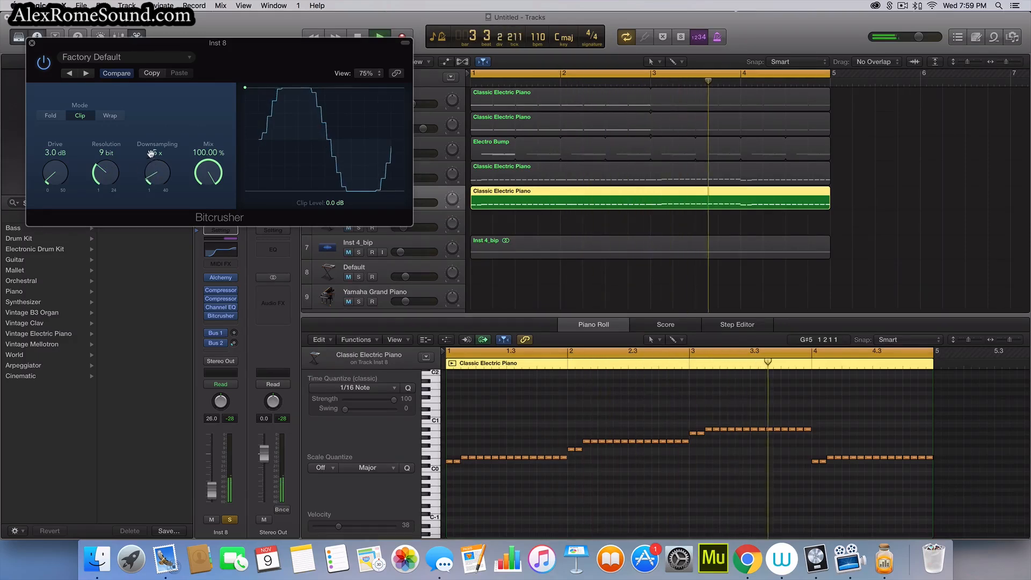
{"action": "left_click", "coordinate": [32, 42]}
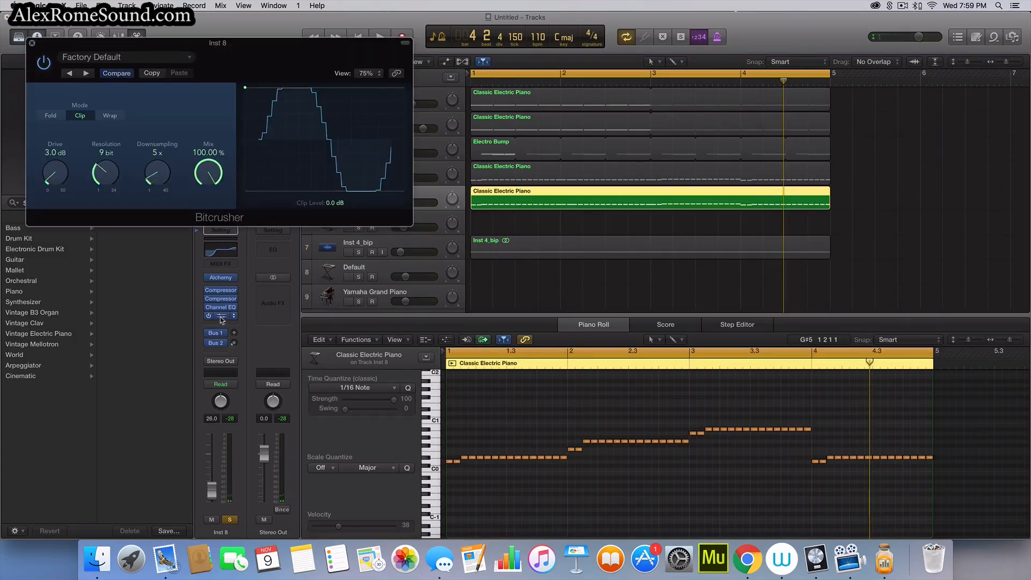
{"action": "left_click", "coordinate": [220, 306]}
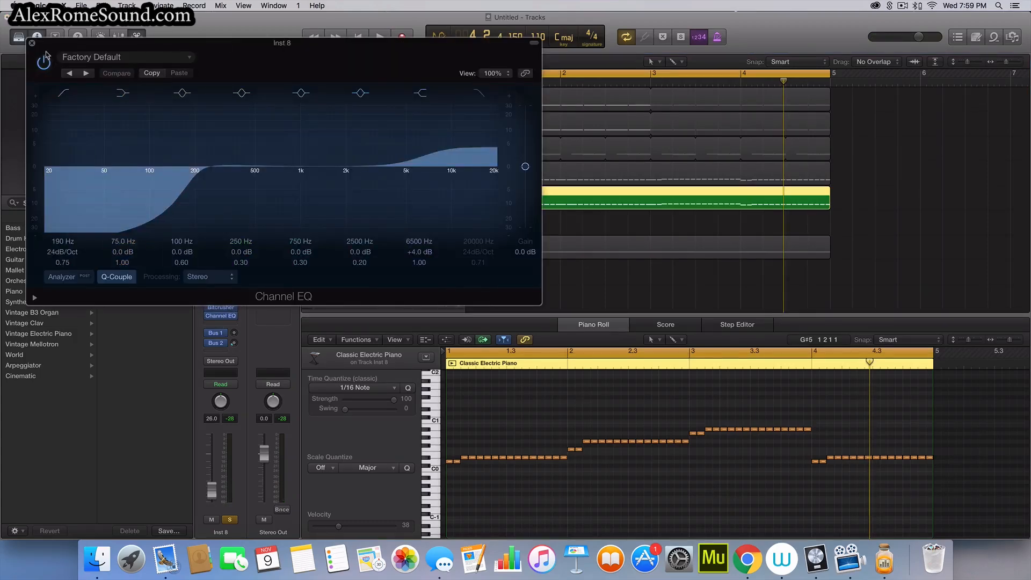
Order Channel EQ and Bitcrusher before the compressors and lower the compressor make-up to -17.5 dB.
{"action": "left_click", "coordinate": [31, 43]}
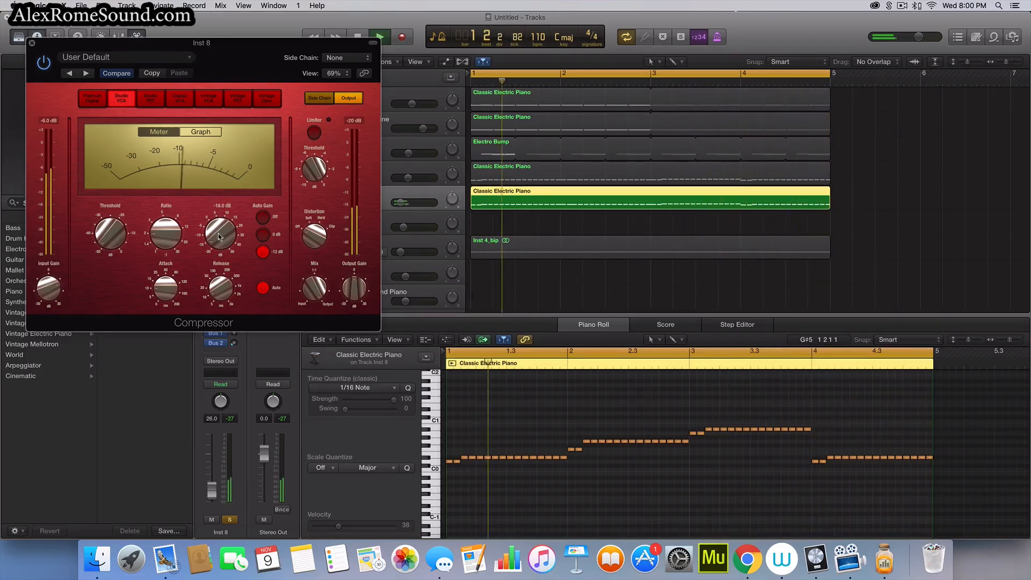
{"action": "left_click_drag", "start_coordinate": [221, 233], "coordinate": [220, 217]}
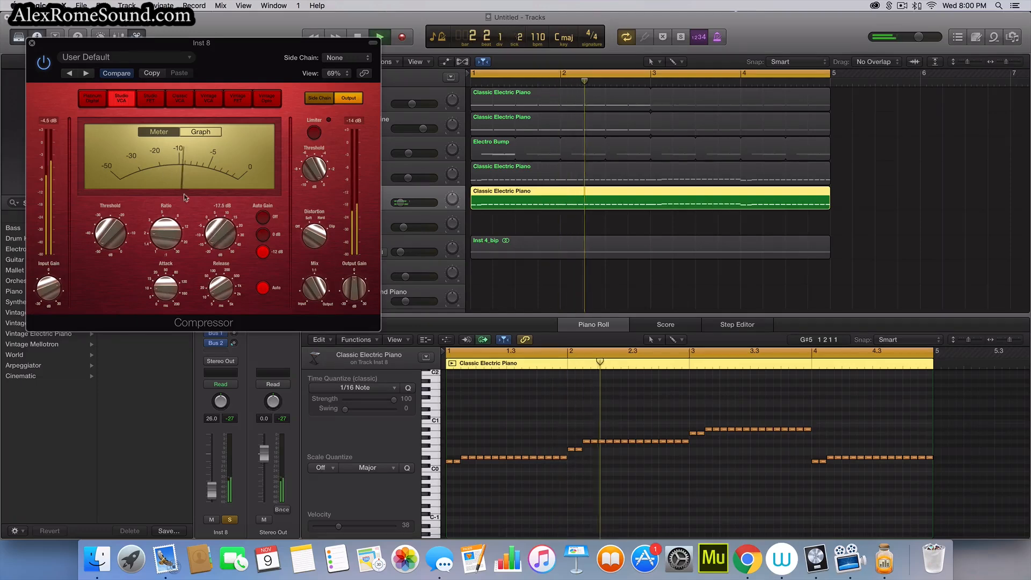
{"action": "left_click", "coordinate": [32, 43]}
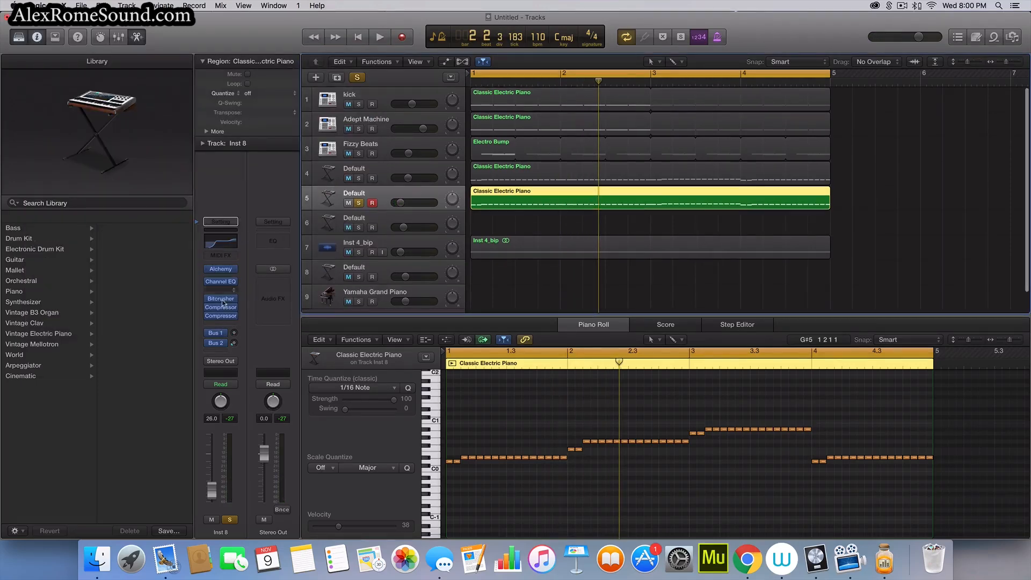
Confirm the second Compressor is sidechained from Bus 7 and play back the full drop.
{"action": "left_click", "coordinate": [220, 307]}
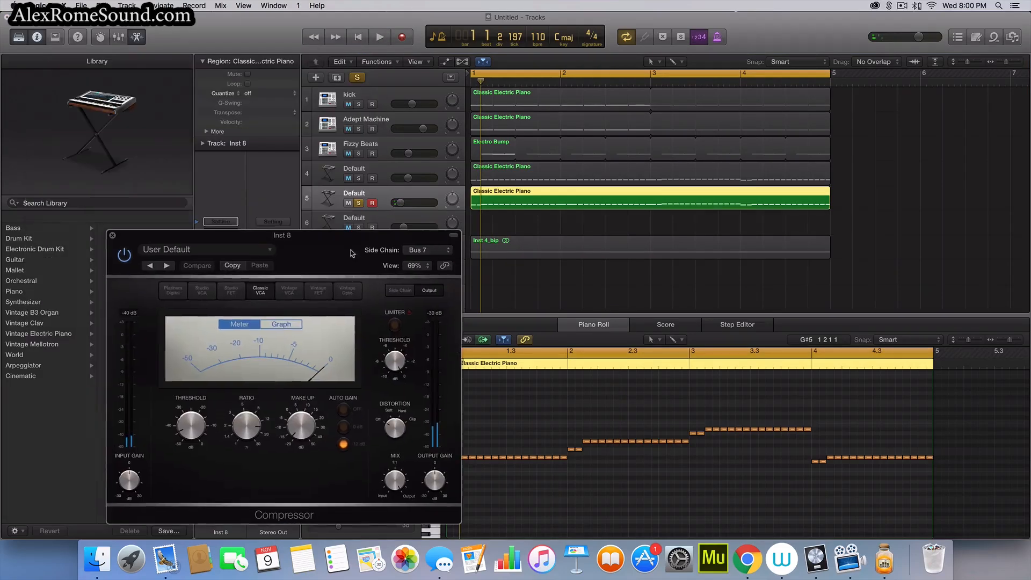
{"action": "left_click", "coordinate": [379, 37]}
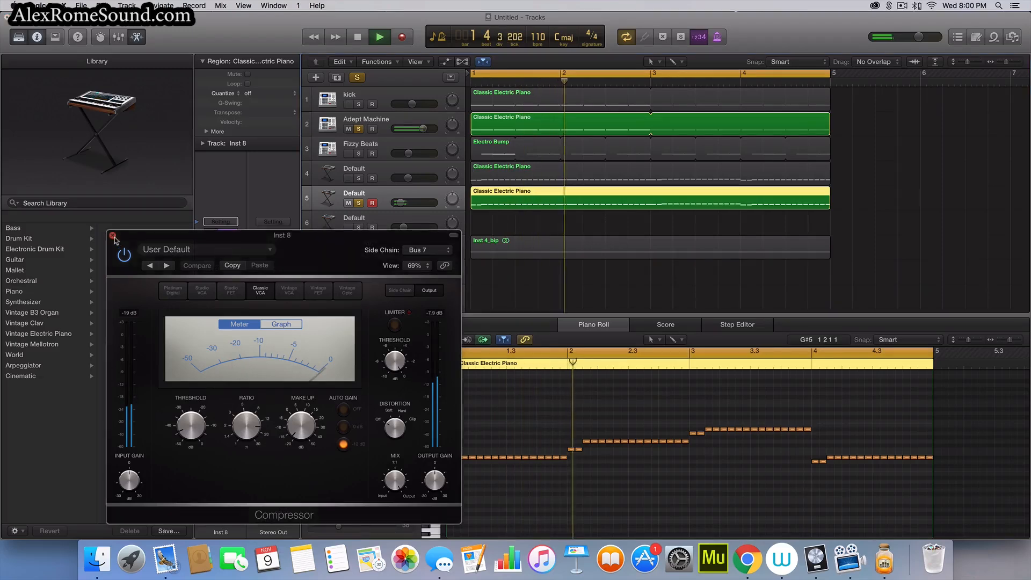
{"action": "left_click", "coordinate": [114, 236]}
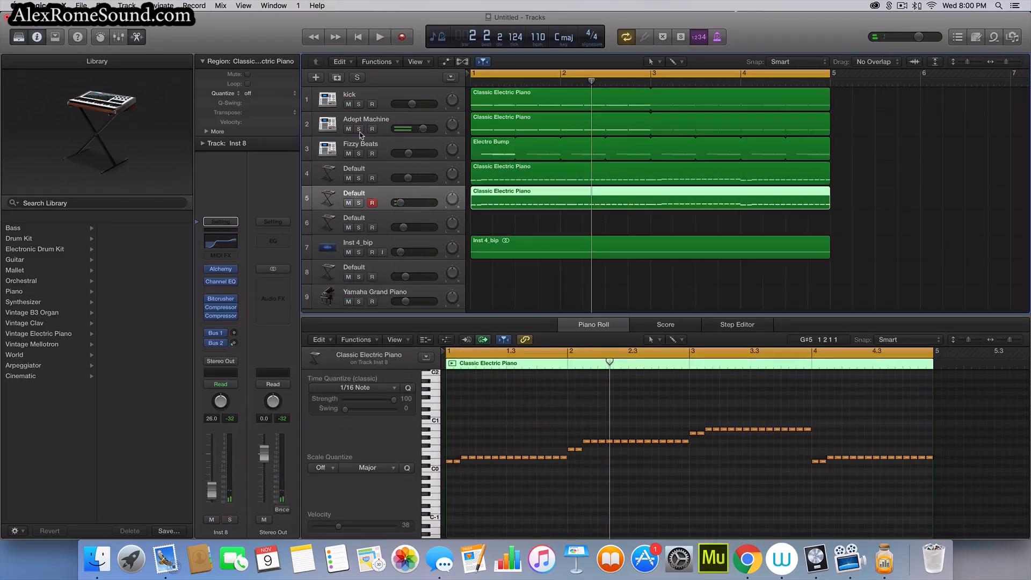
{"action": "left_click", "coordinate": [380, 37]}
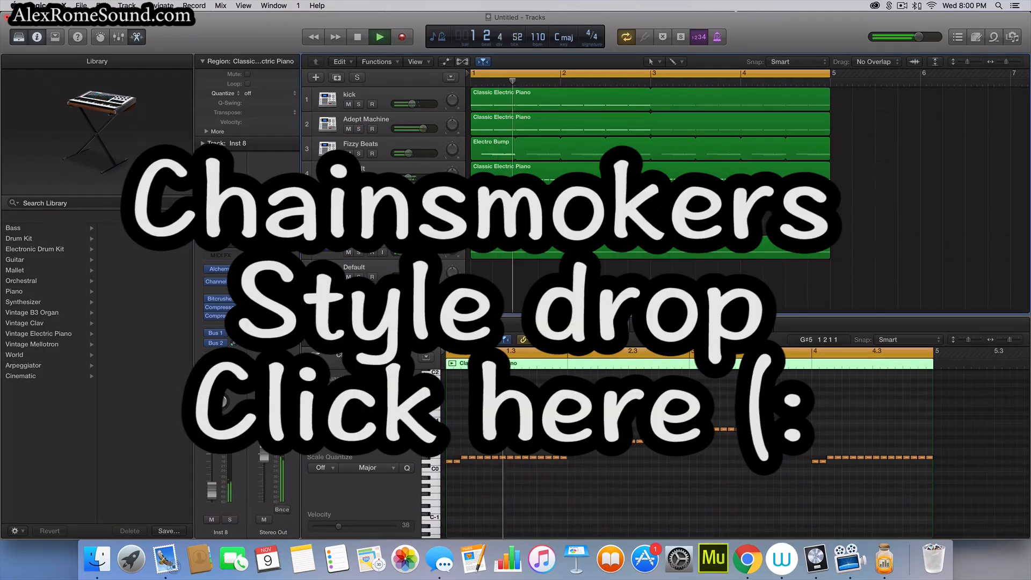